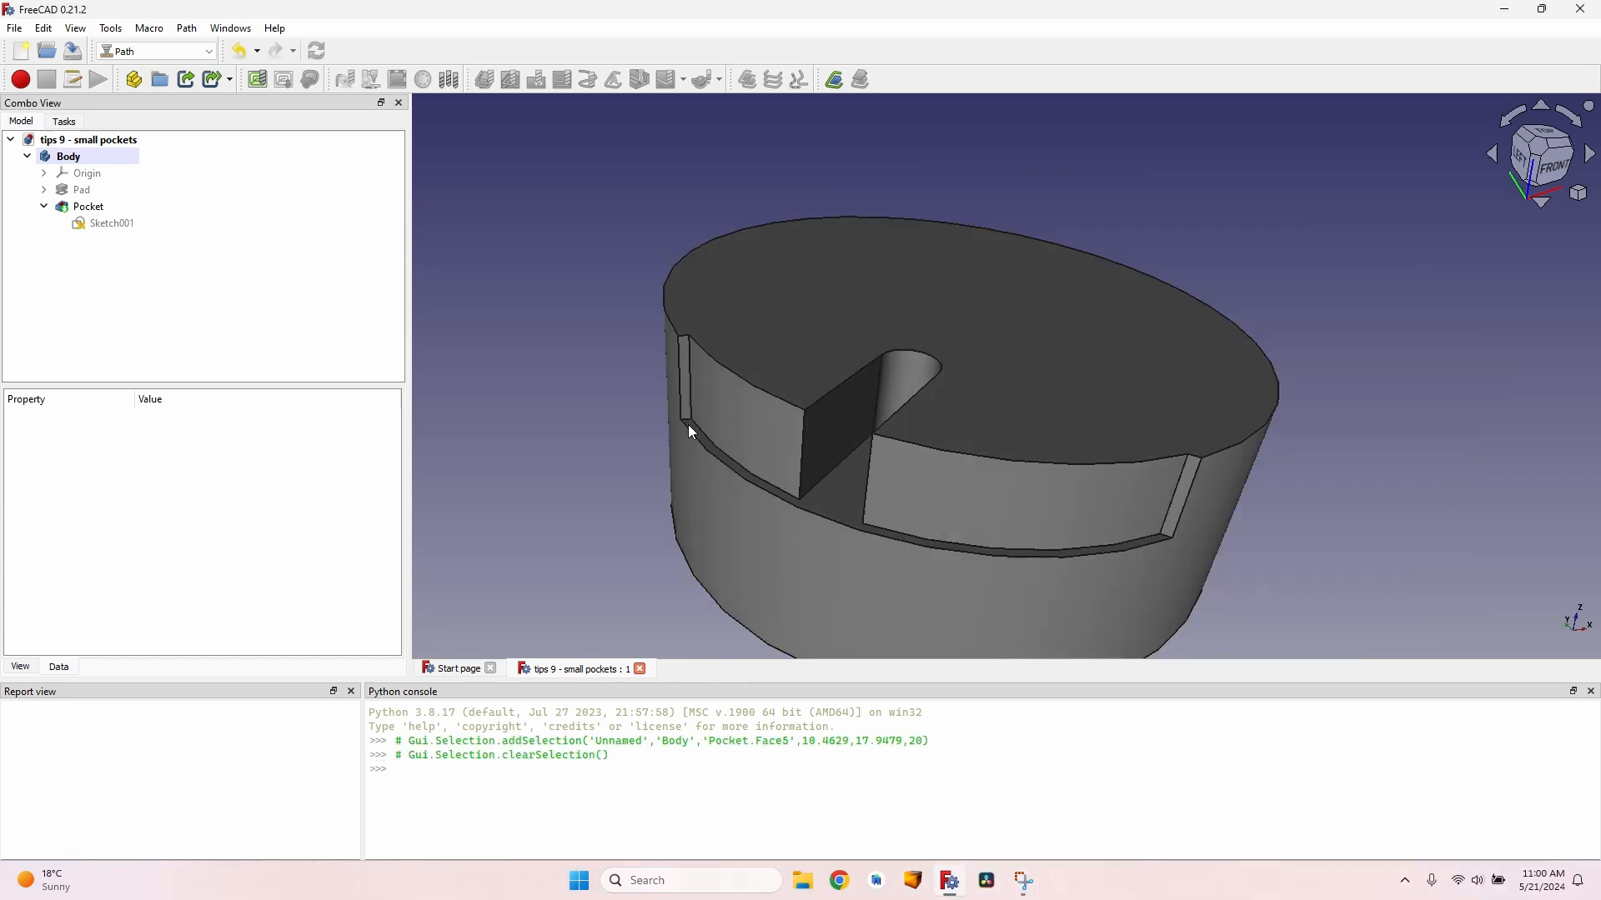
- Create a new Path job for the body from the 'job template - 6 mm hardwood' template
click(257, 80)
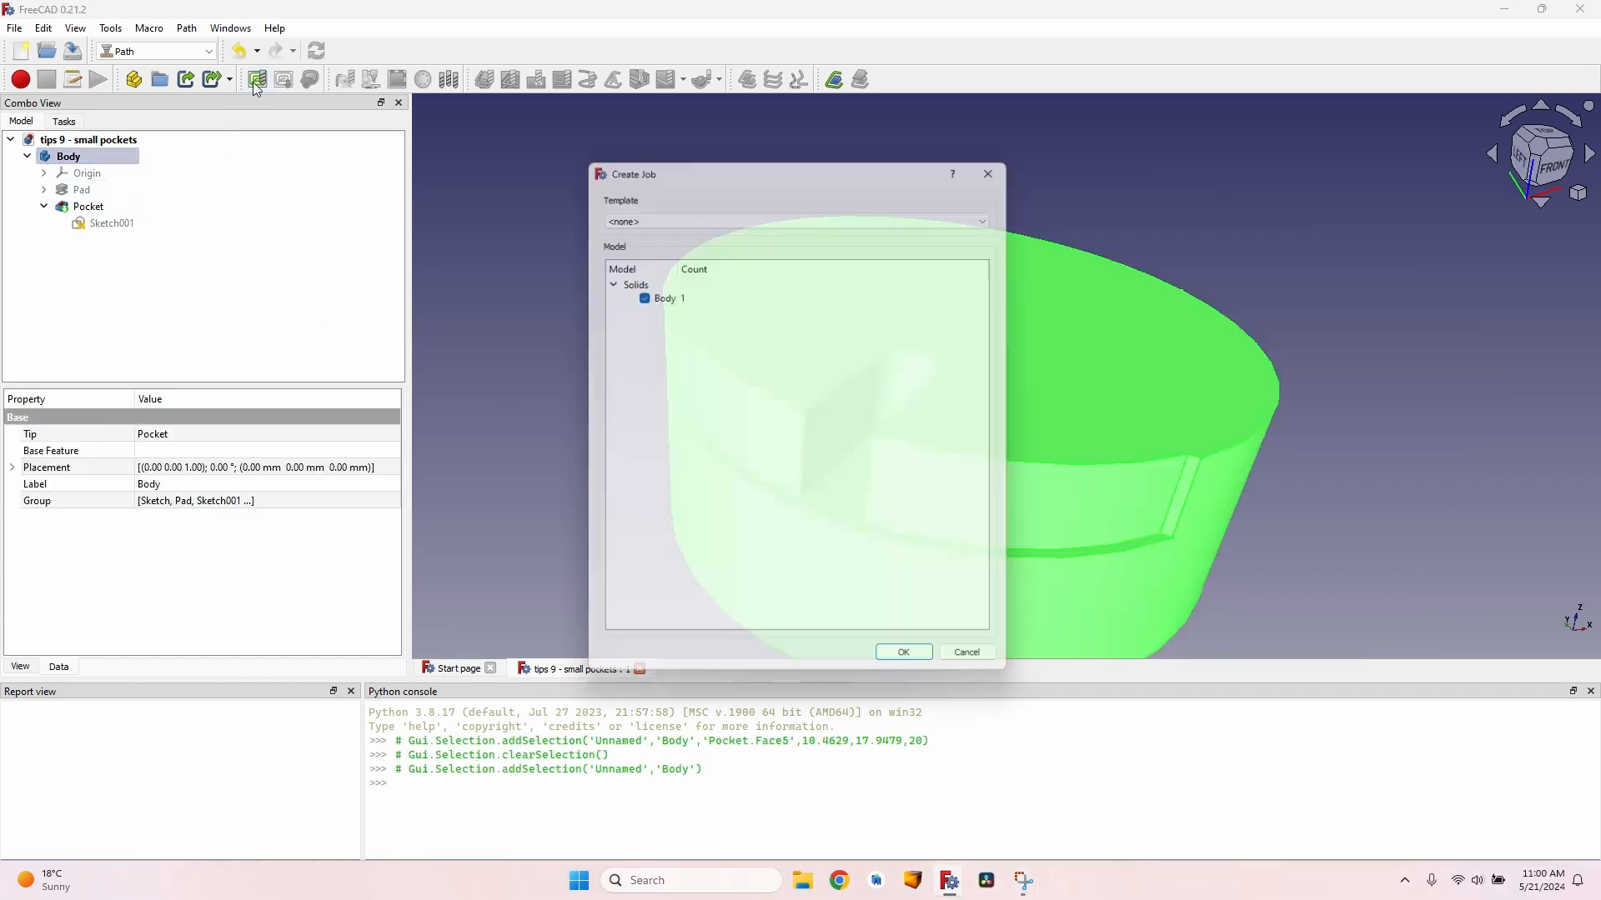
click(795, 221)
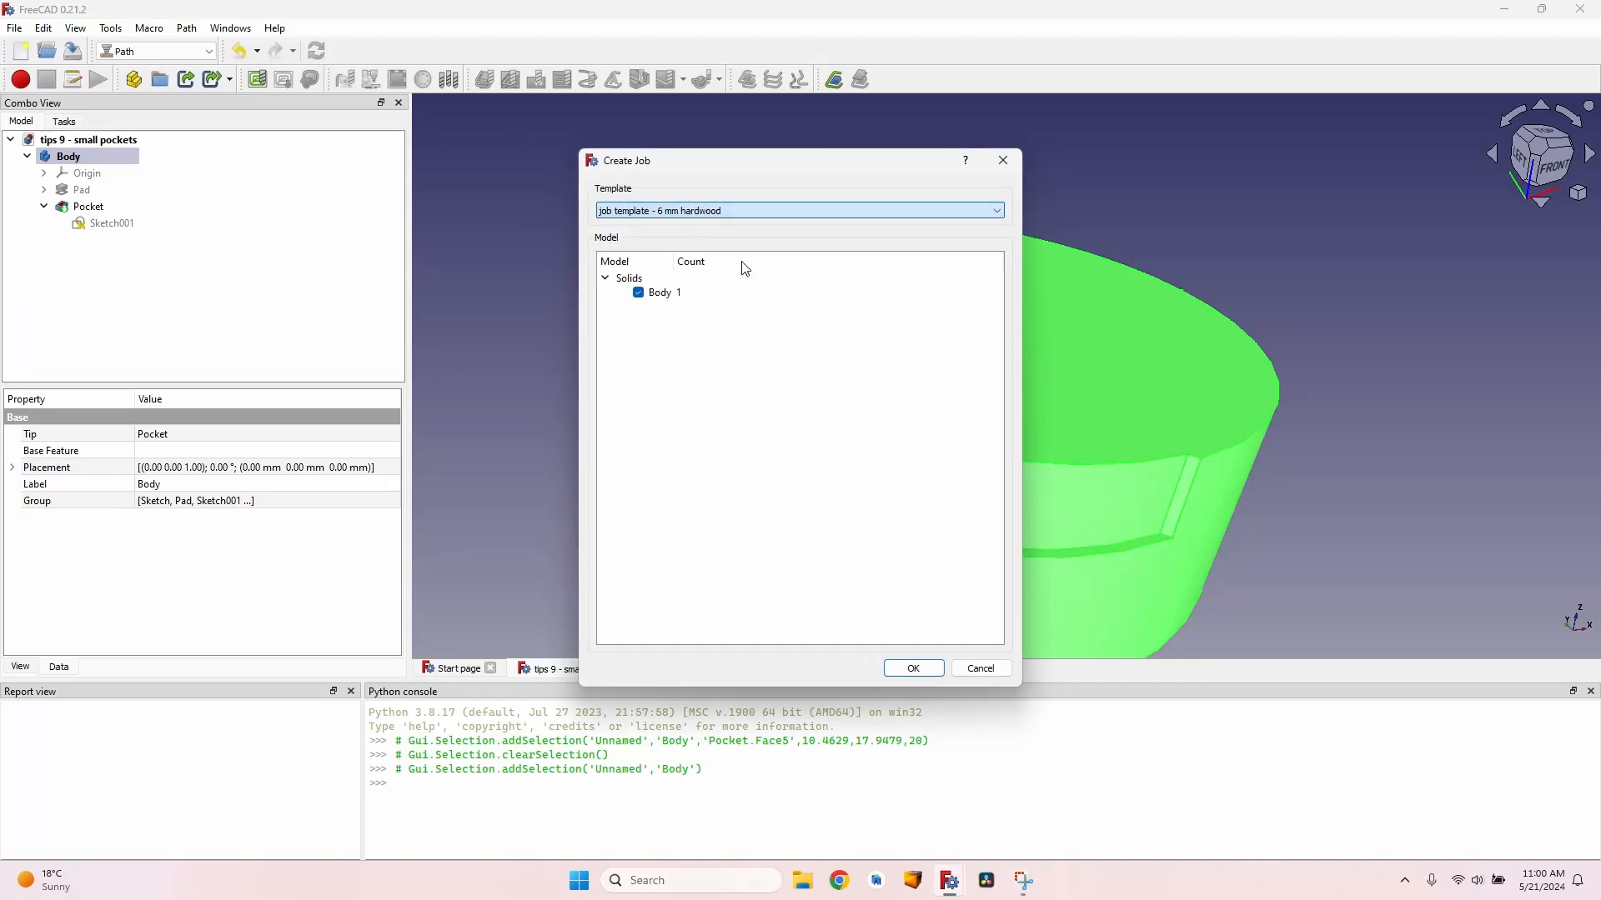
click(912, 667)
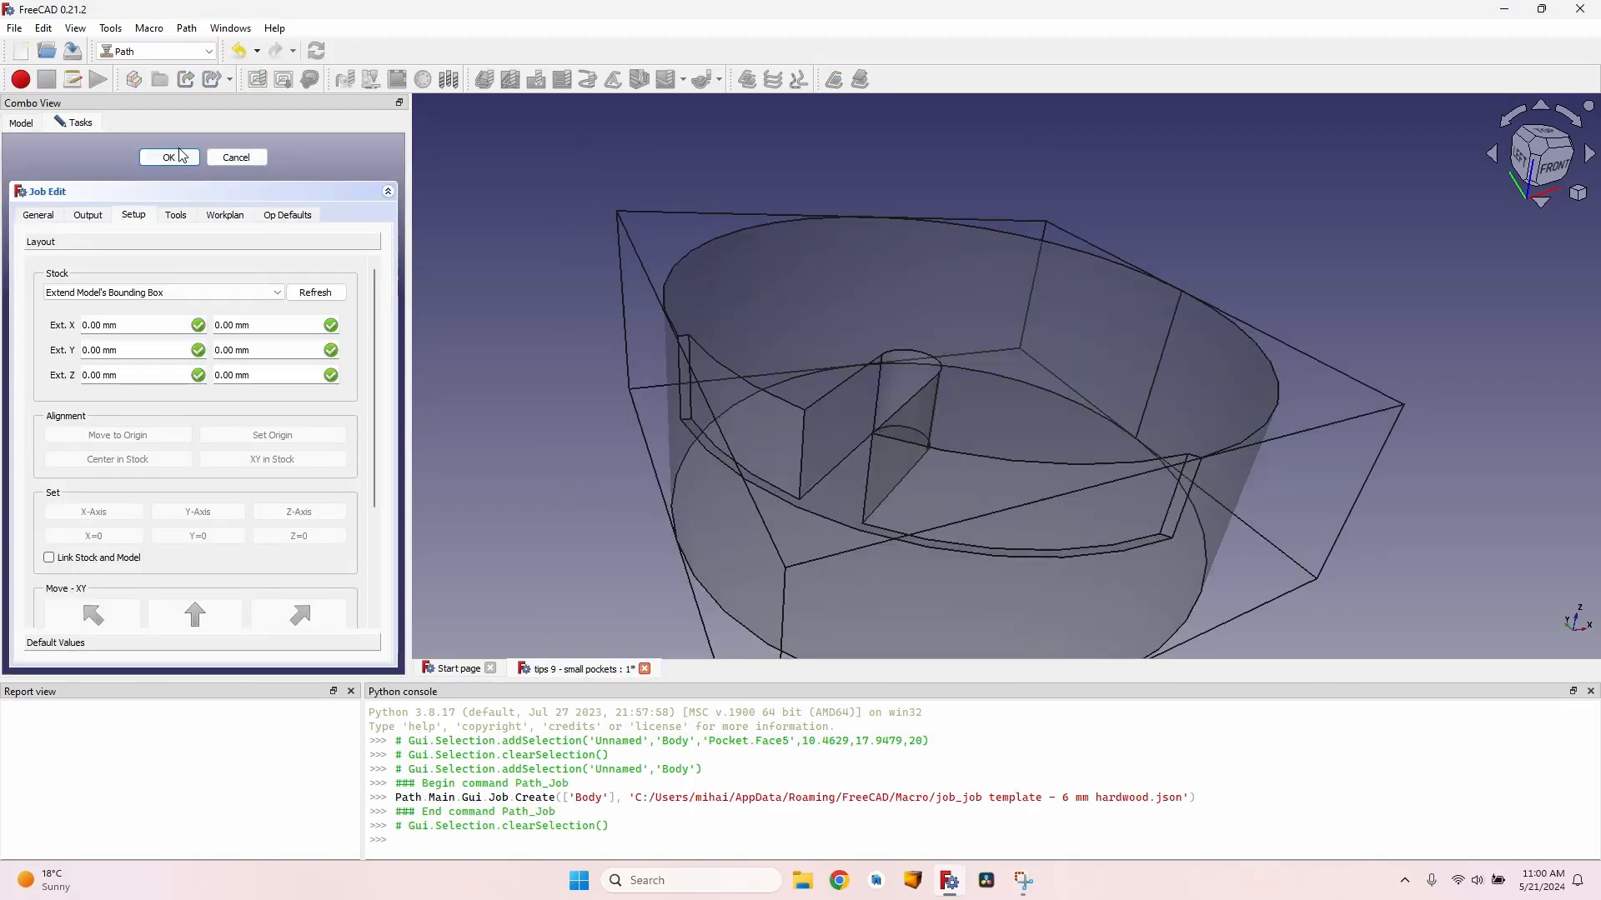
- Accept the job settings so the pocket operation can be added on the cutout floor
click(169, 156)
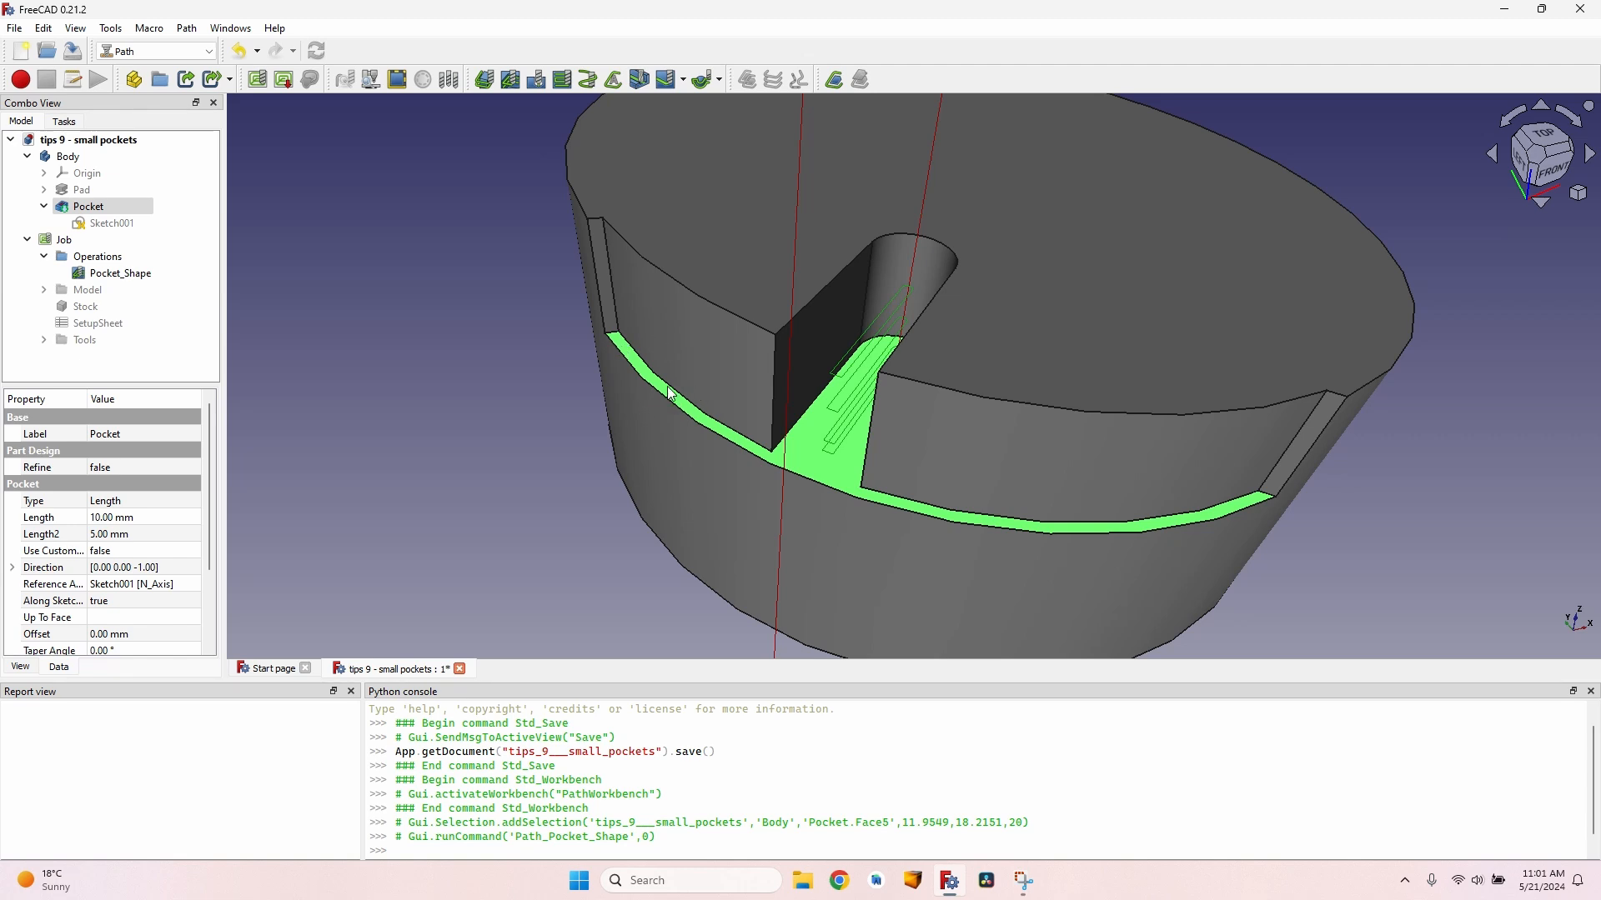
mouse_move(694, 517)
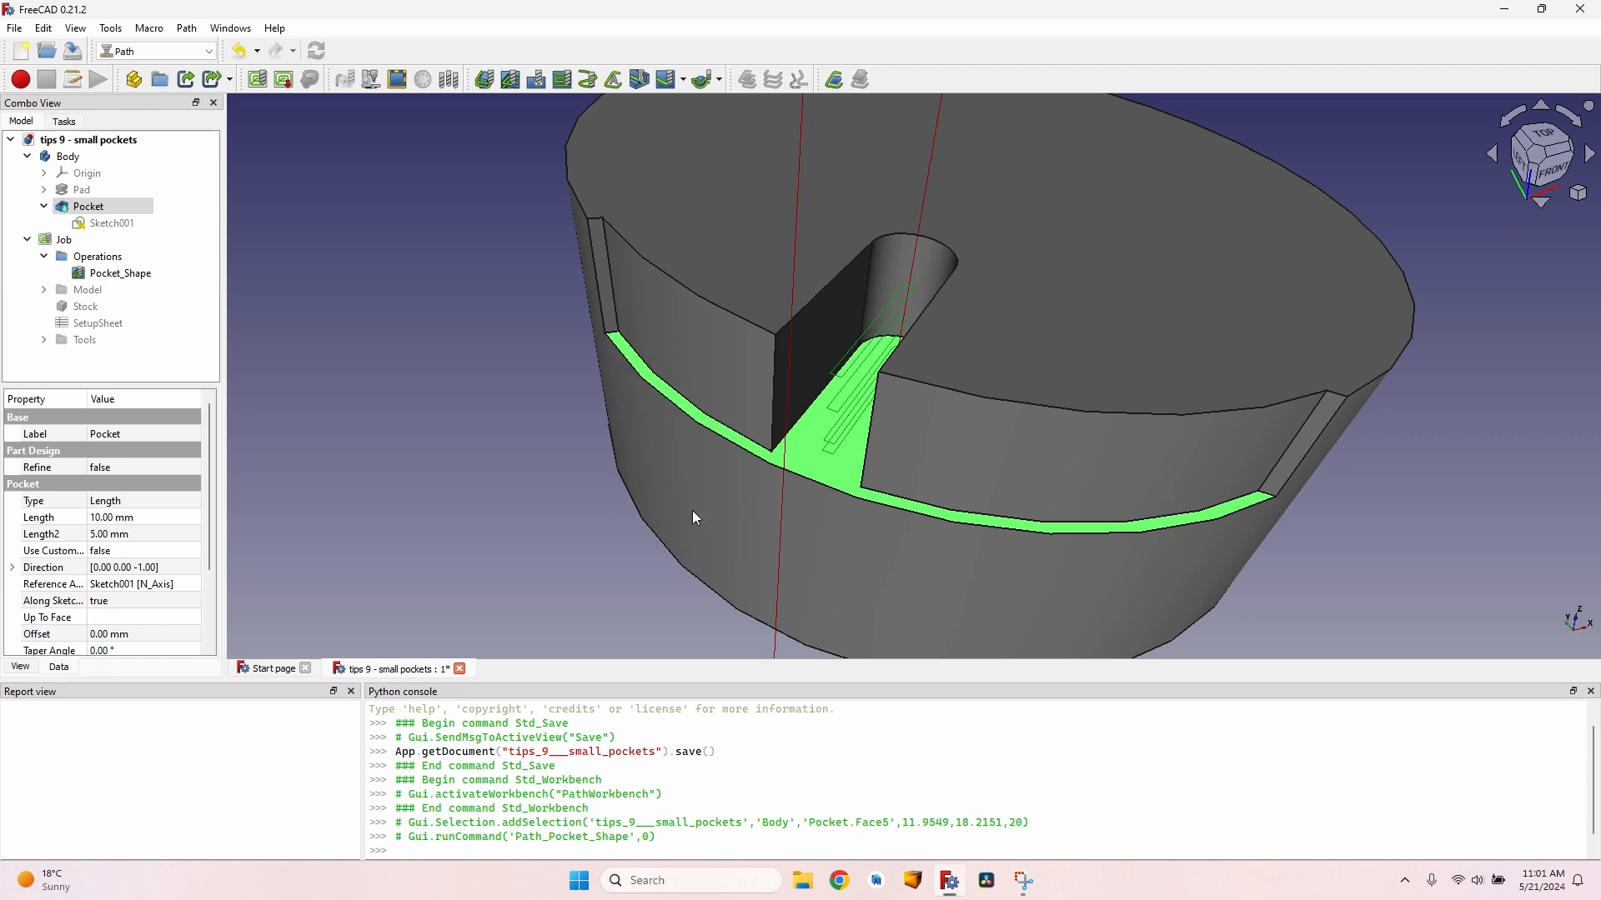
mouse_move(646, 404)
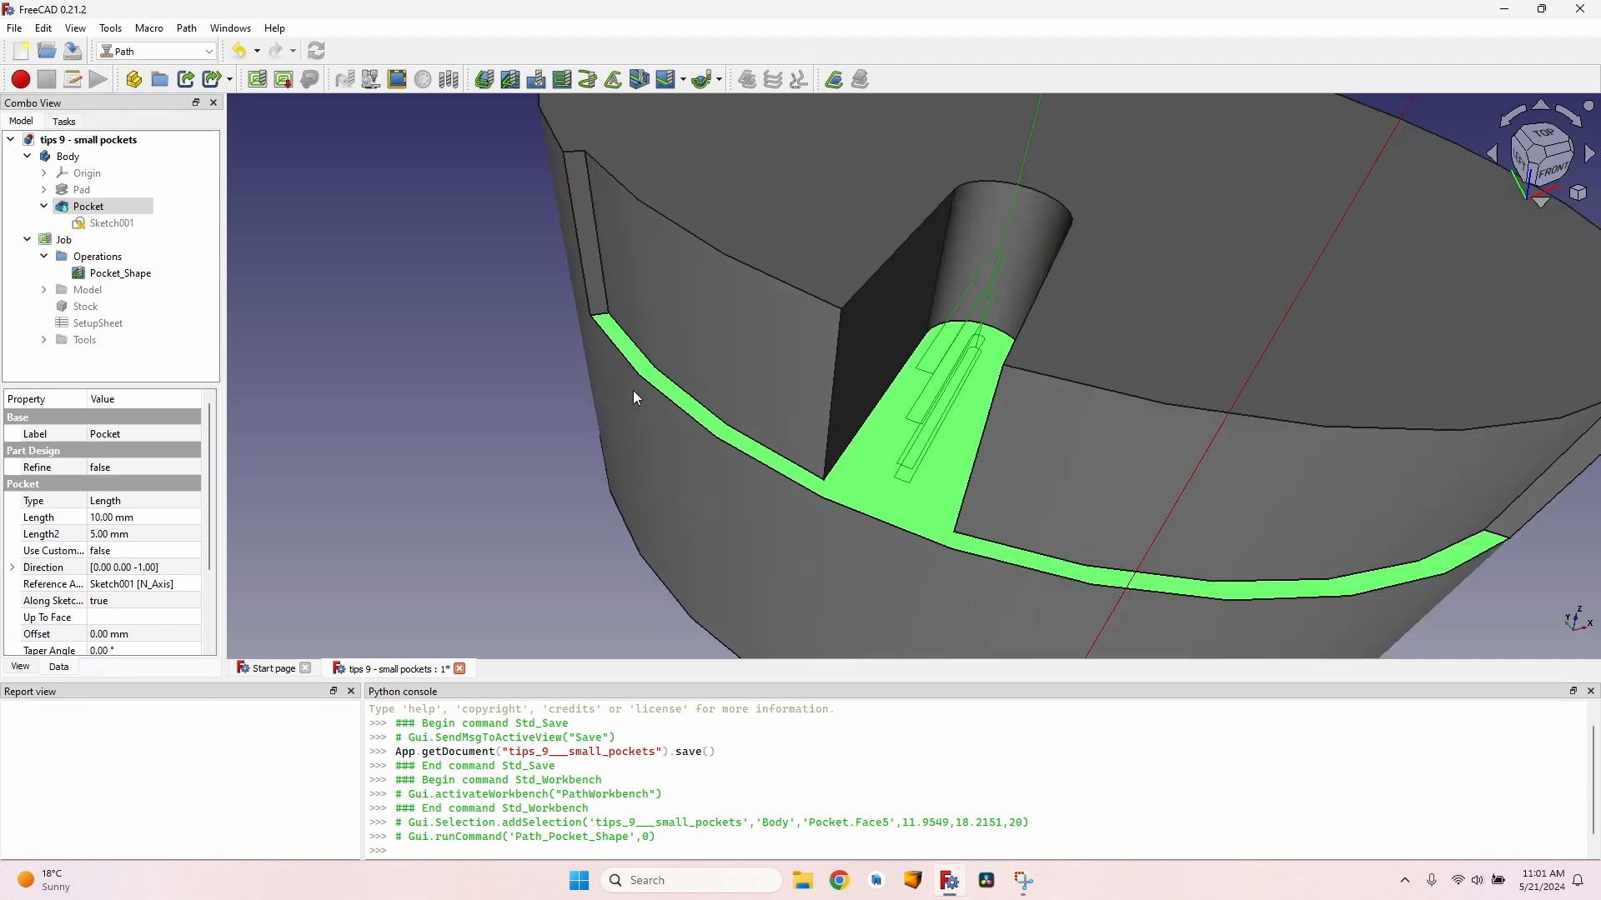
mouse_move(711, 418)
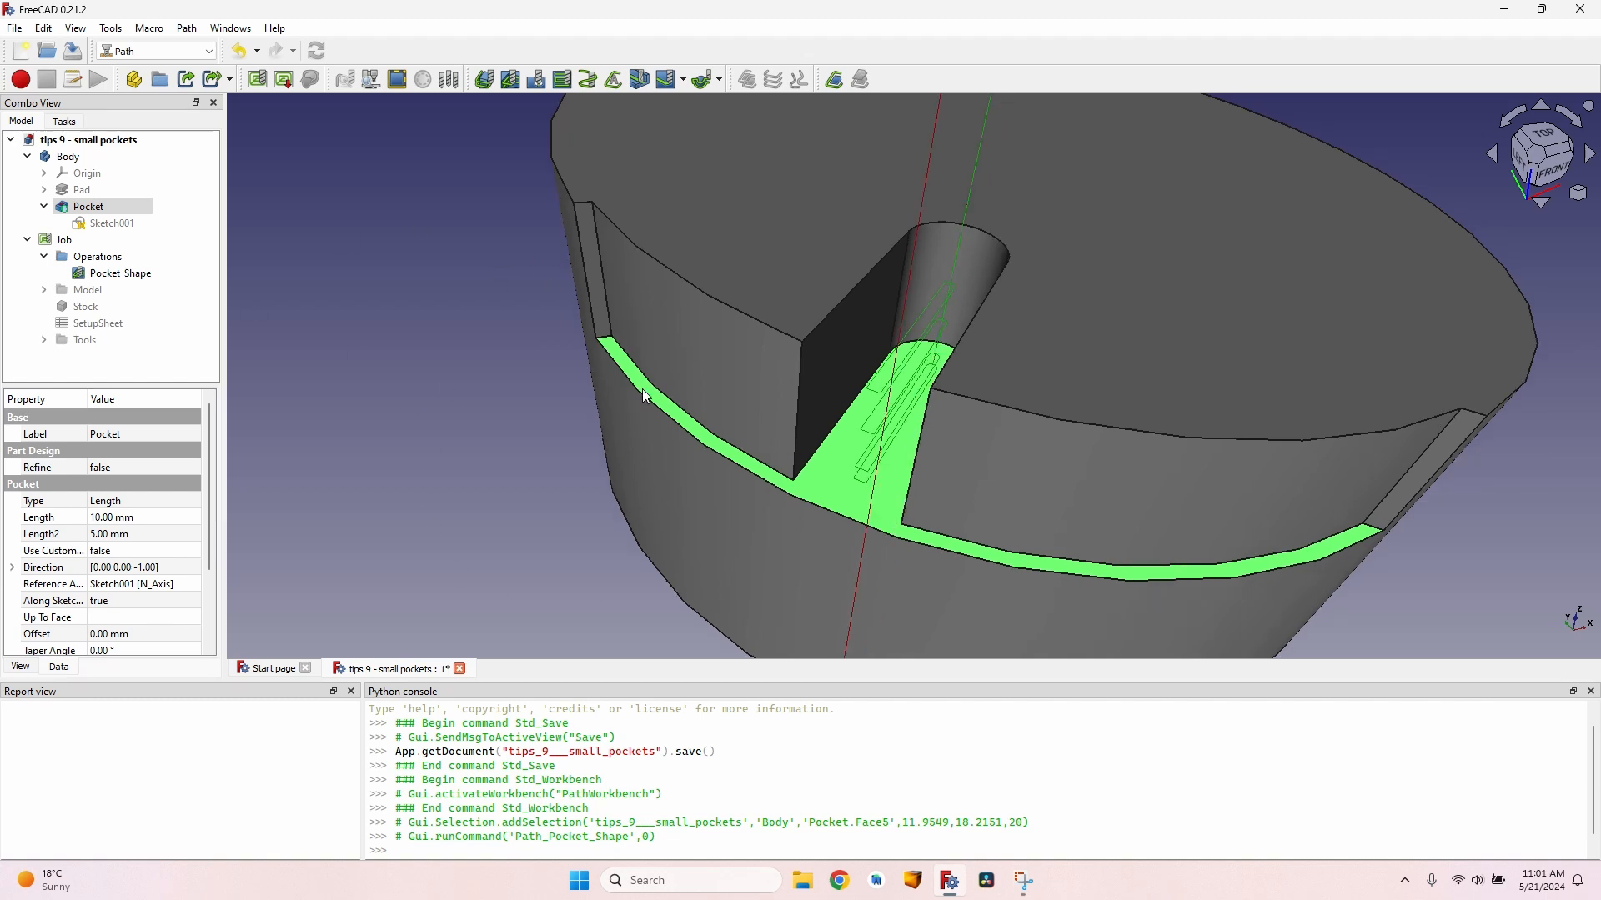
mouse_move(660, 515)
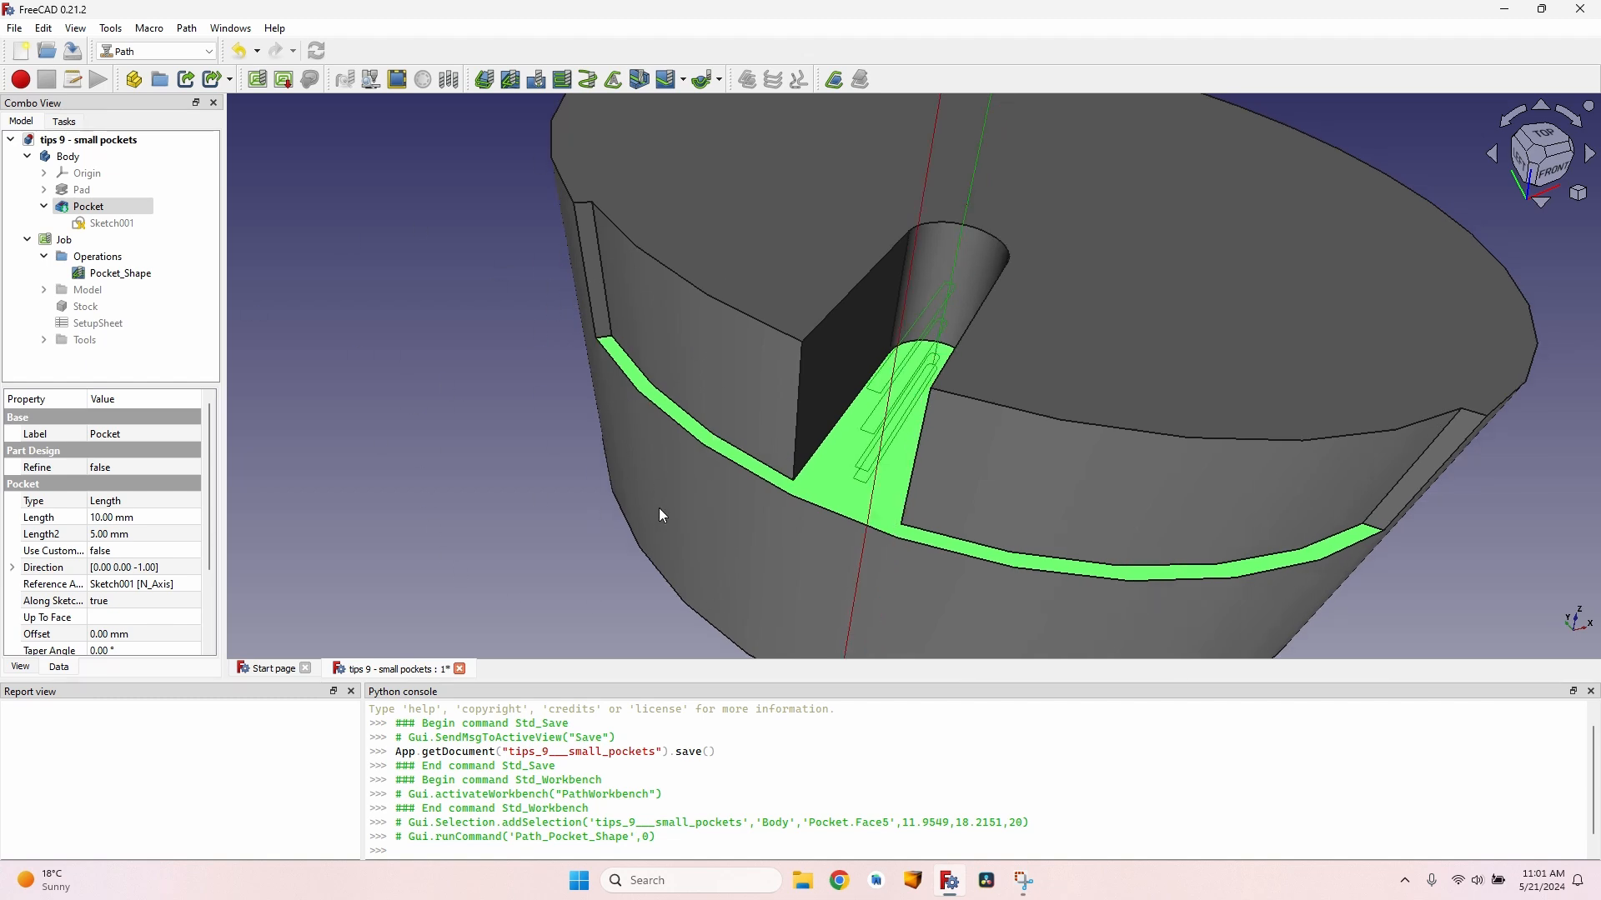
mouse_move(600, 353)
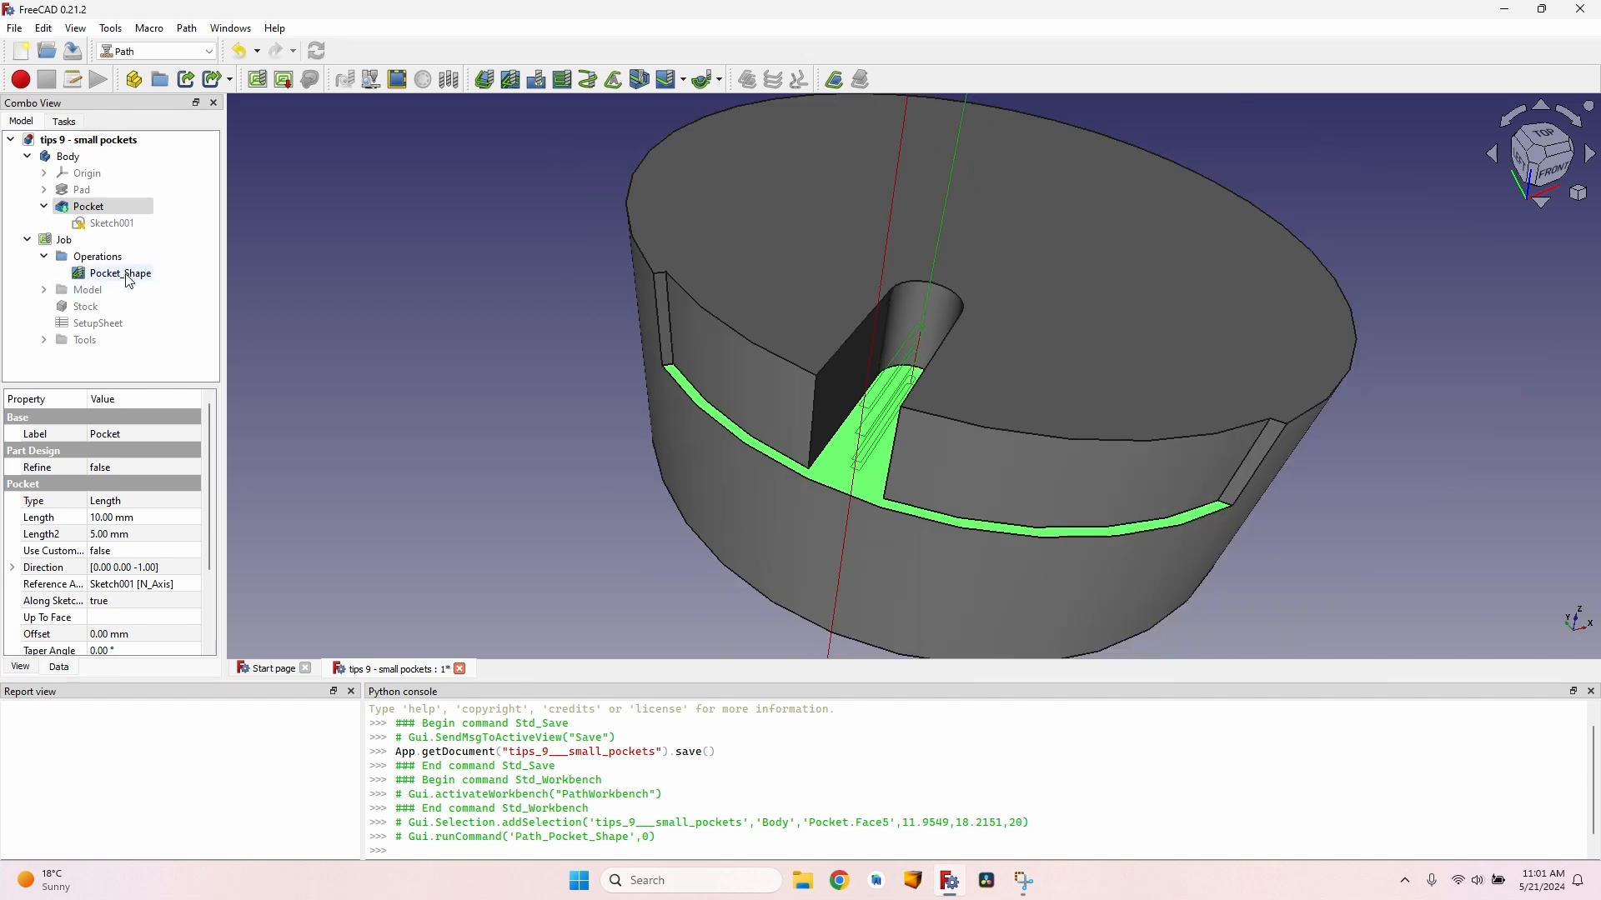
- Enable extensions on Pocket_Shape and turn on the extension for the outer curved Edge5
double_click(120, 272)
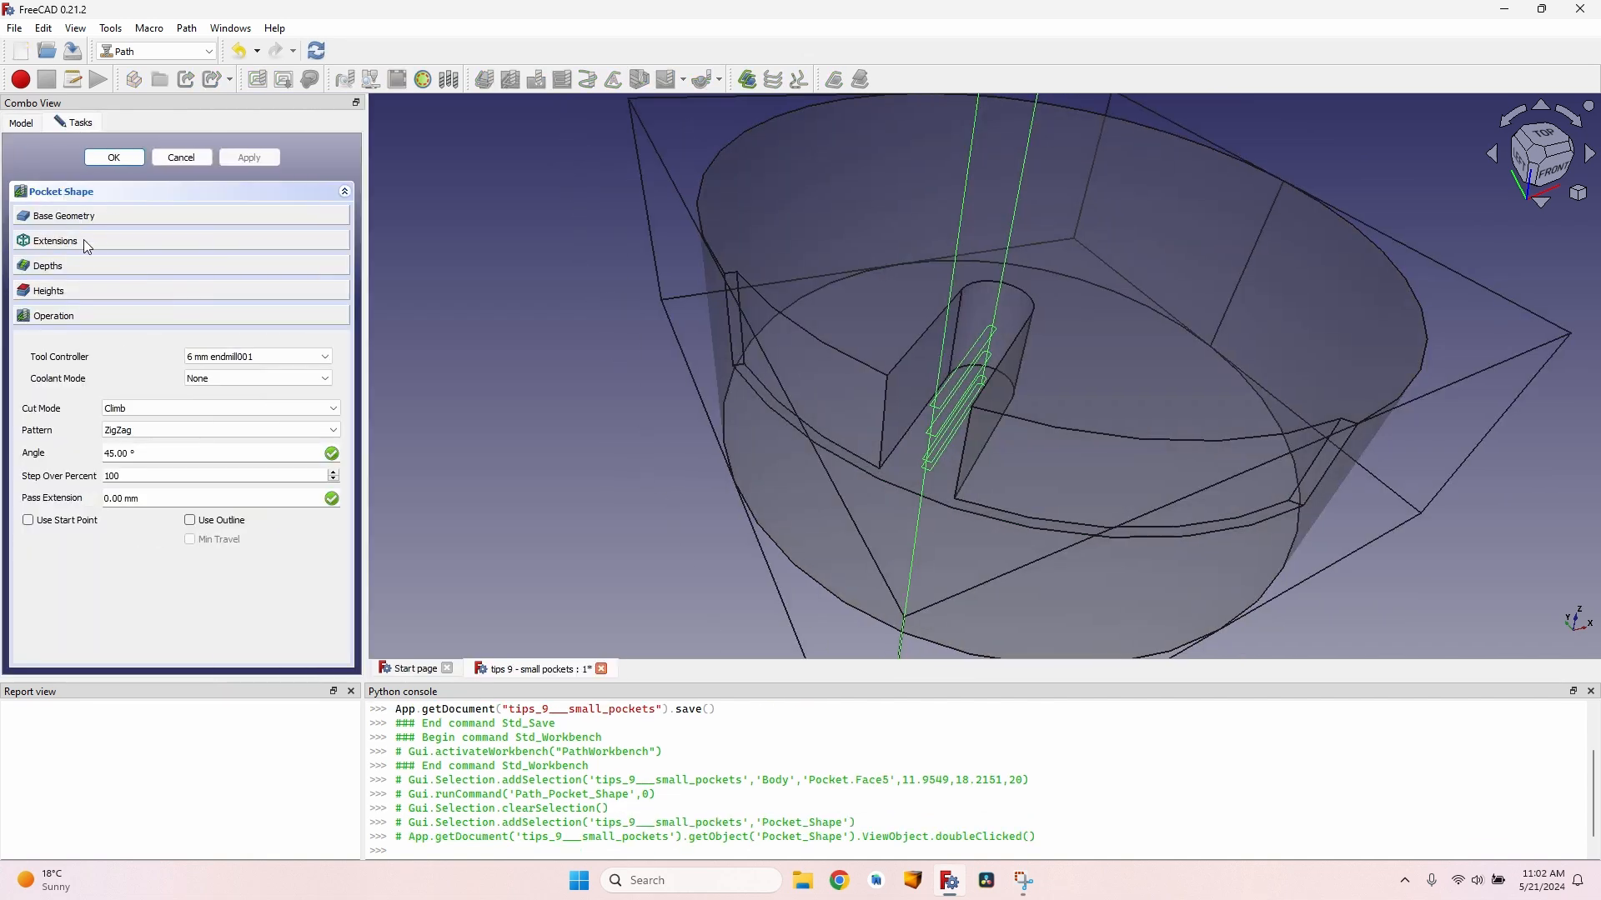
click(55, 240)
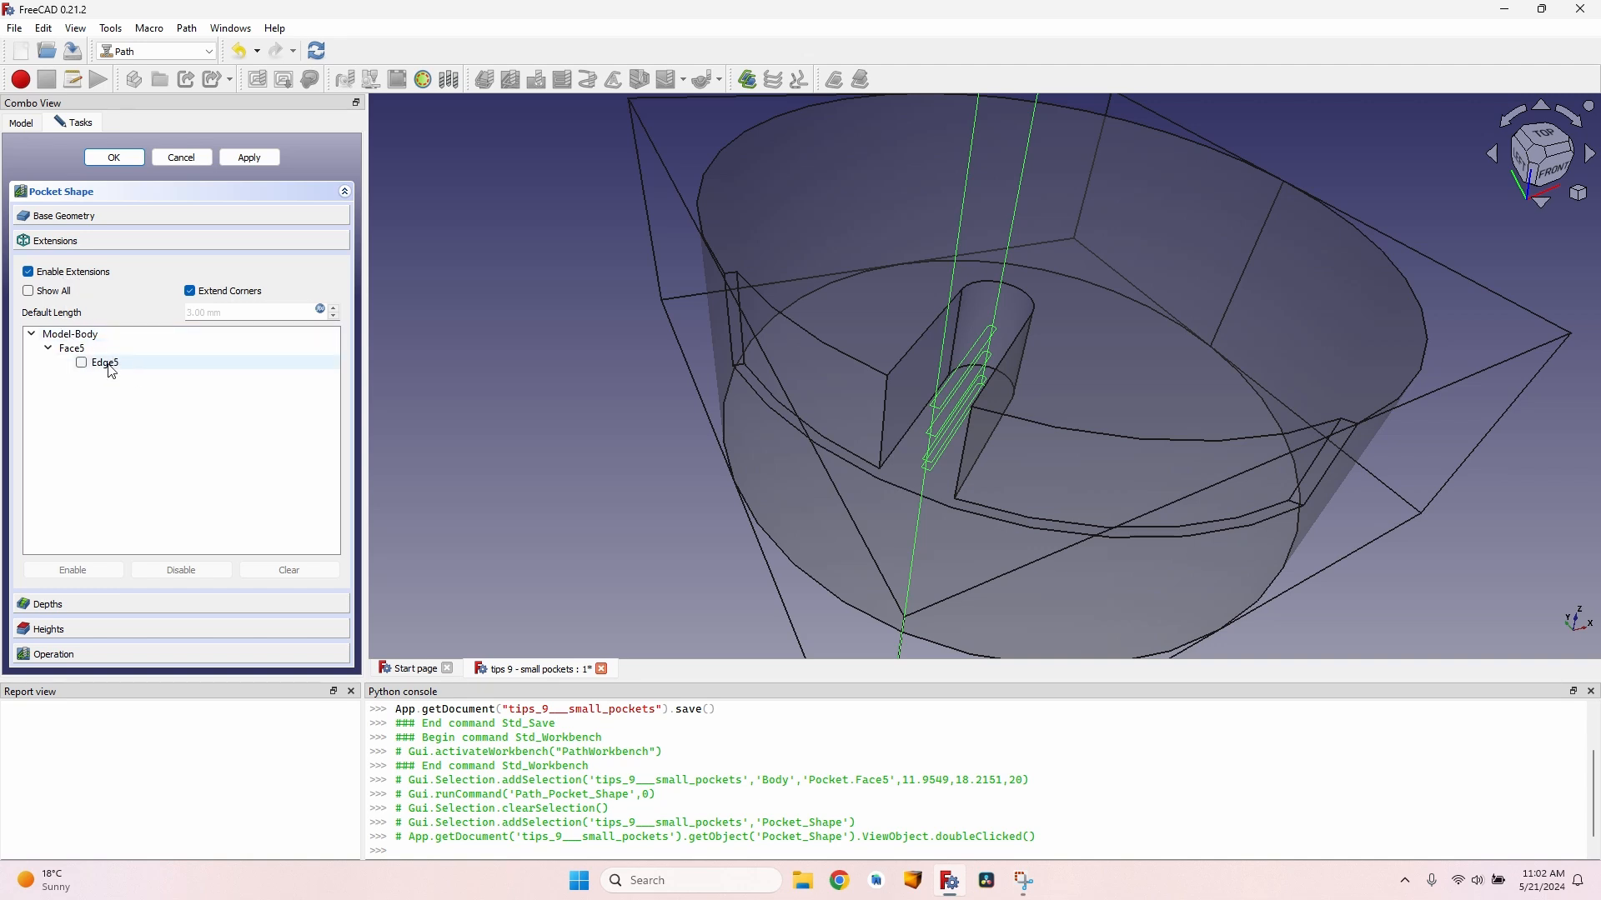
click(103, 362)
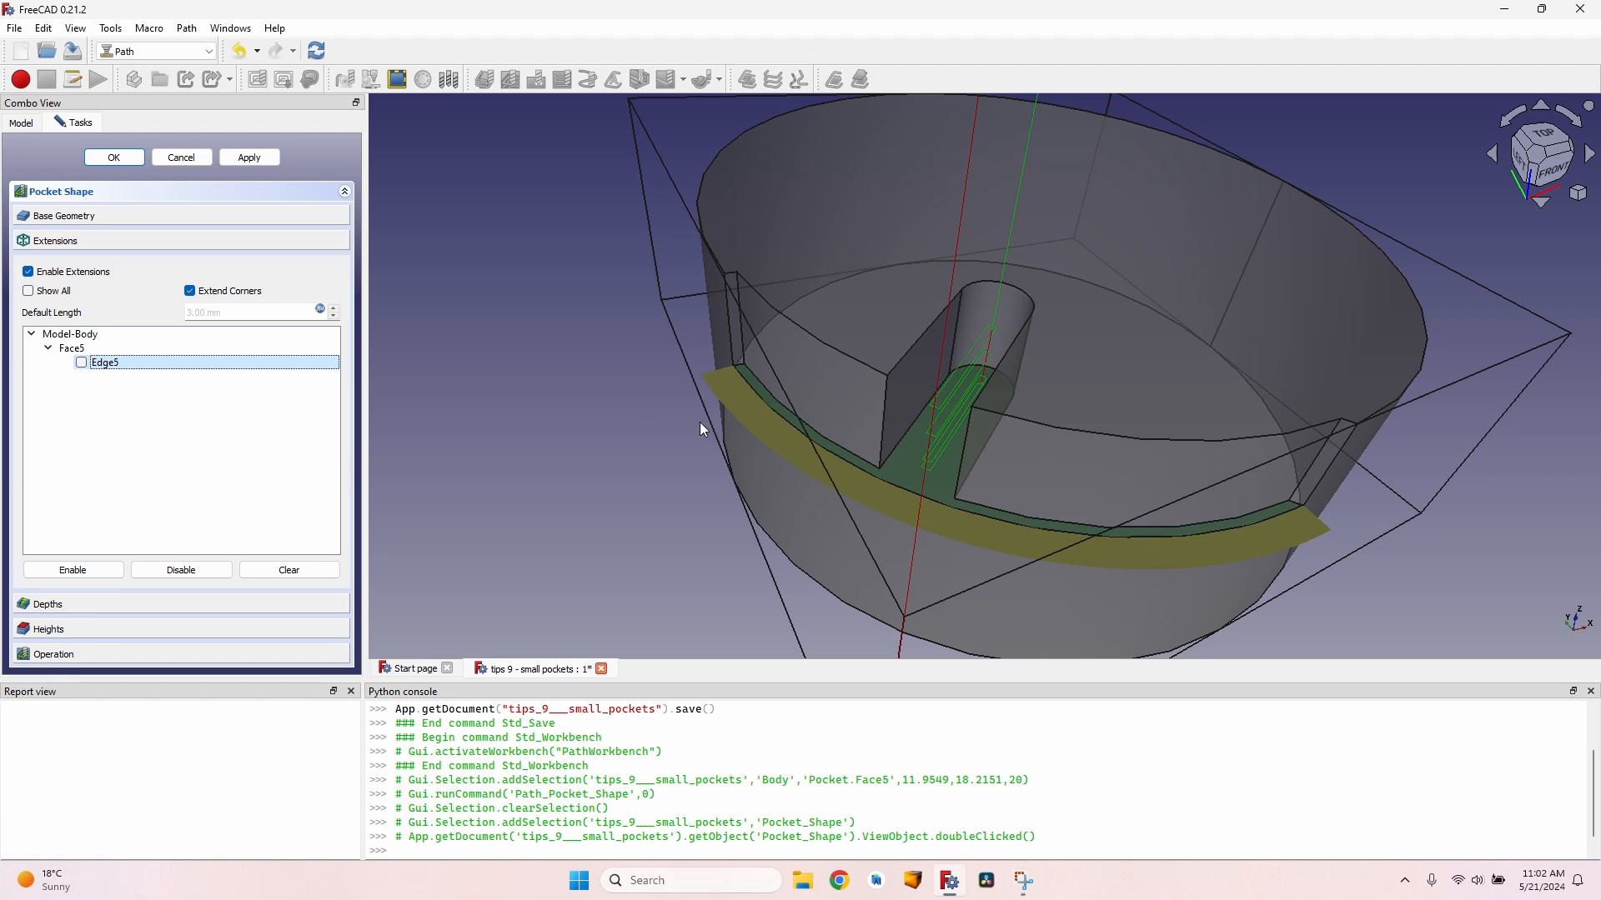
click(80, 362)
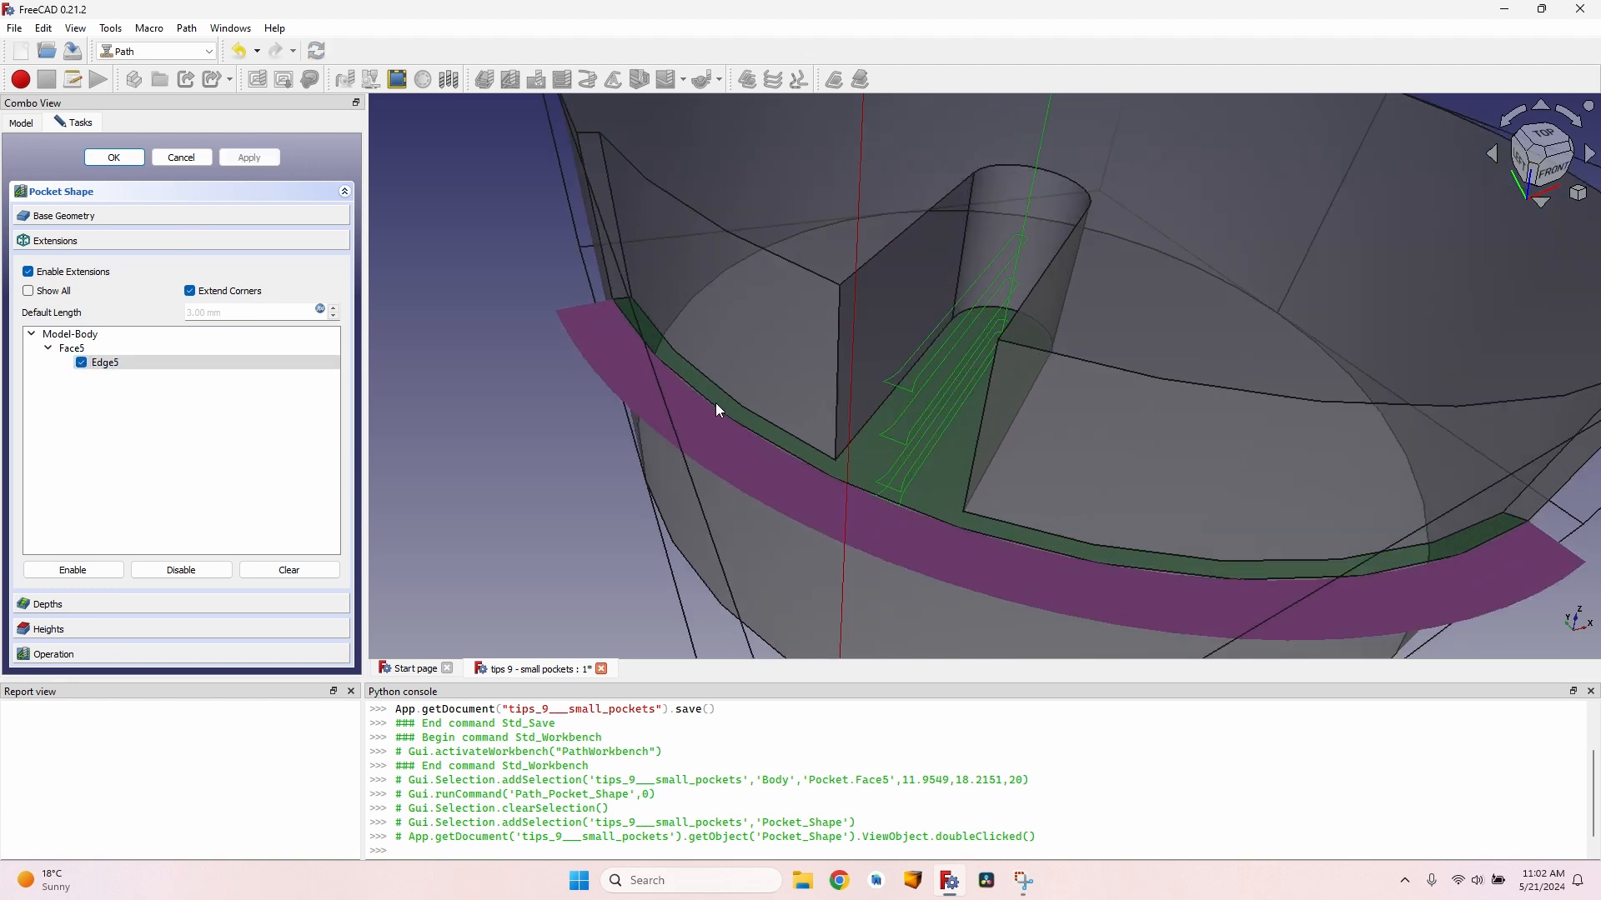
mouse_move(629, 413)
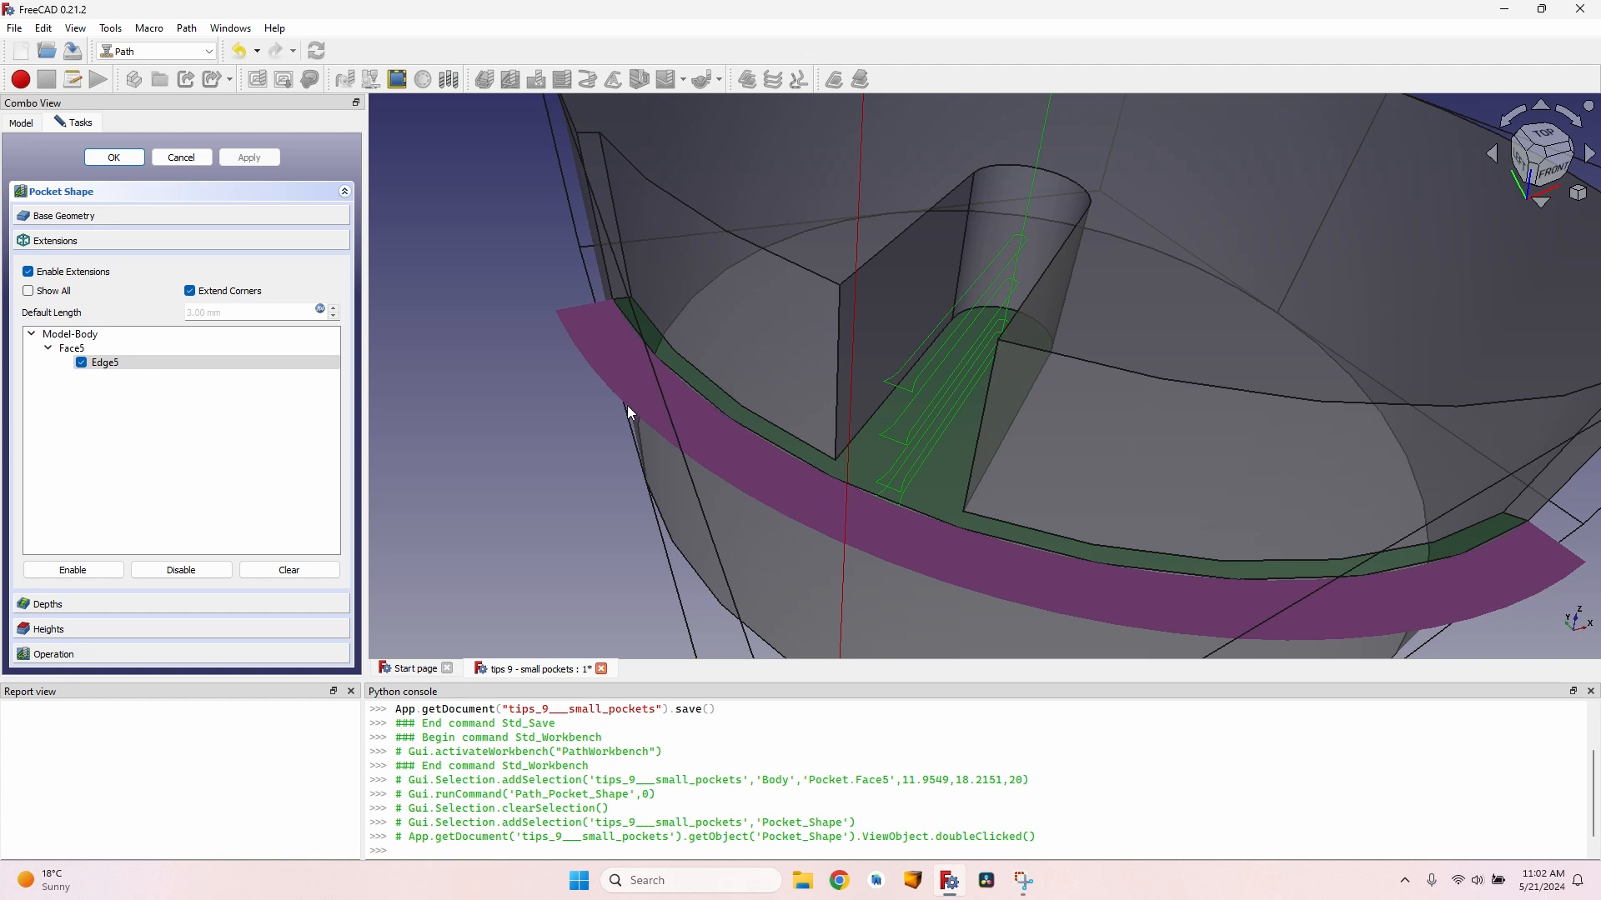
mouse_move(709, 396)
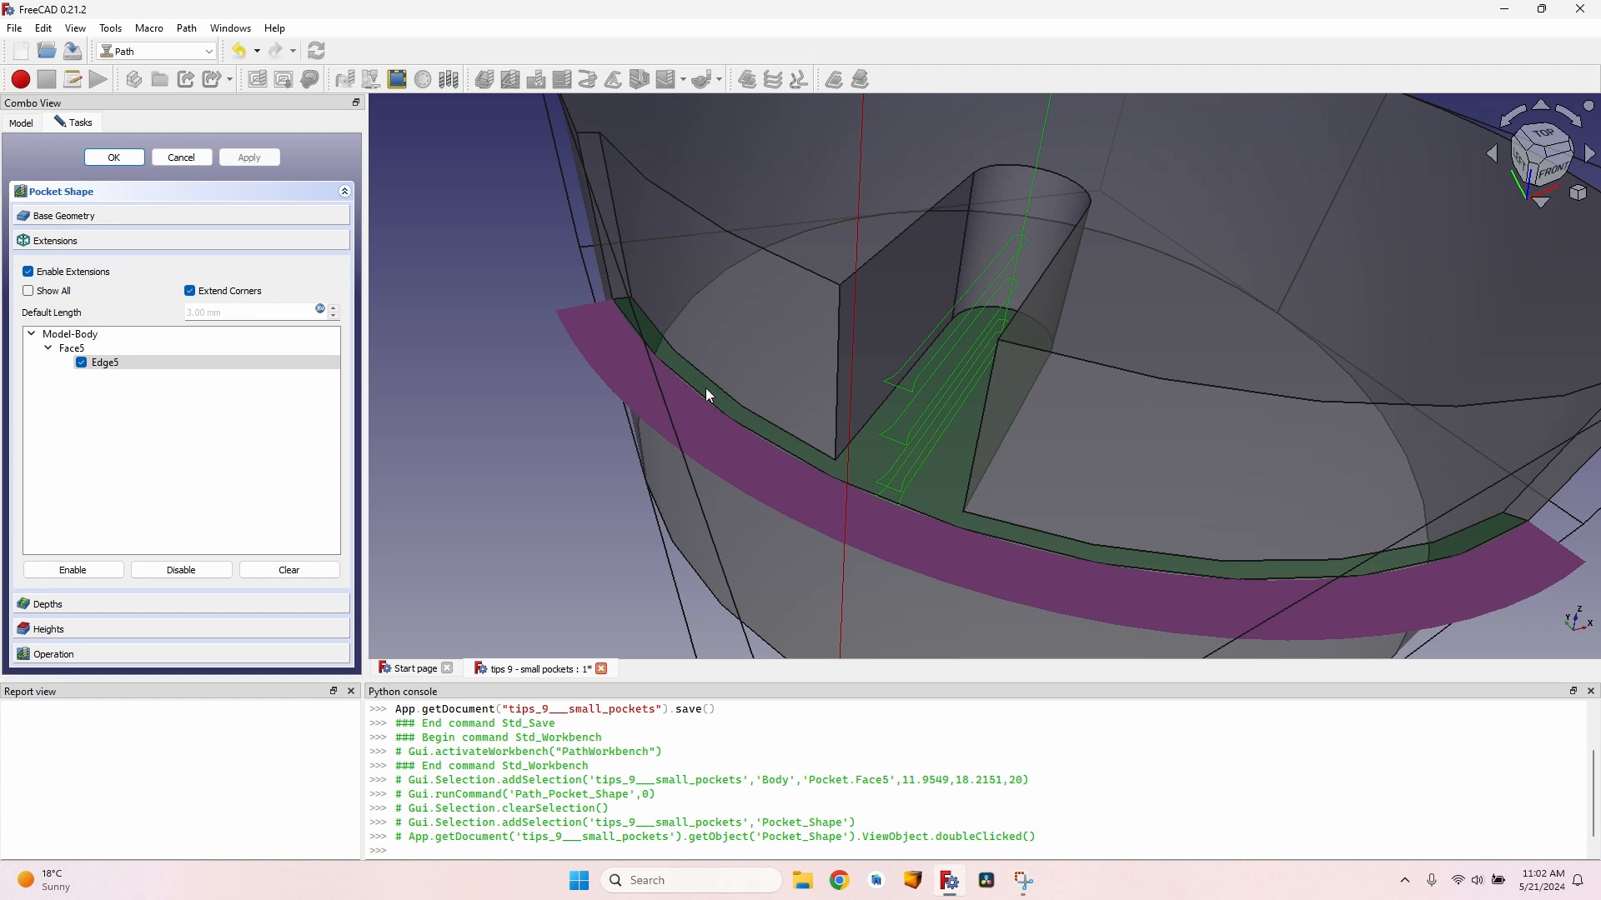
mouse_move(354, 499)
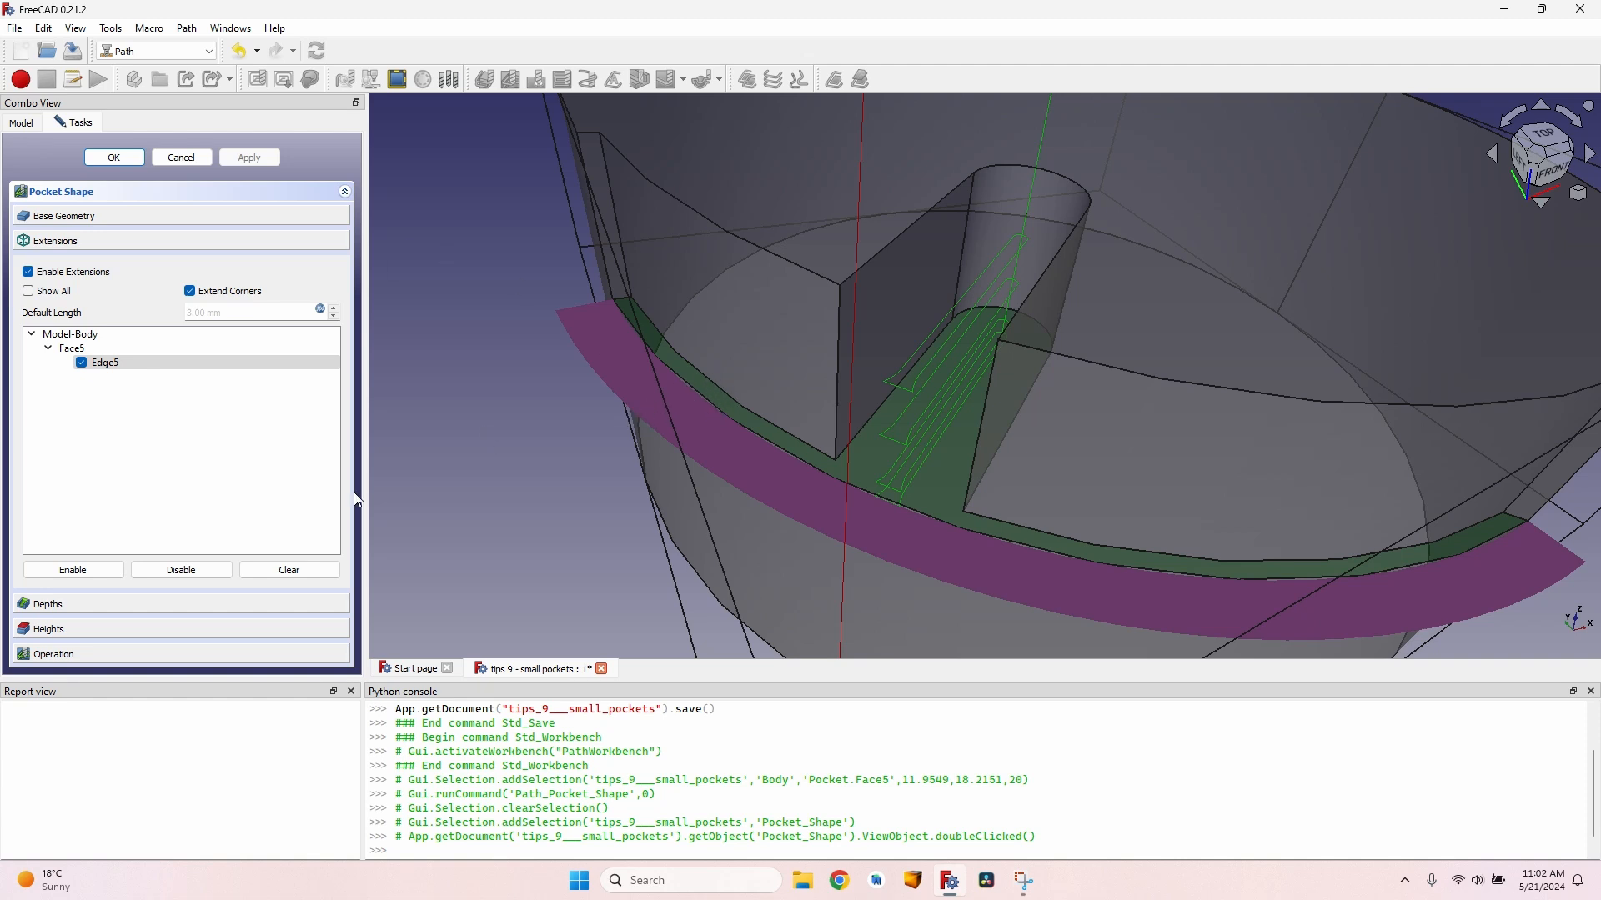
mouse_move(57, 318)
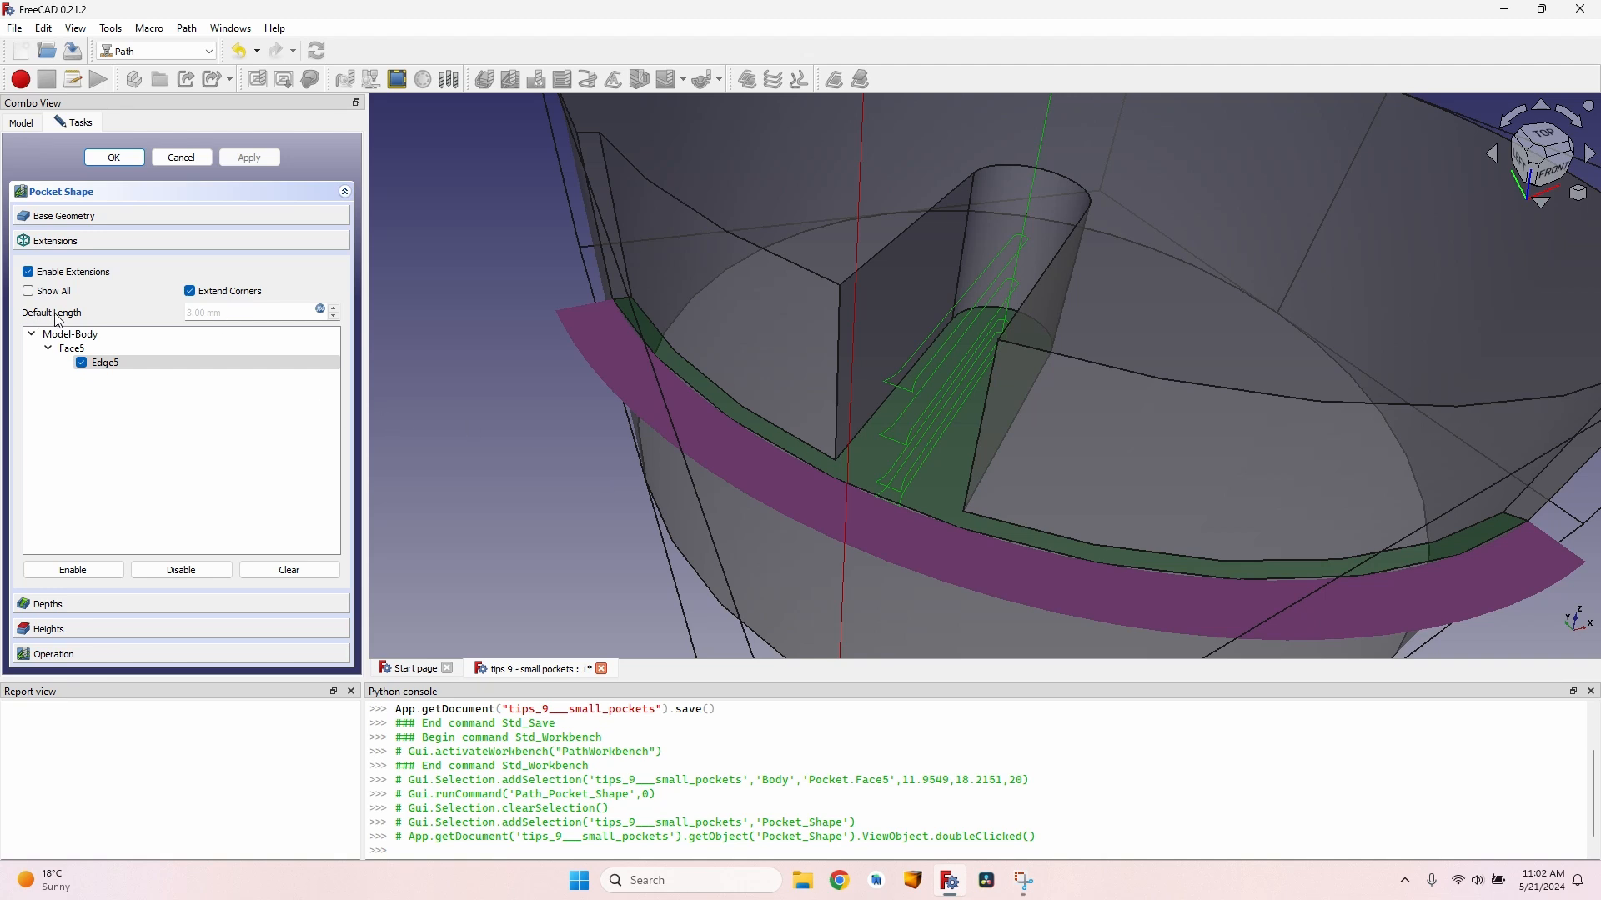
- Set the default extension length to 6 mm and the clearing pattern to Offset
click(321, 310)
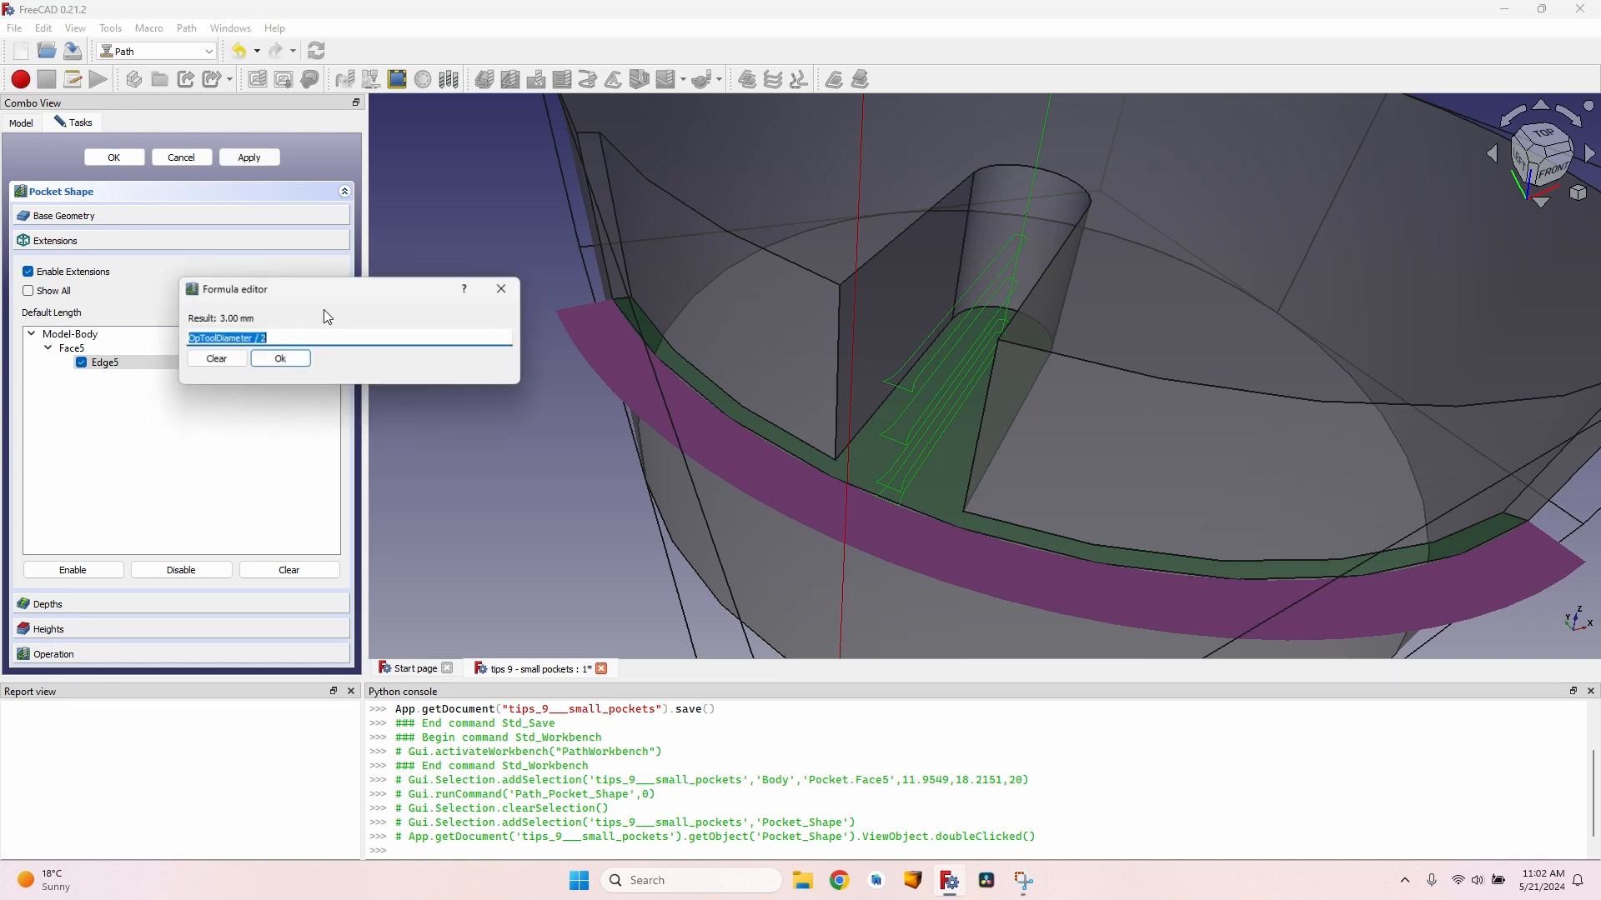
click(280, 359)
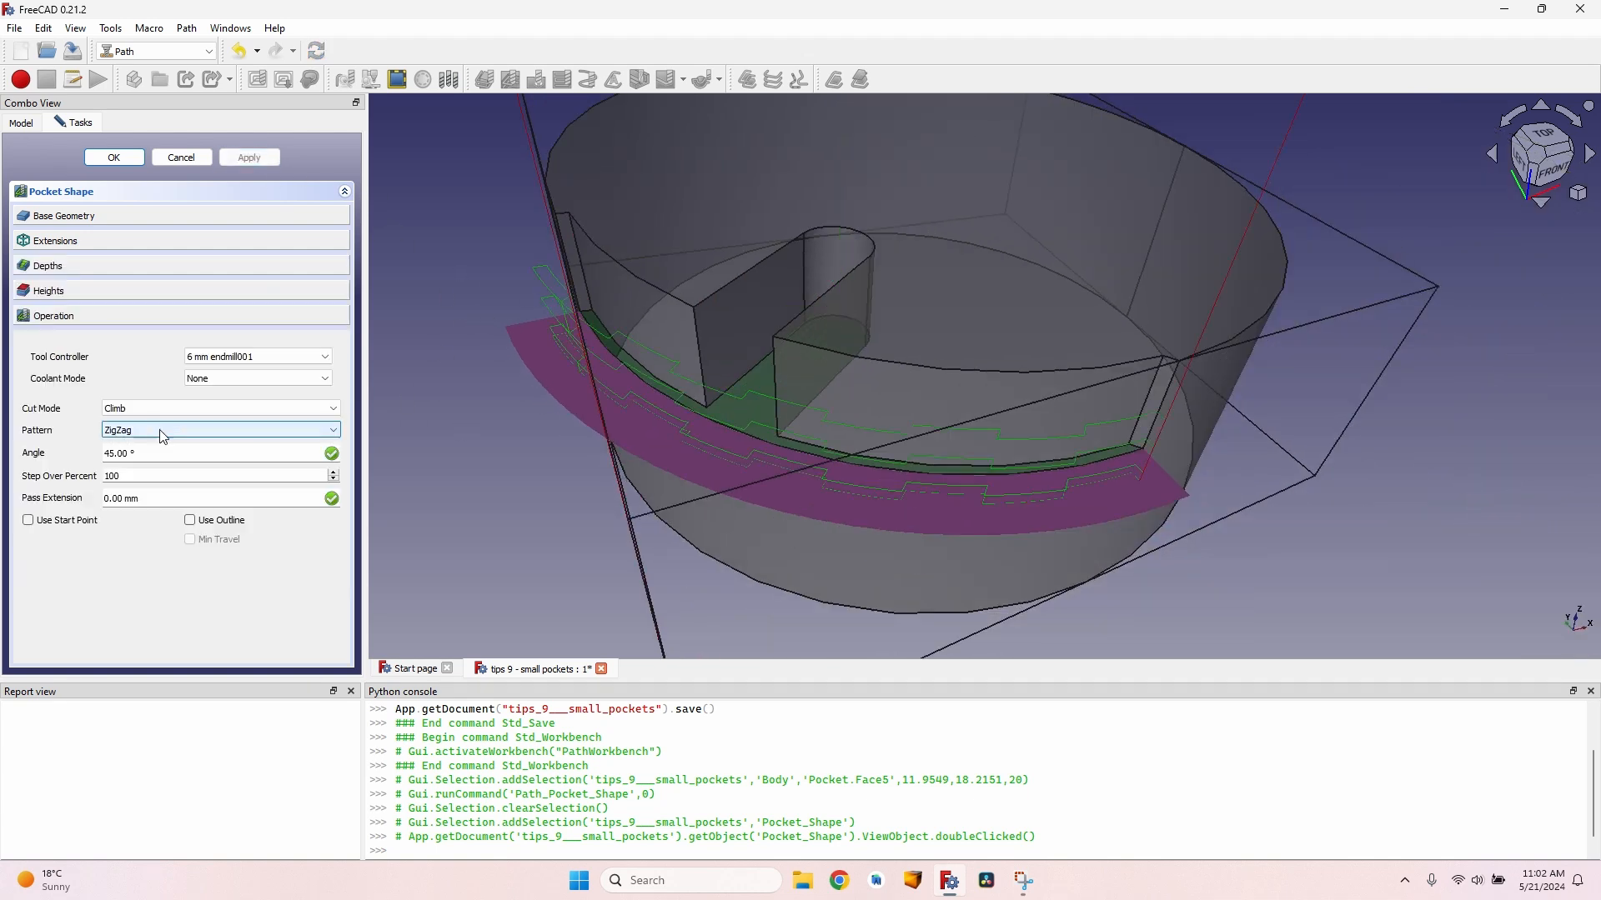
click(220, 430)
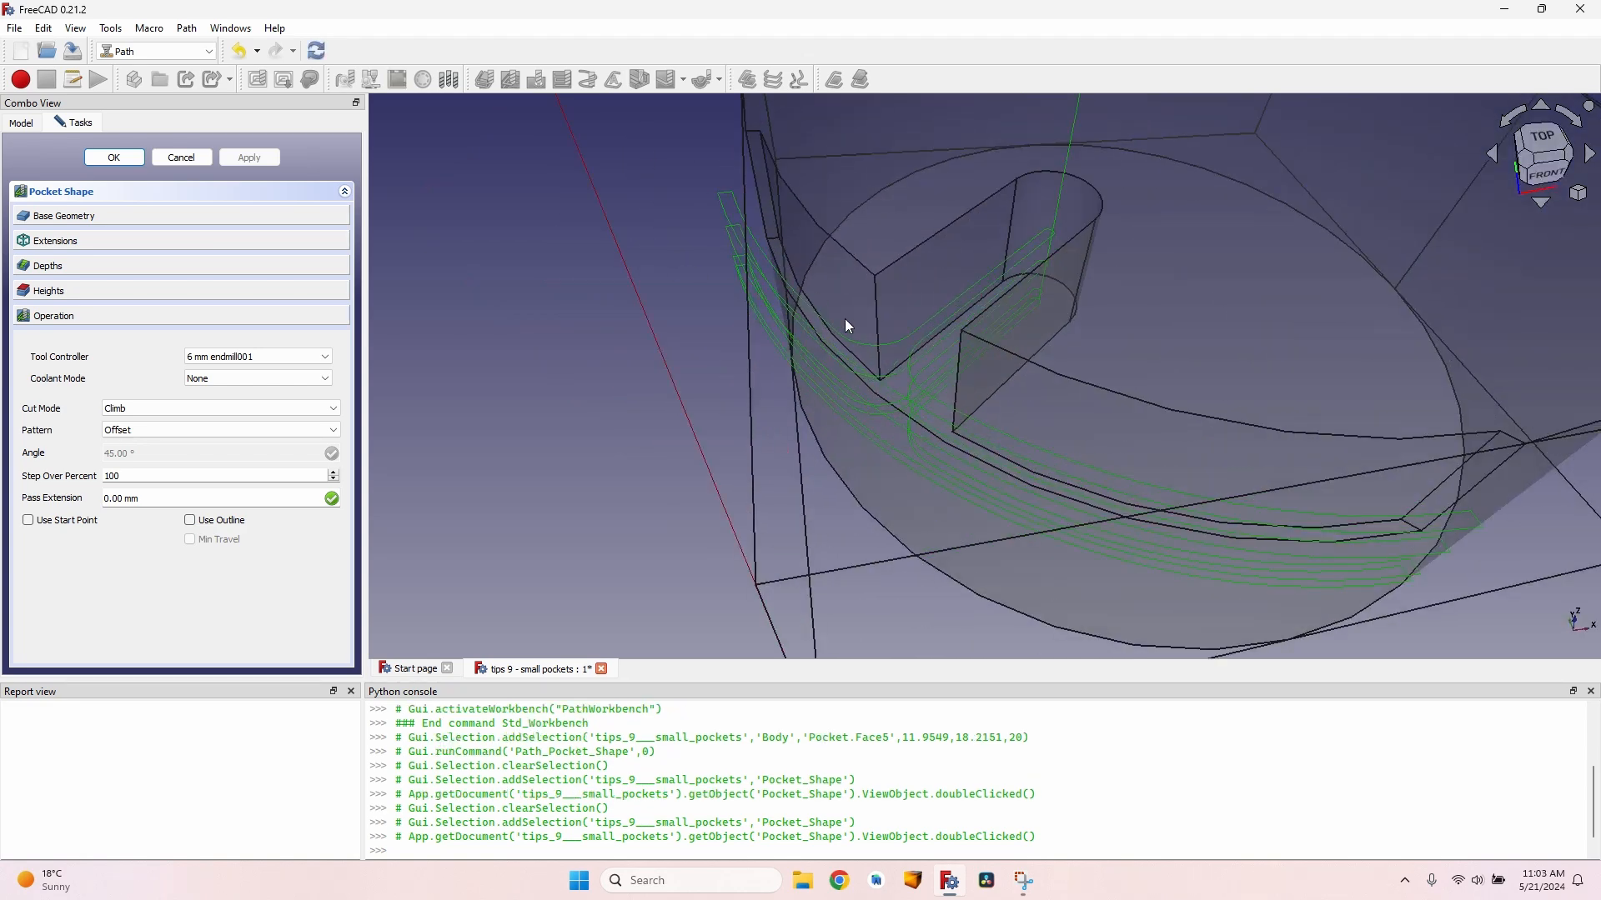
click(55, 240)
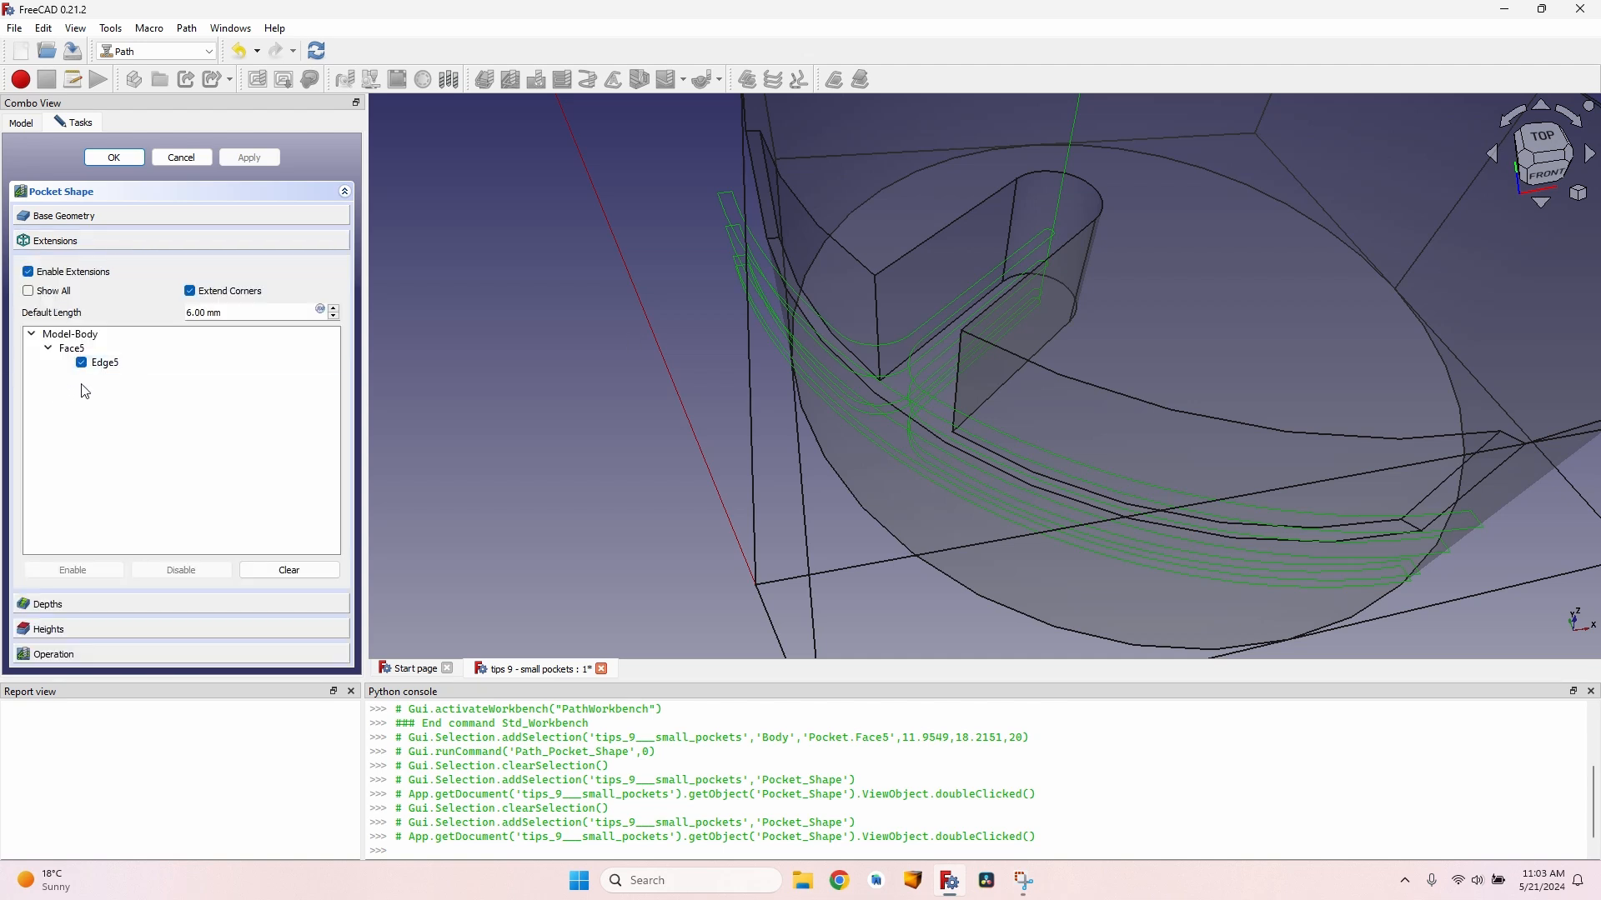
mouse_move(702, 360)
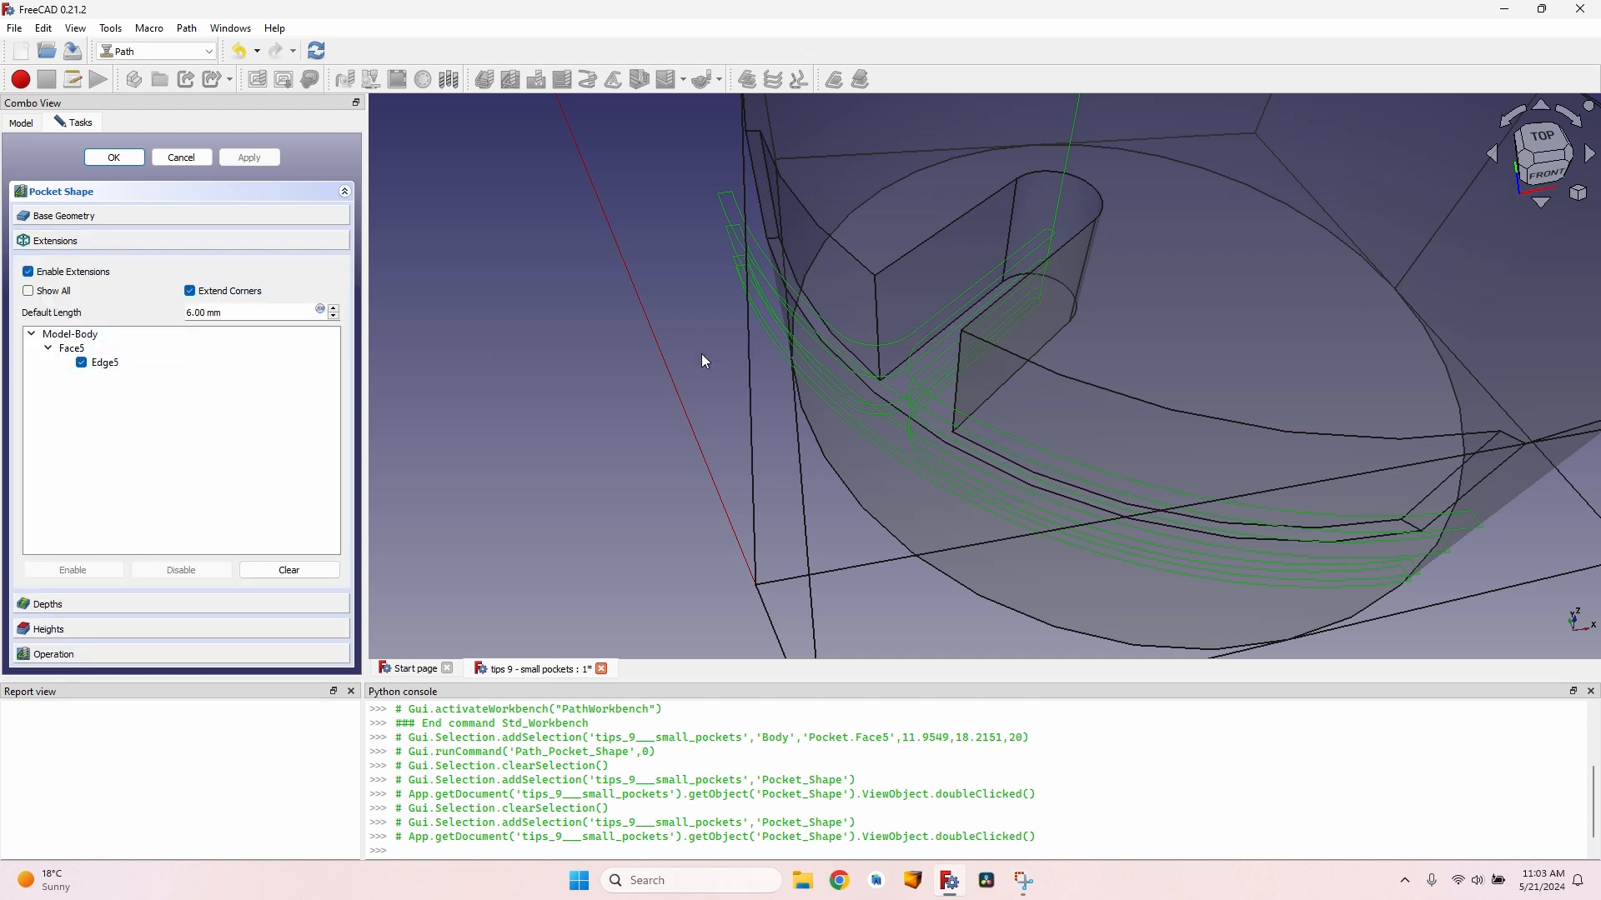
mouse_move(114, 158)
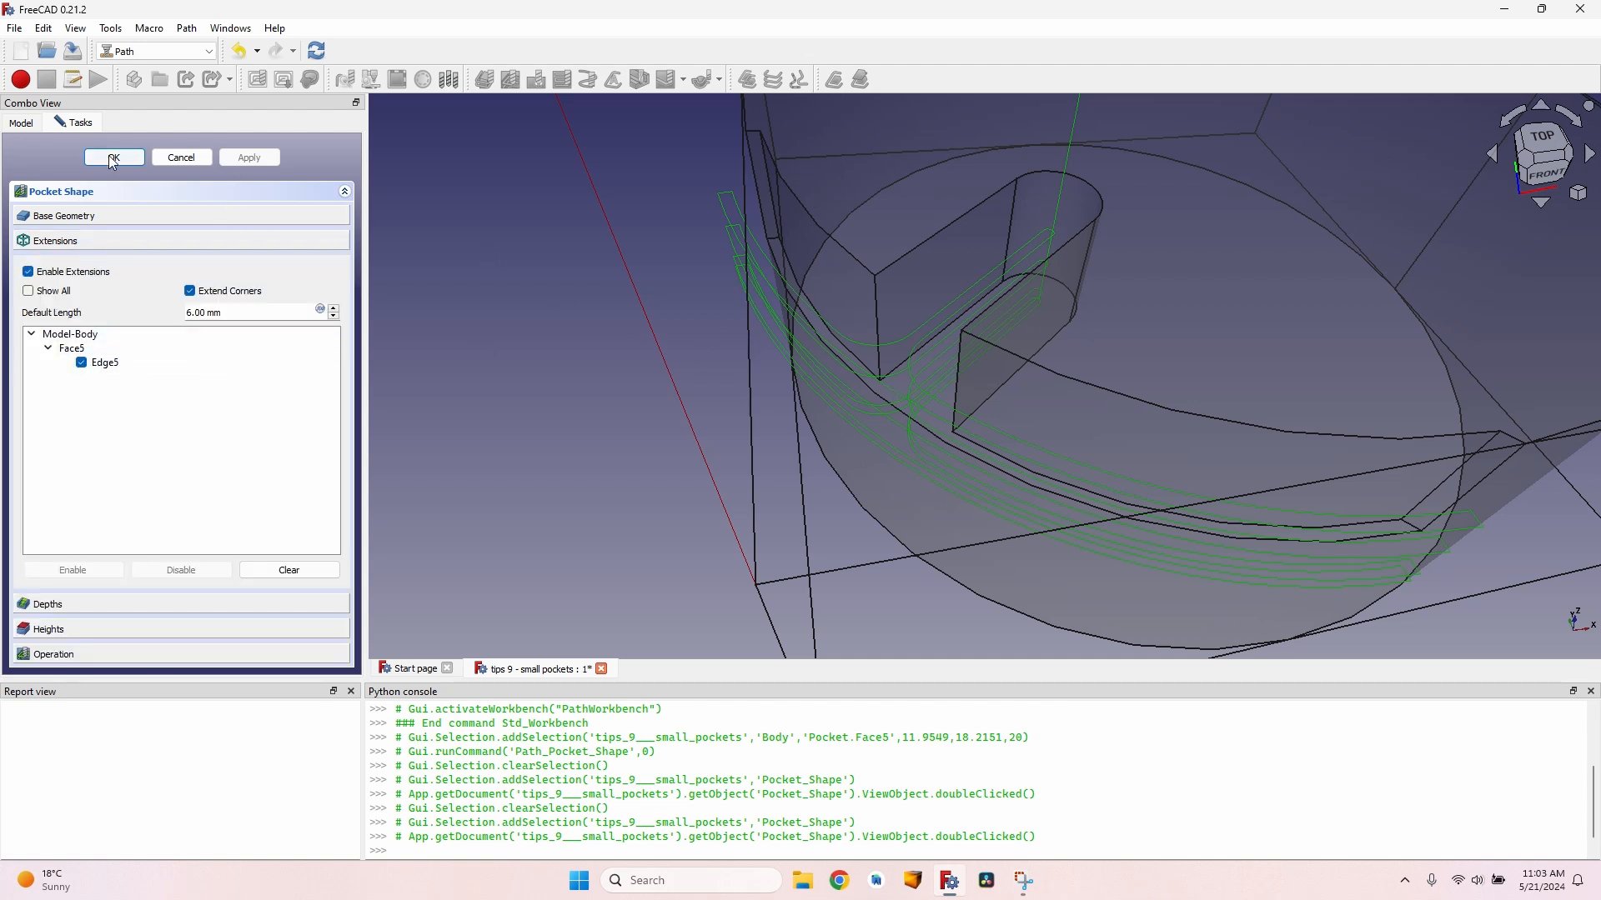
- Accept the edited pocket operation and finish editing the cutout sketch Sketch001
click(112, 157)
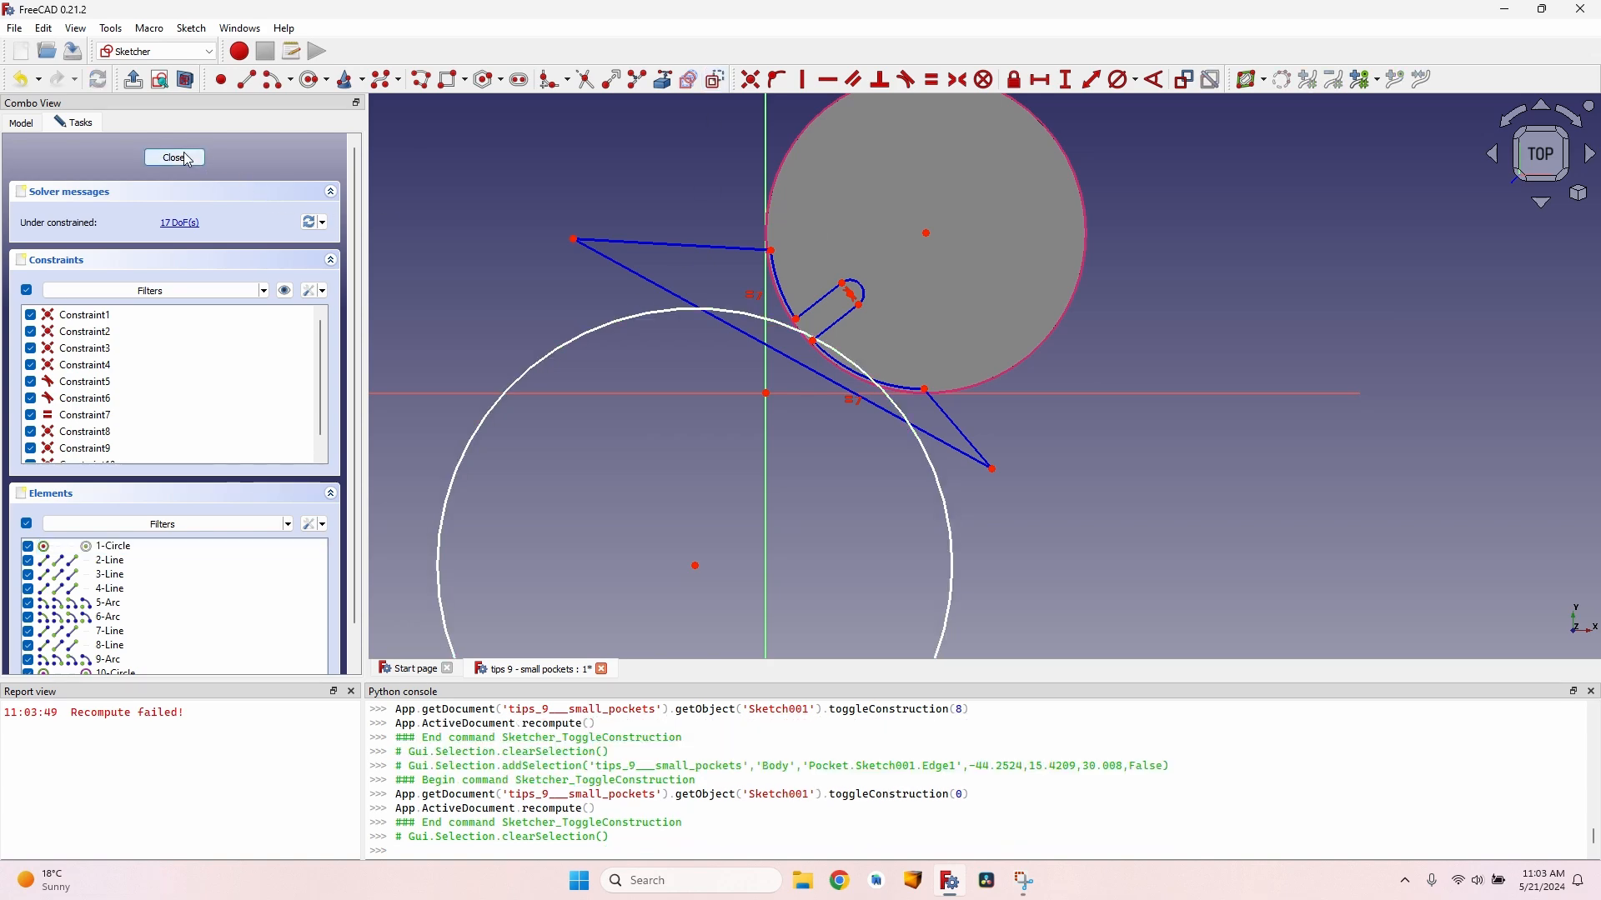
click(173, 157)
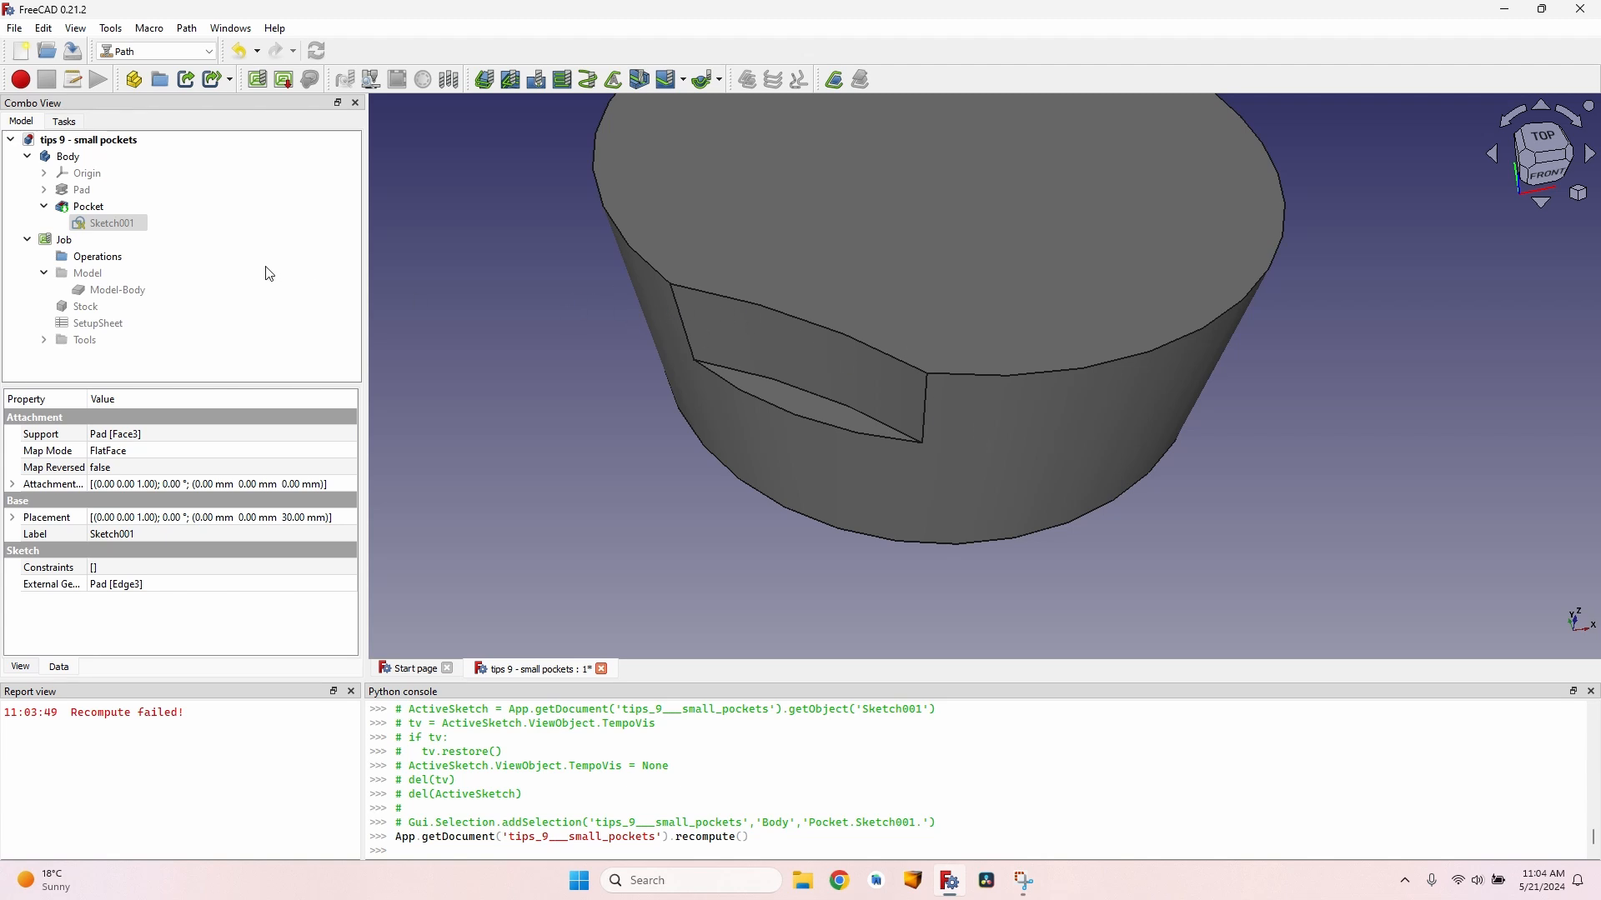
- Enable extensions on the fresh pocket with a 6 mm default length and Edge5 extended
click(797, 404)
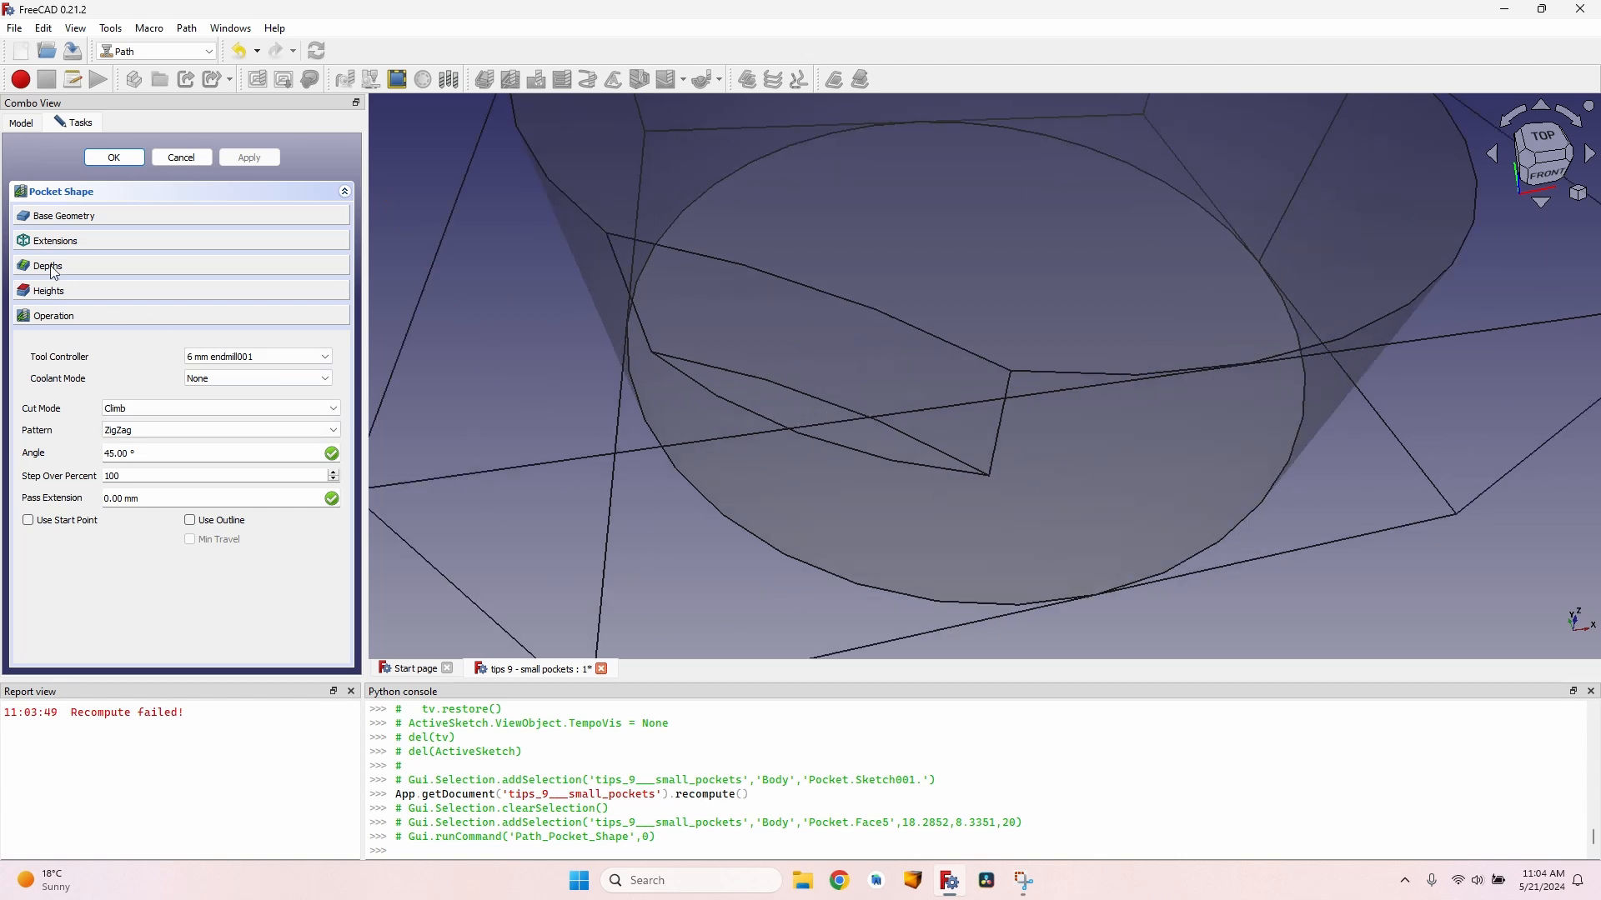
click(57, 240)
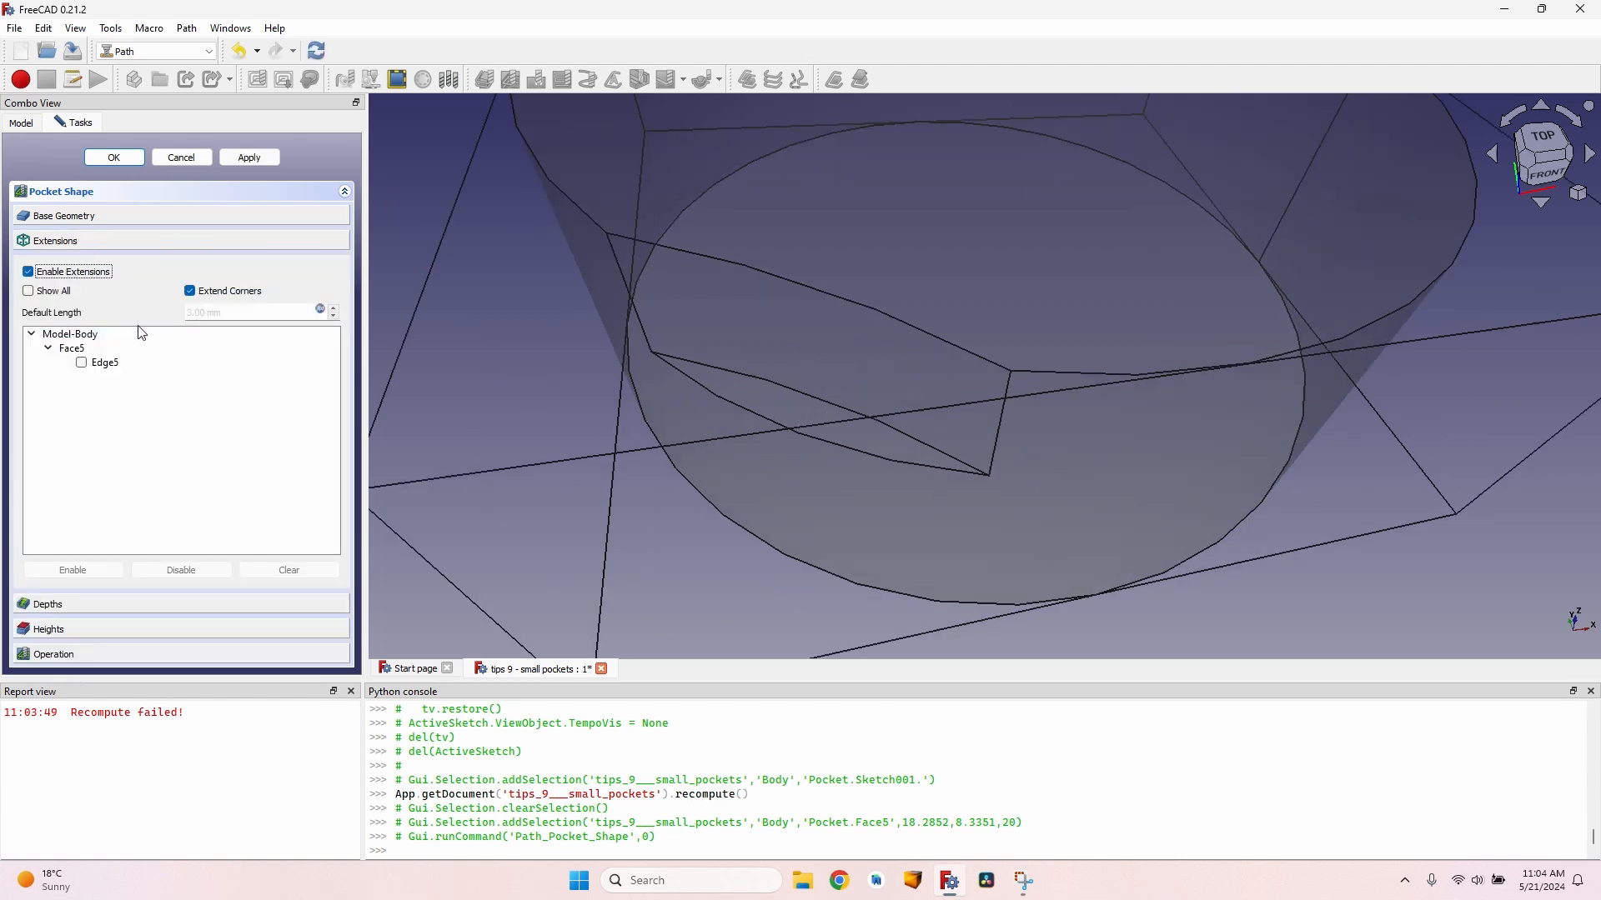
click(104, 362)
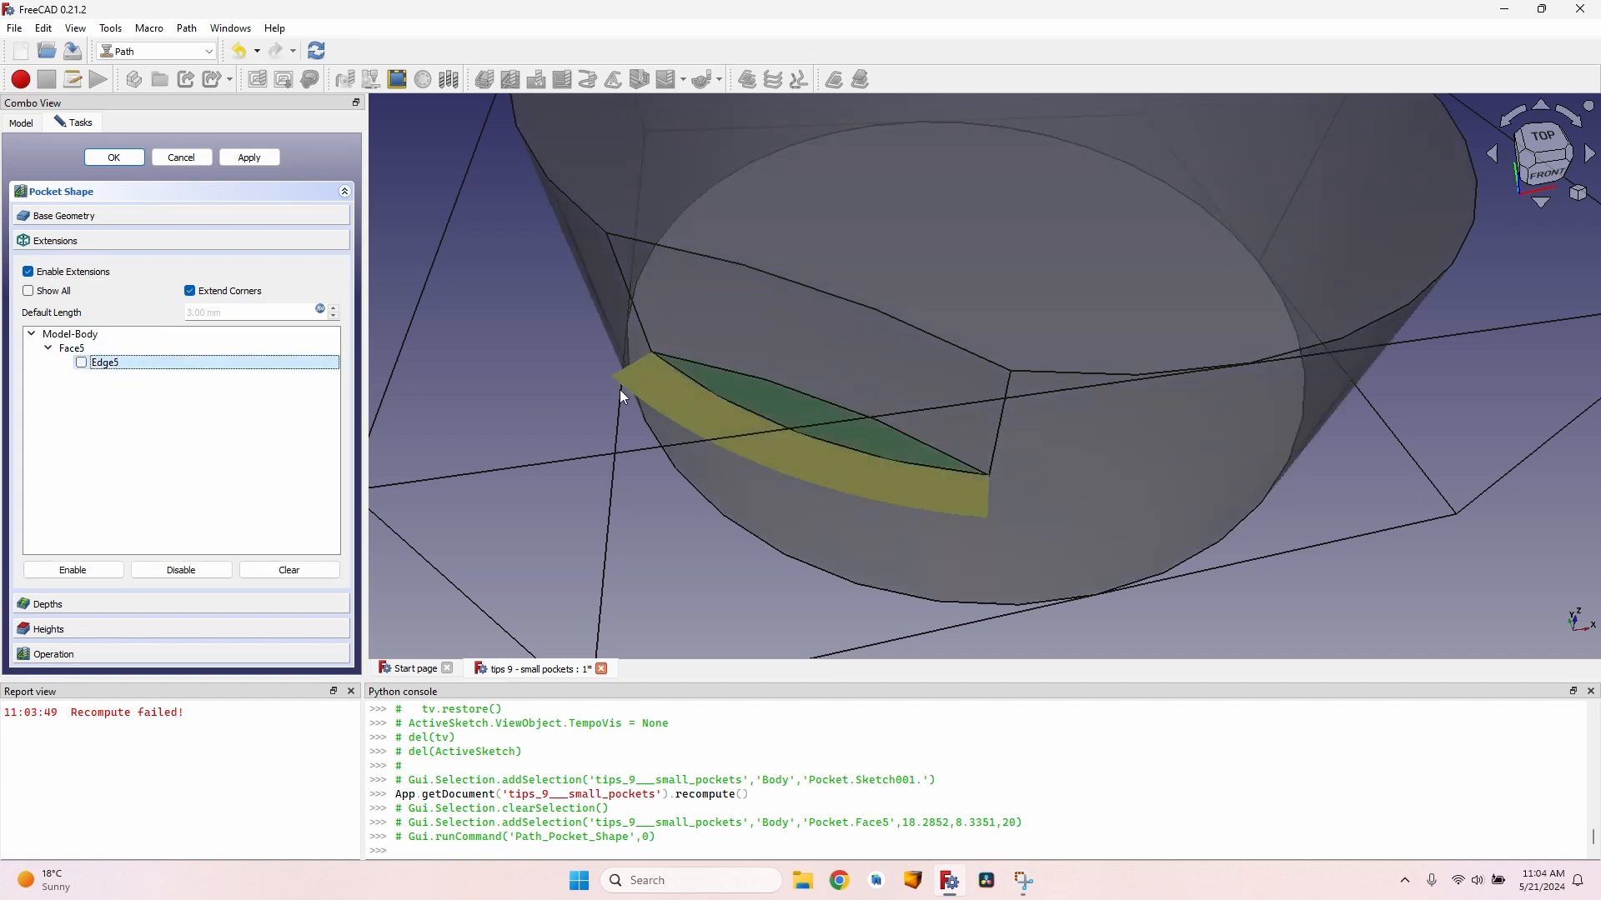
mouse_move(314, 314)
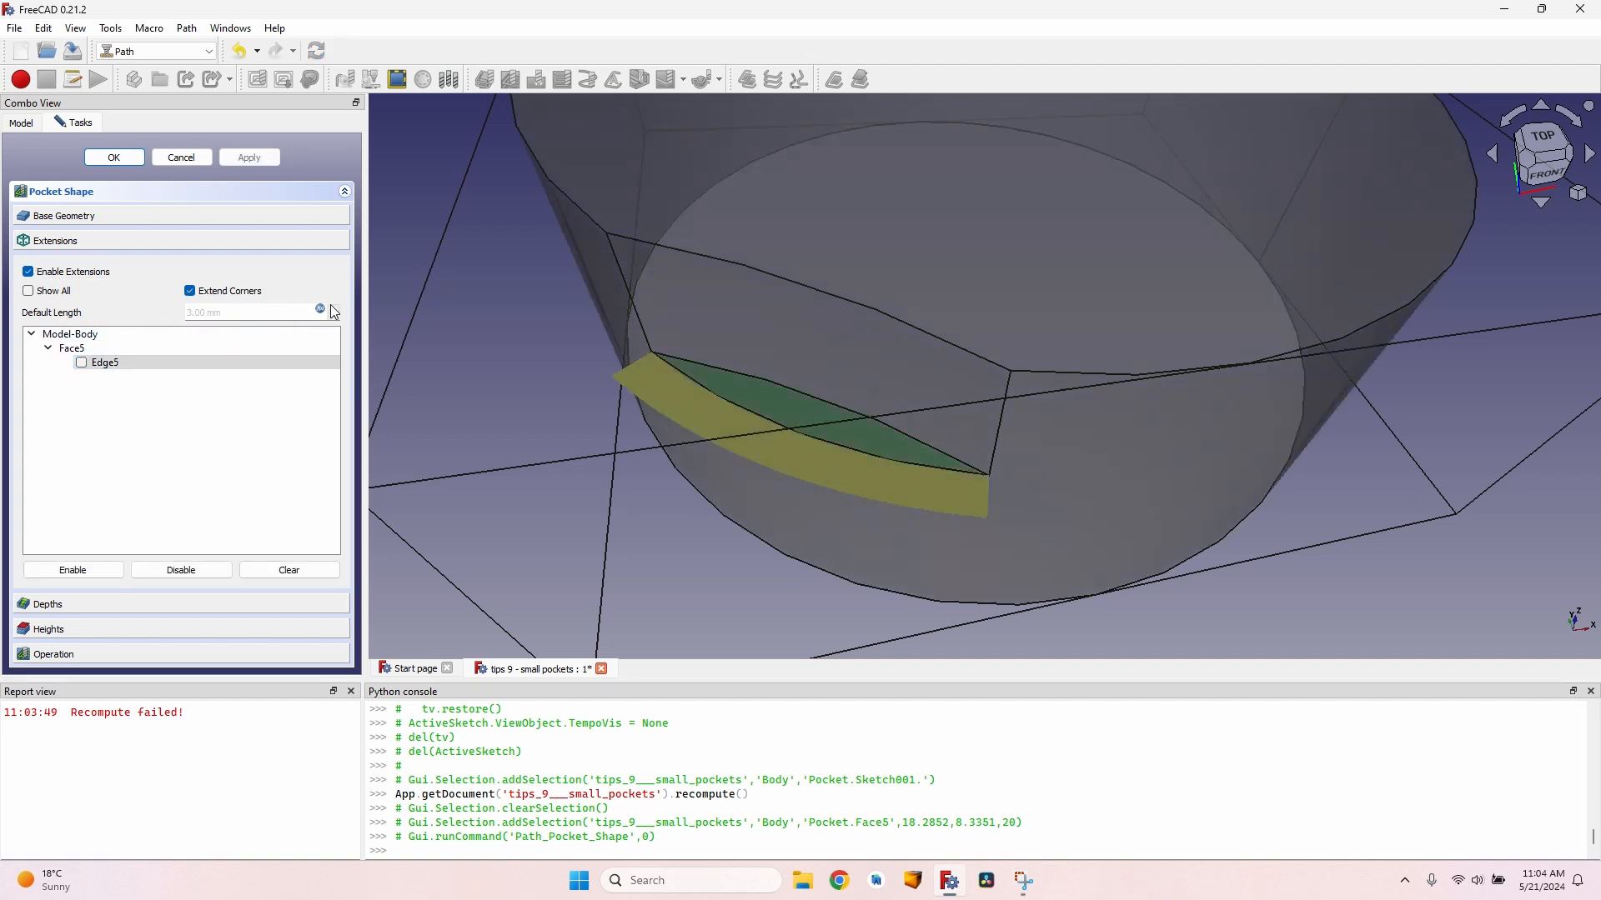
click(233, 312)
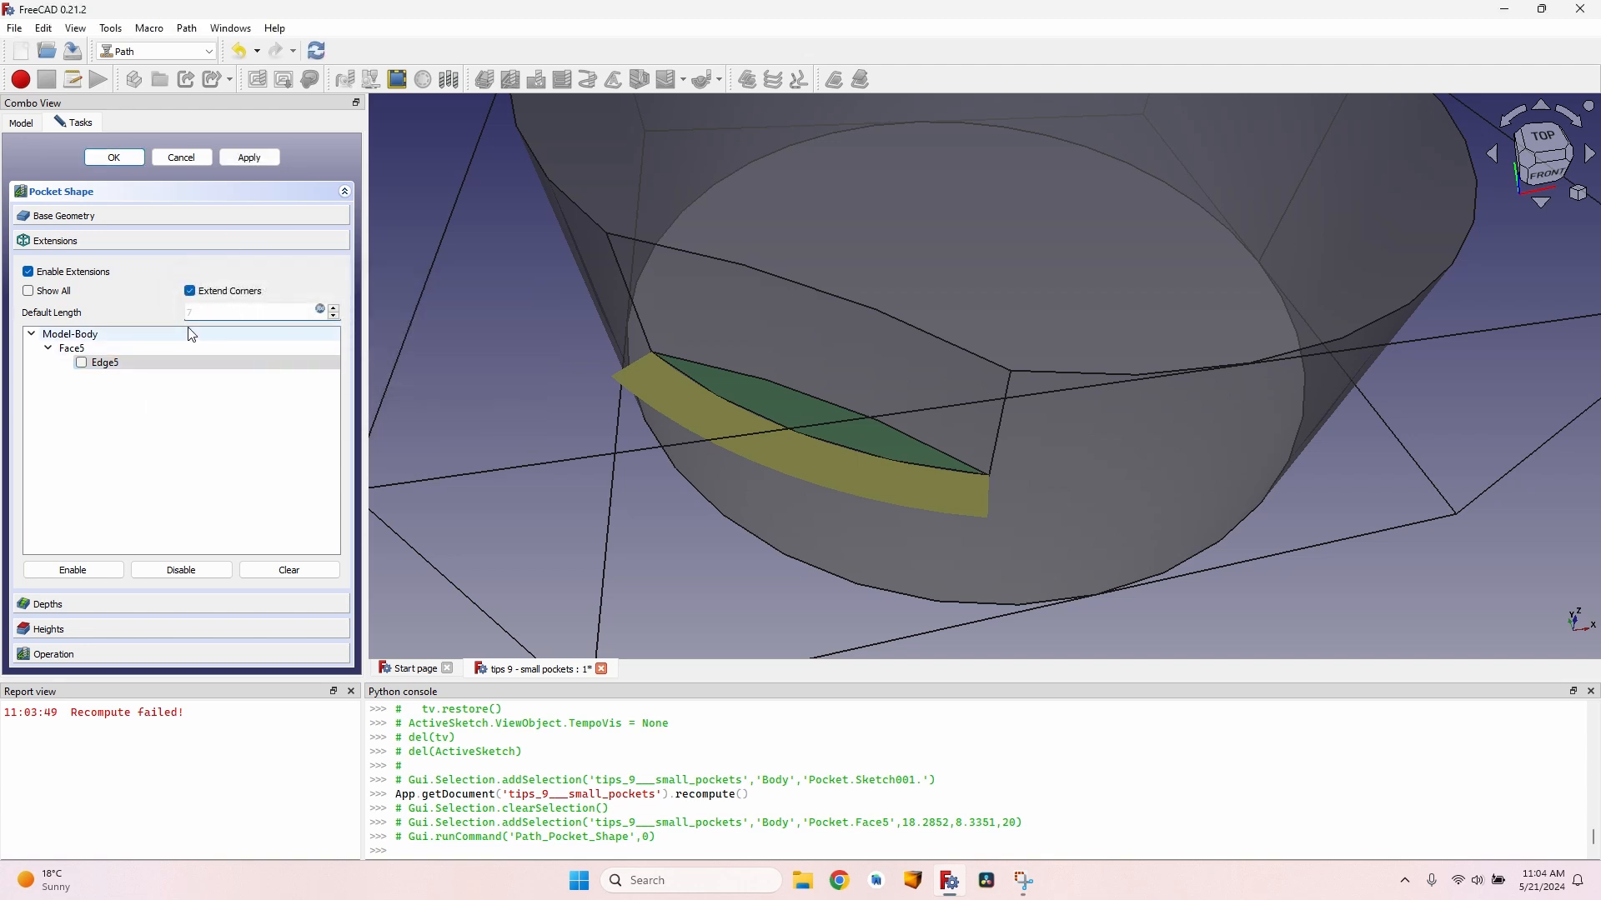
click(80, 361)
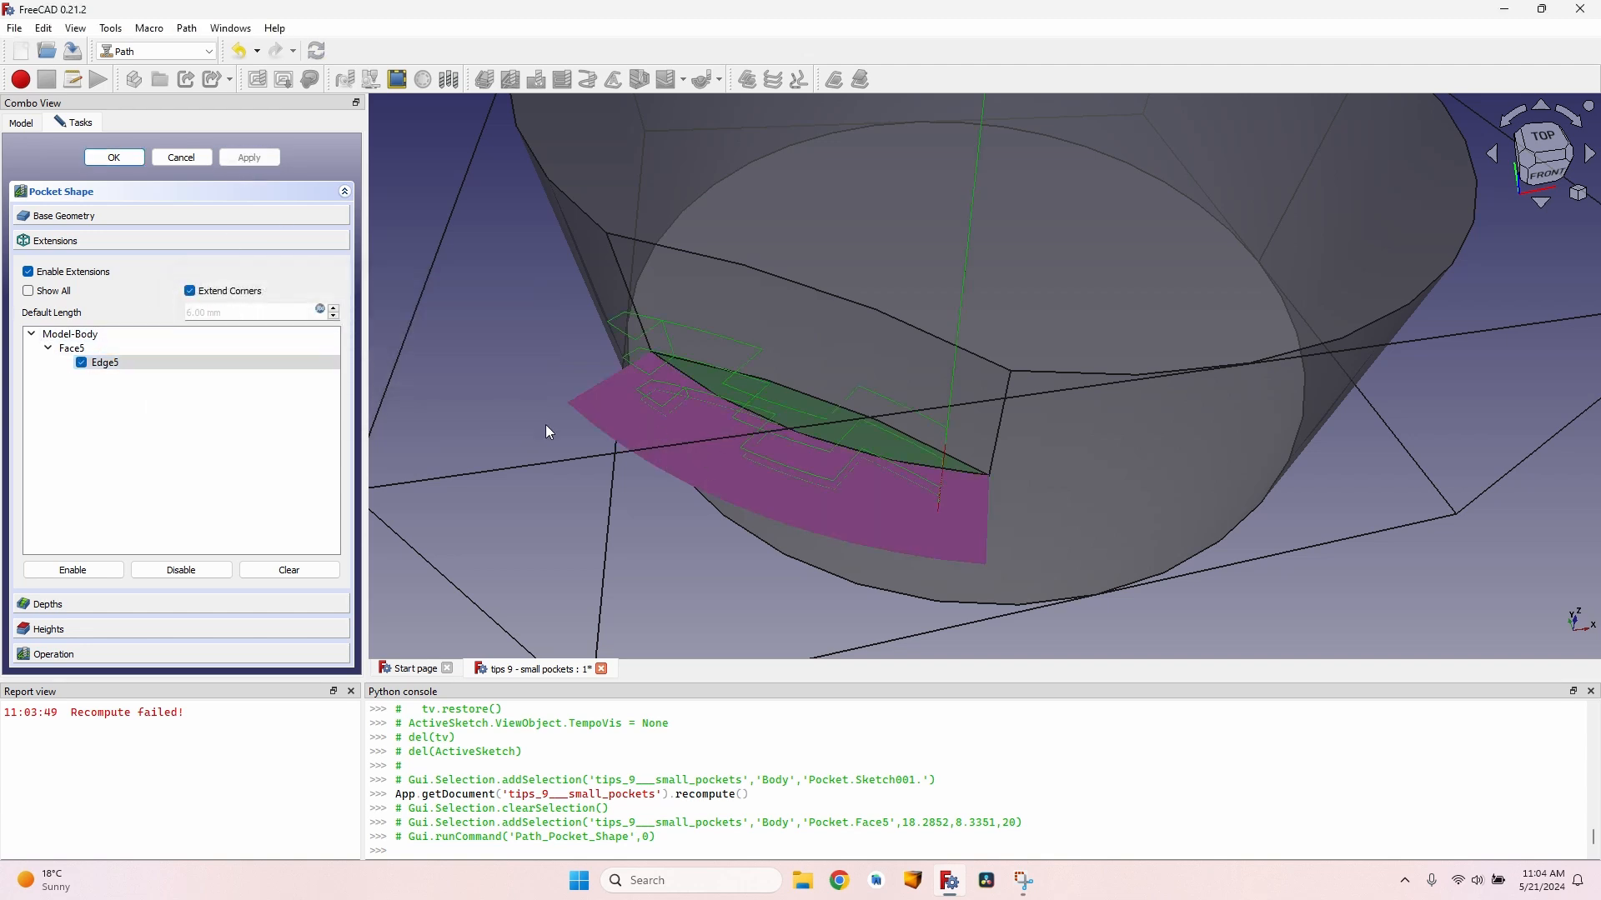
click(218, 429)
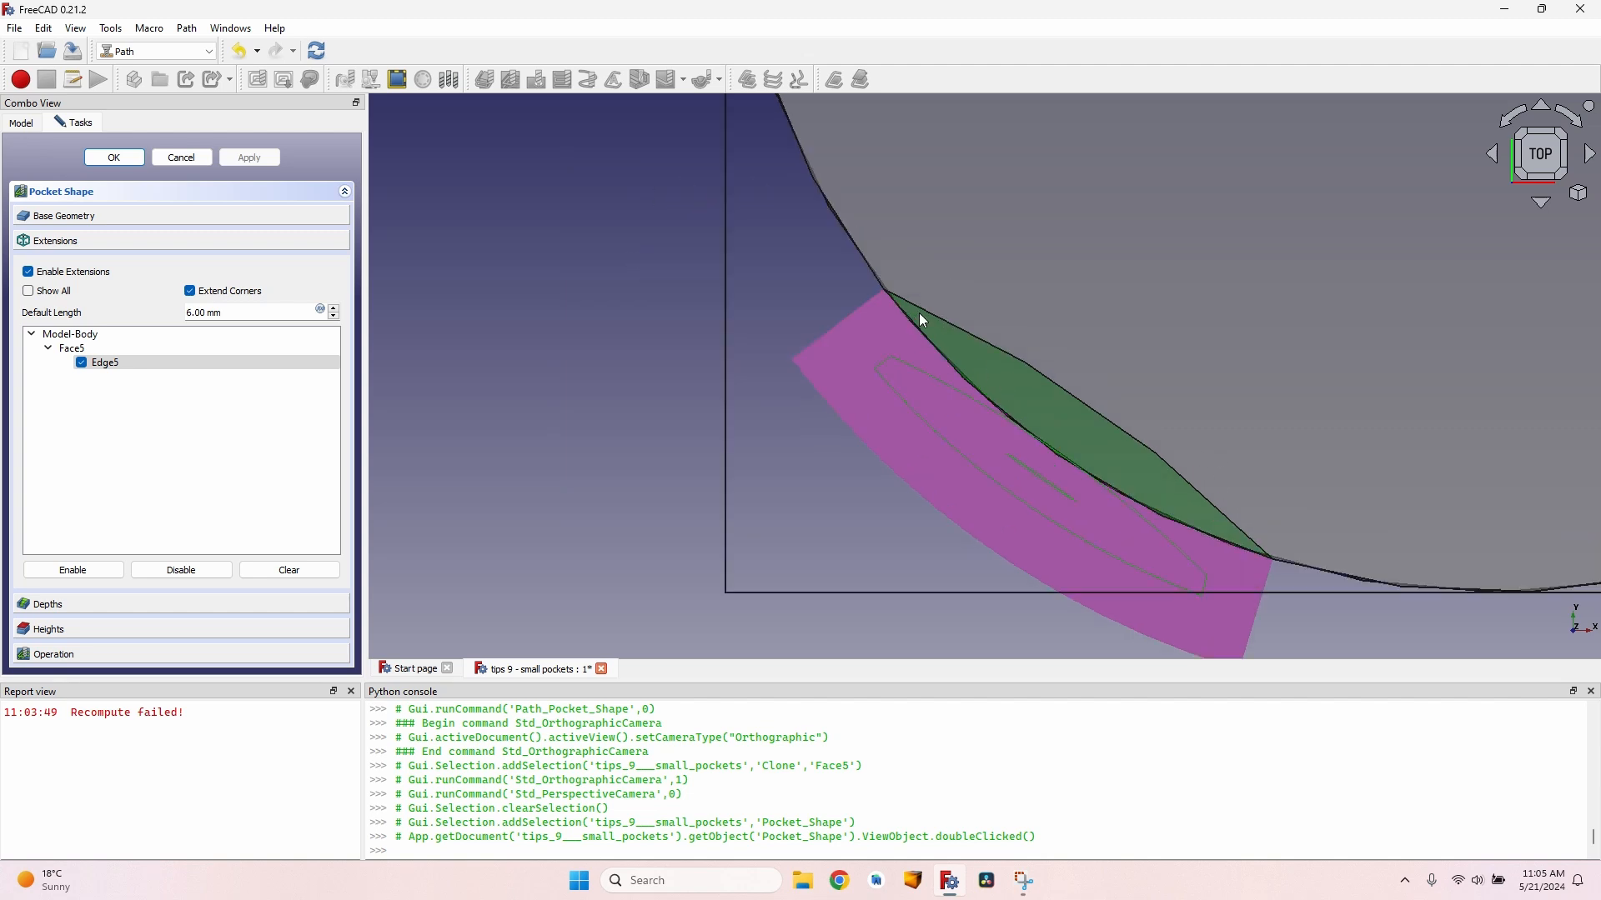
mouse_move(1127, 523)
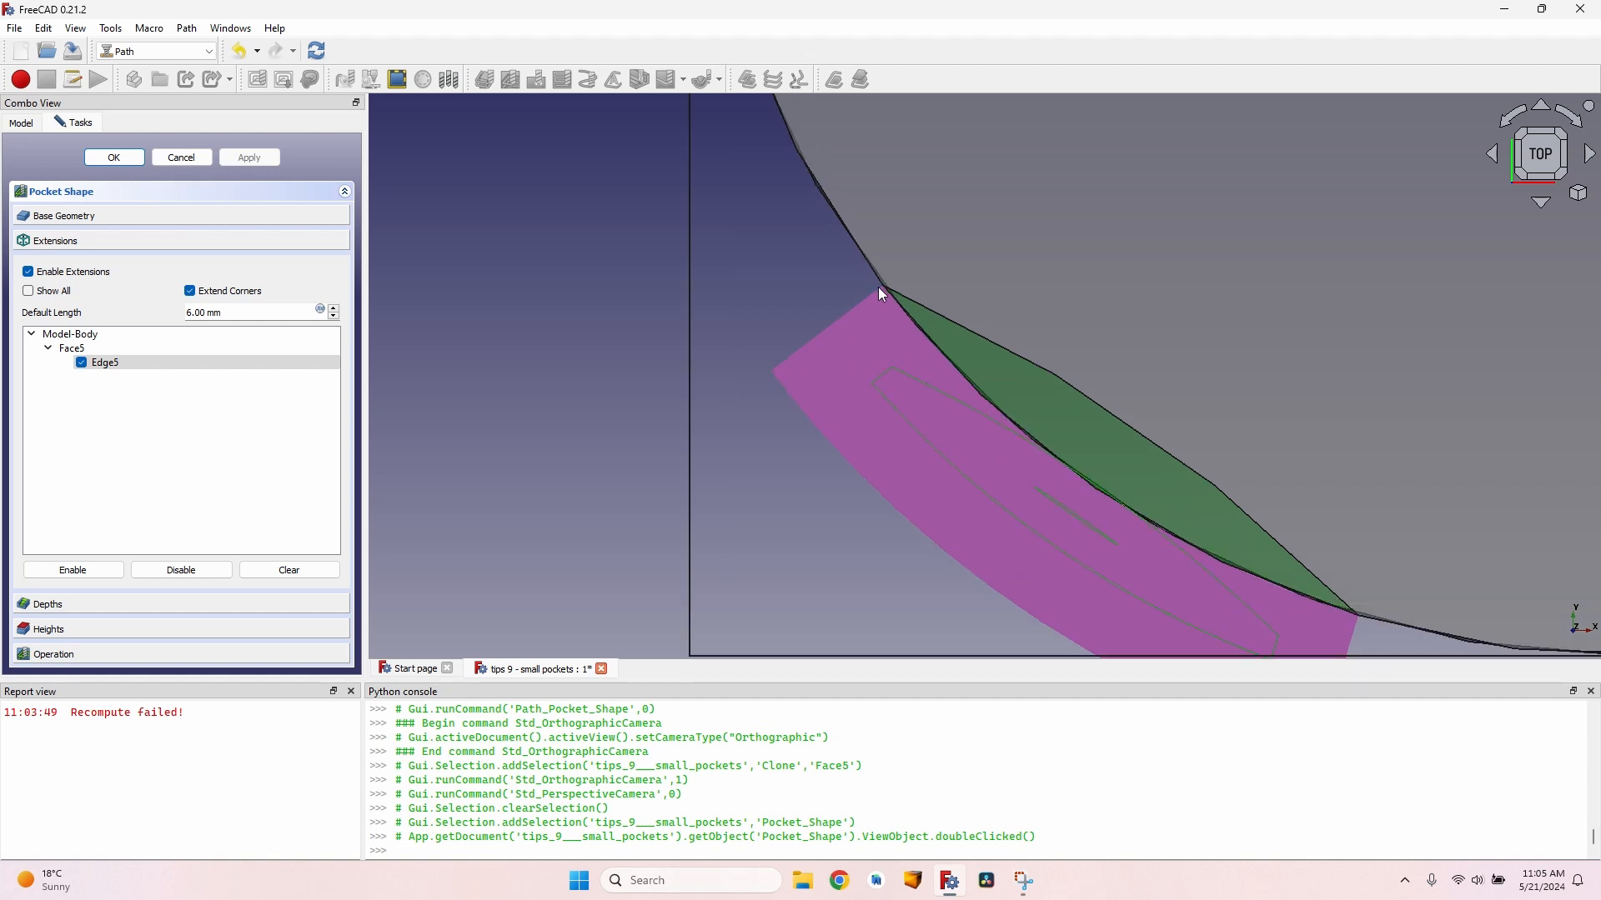
mouse_move(860, 310)
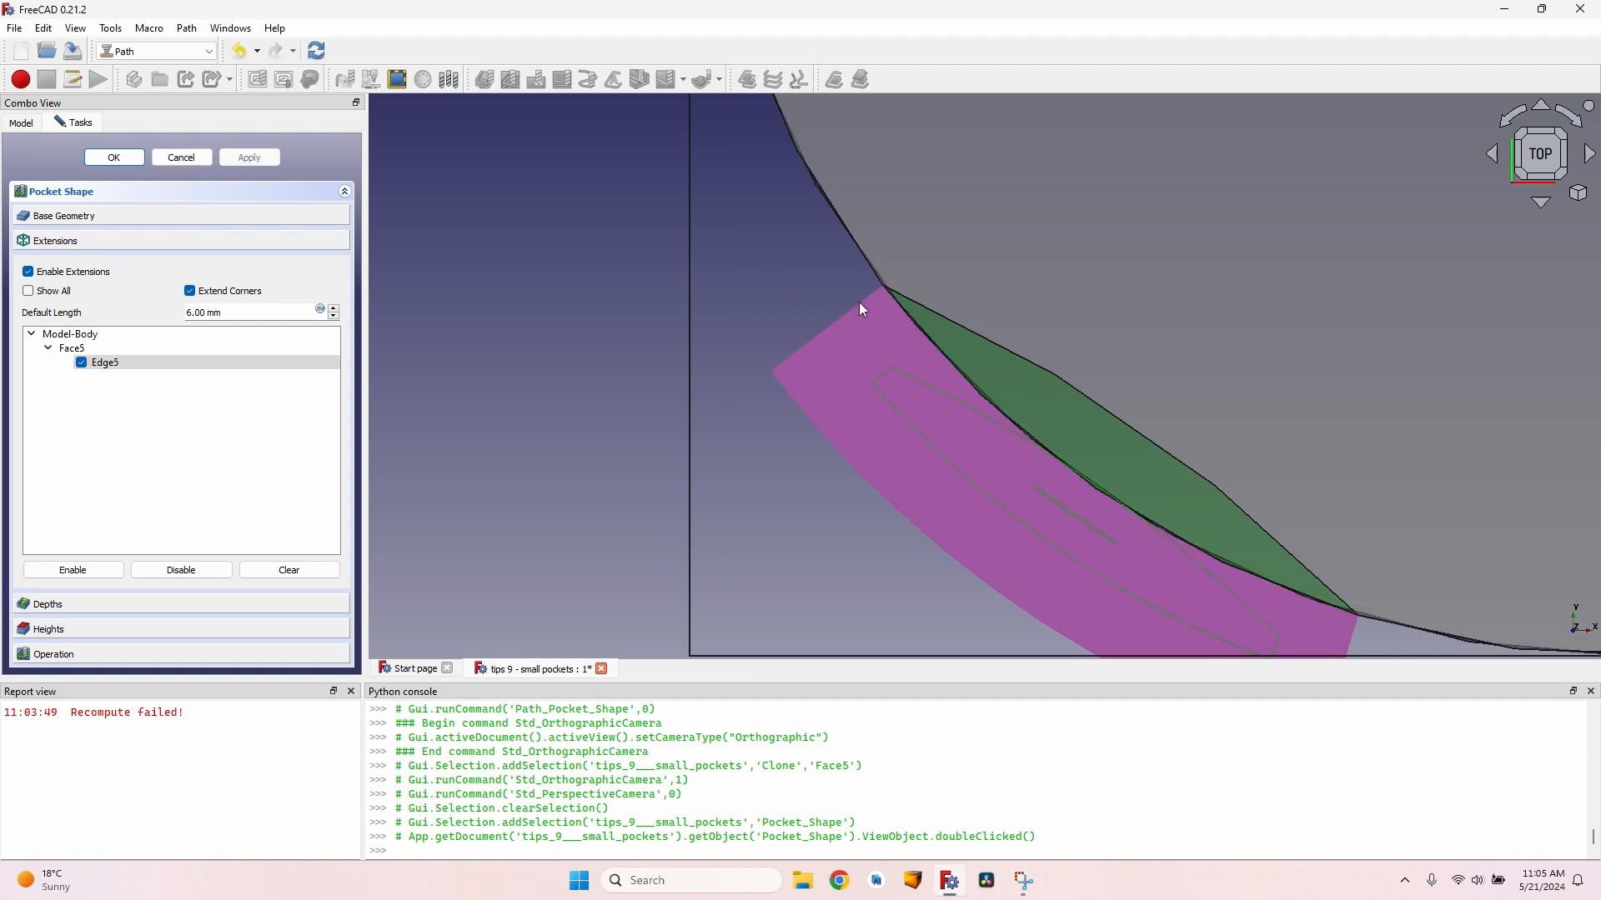
mouse_move(886, 337)
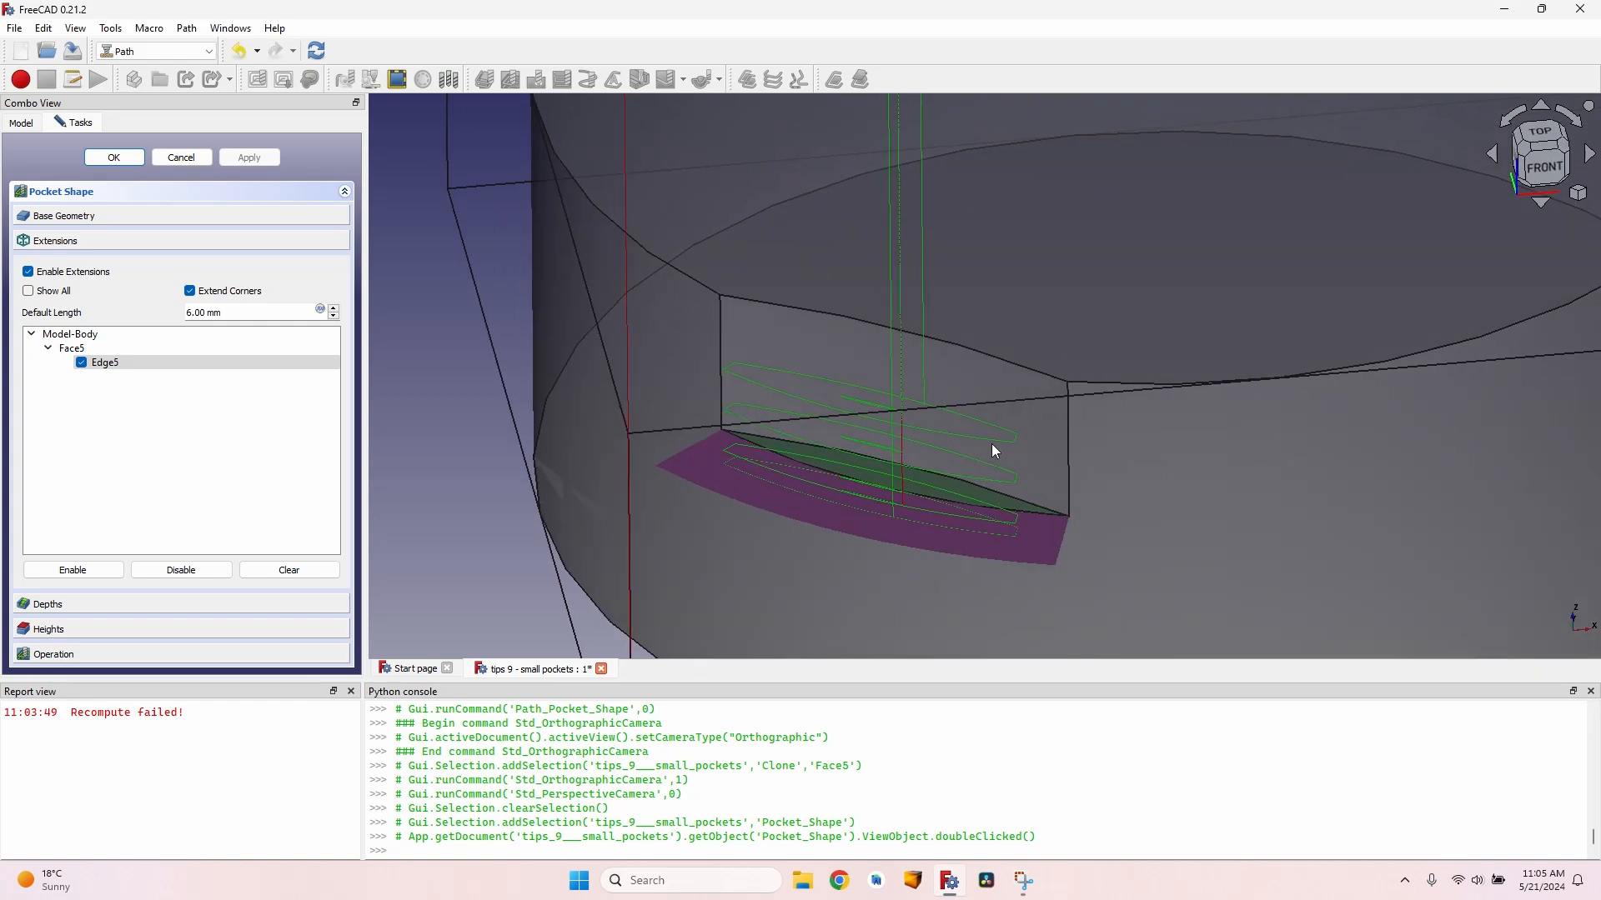
- Confirm the pocket, recompute the trial profile and set its final depth from the selected face
click(114, 157)
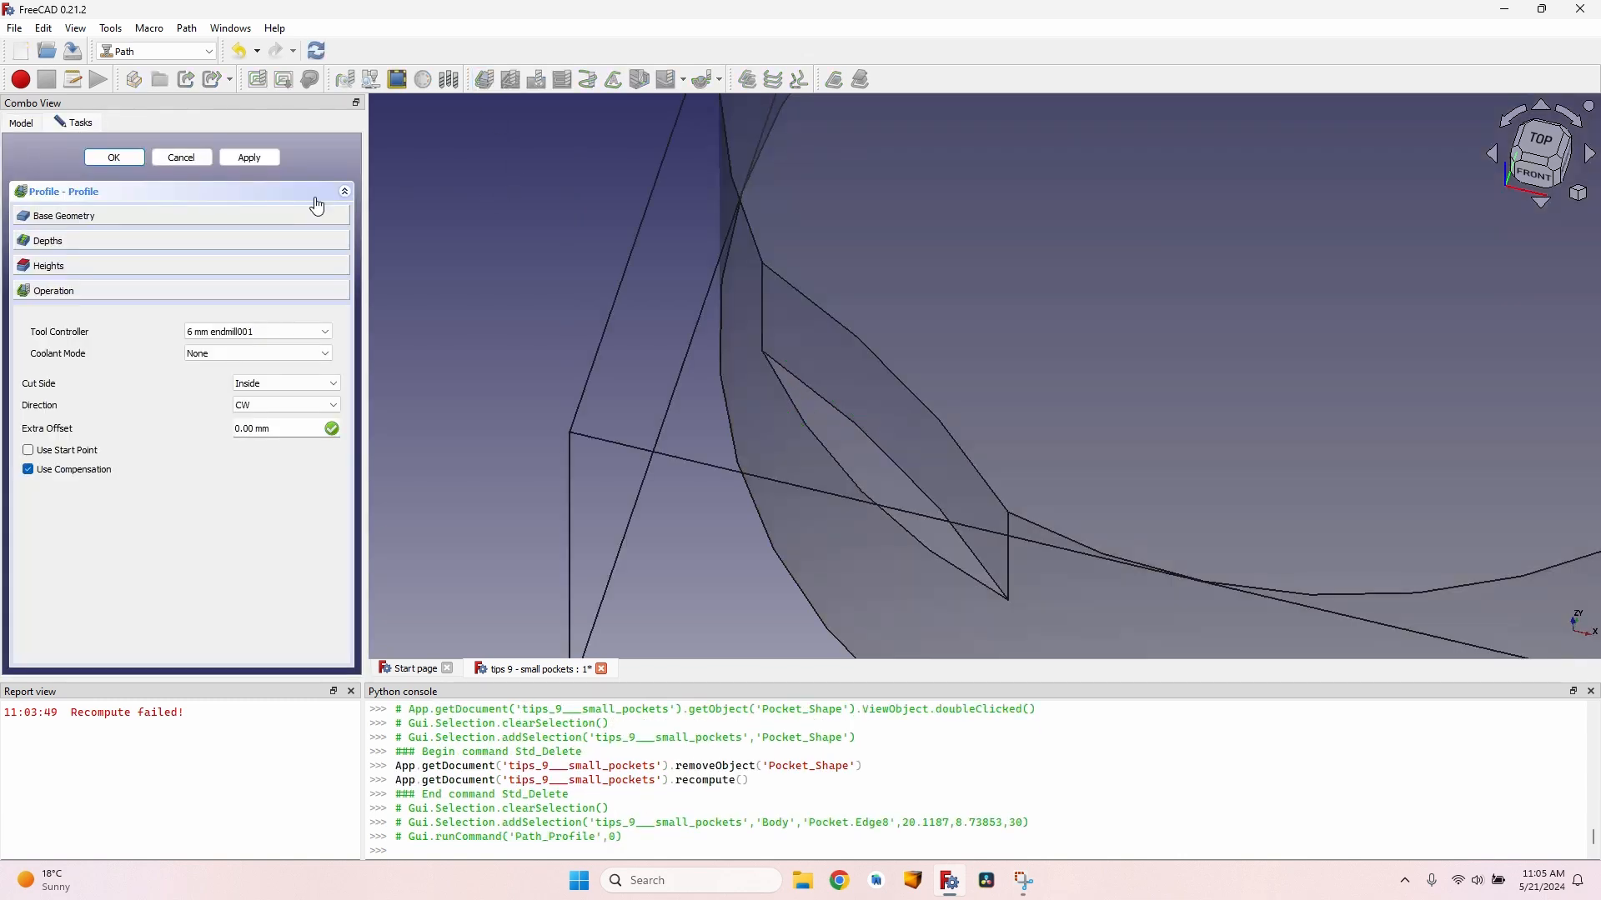
click(249, 157)
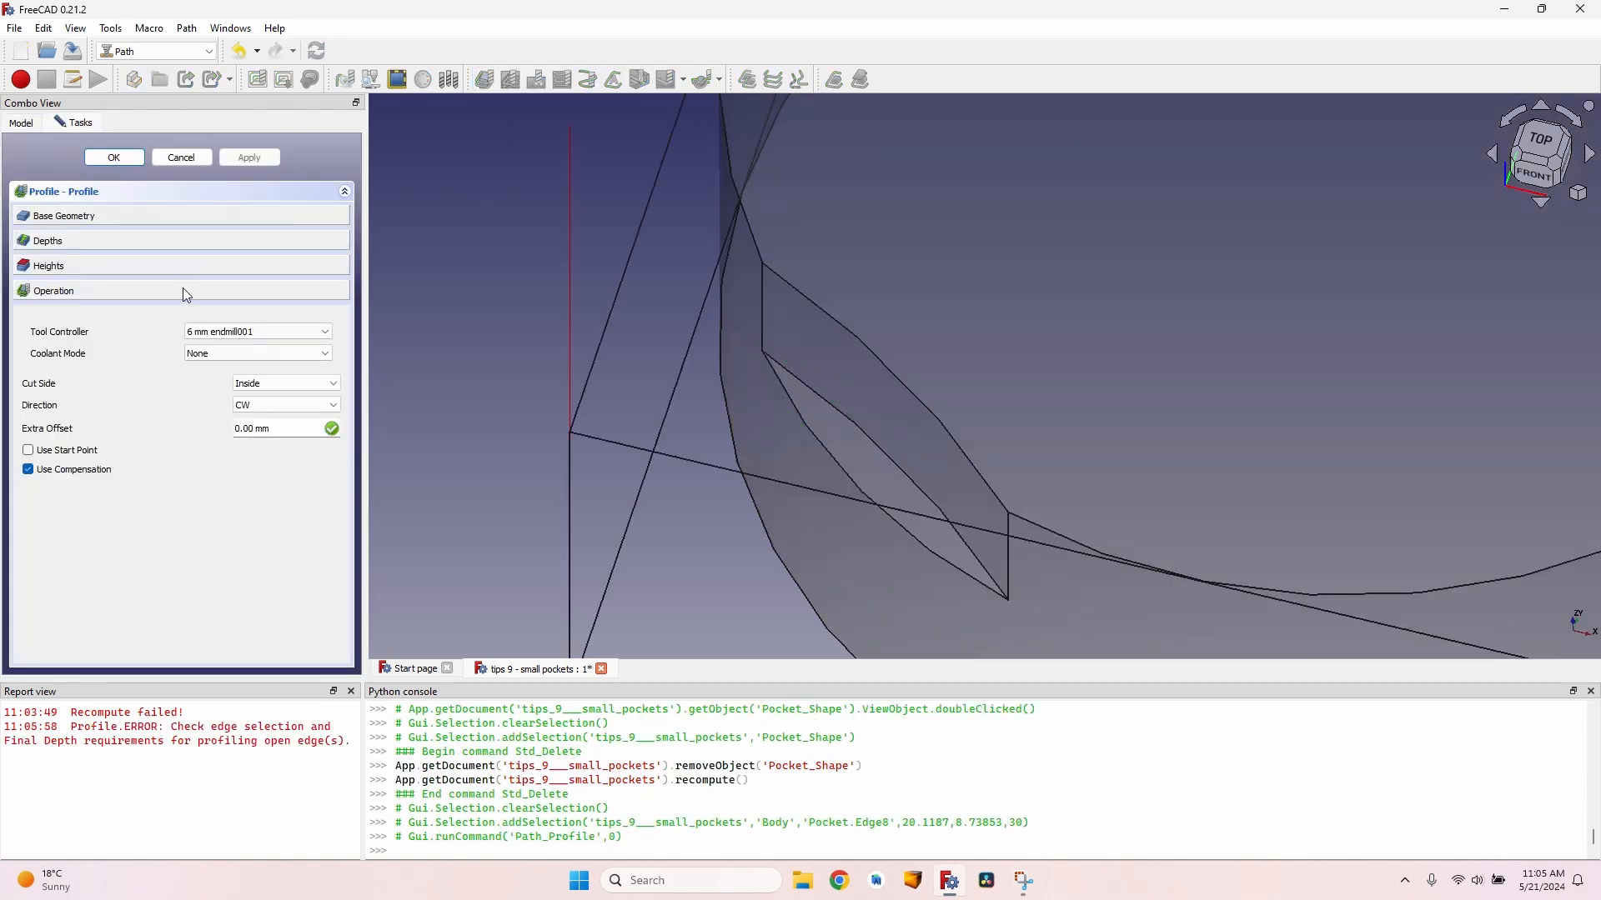
click(48, 240)
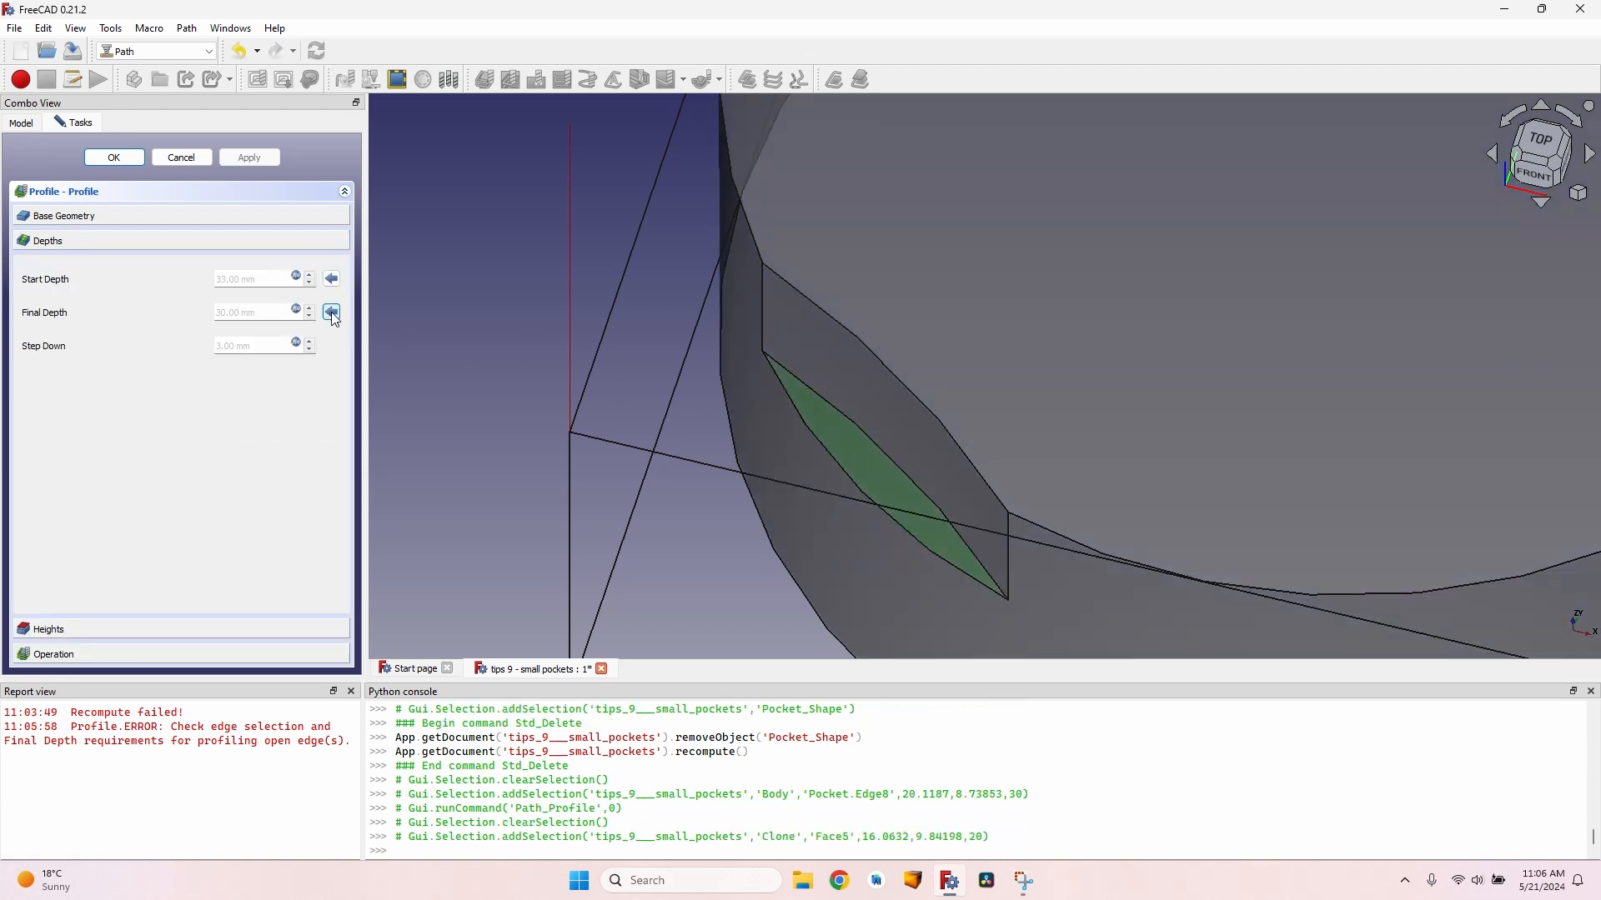
click(330, 311)
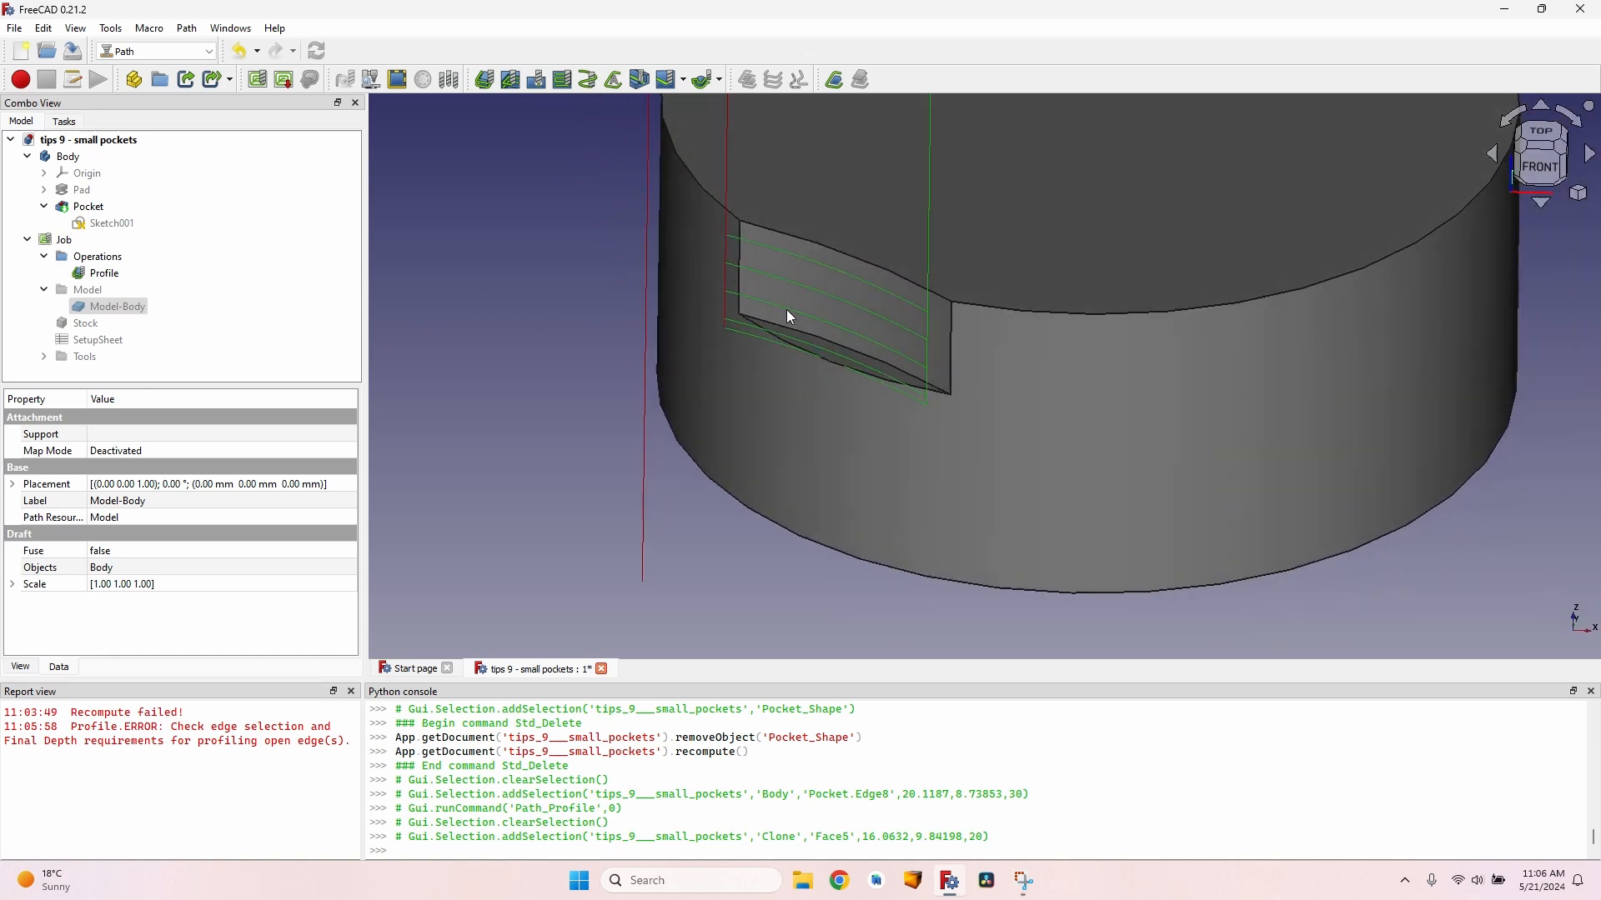
- Reopen the profile operation and clear it, leaving the notch's curved edge selected
double_click(101, 272)
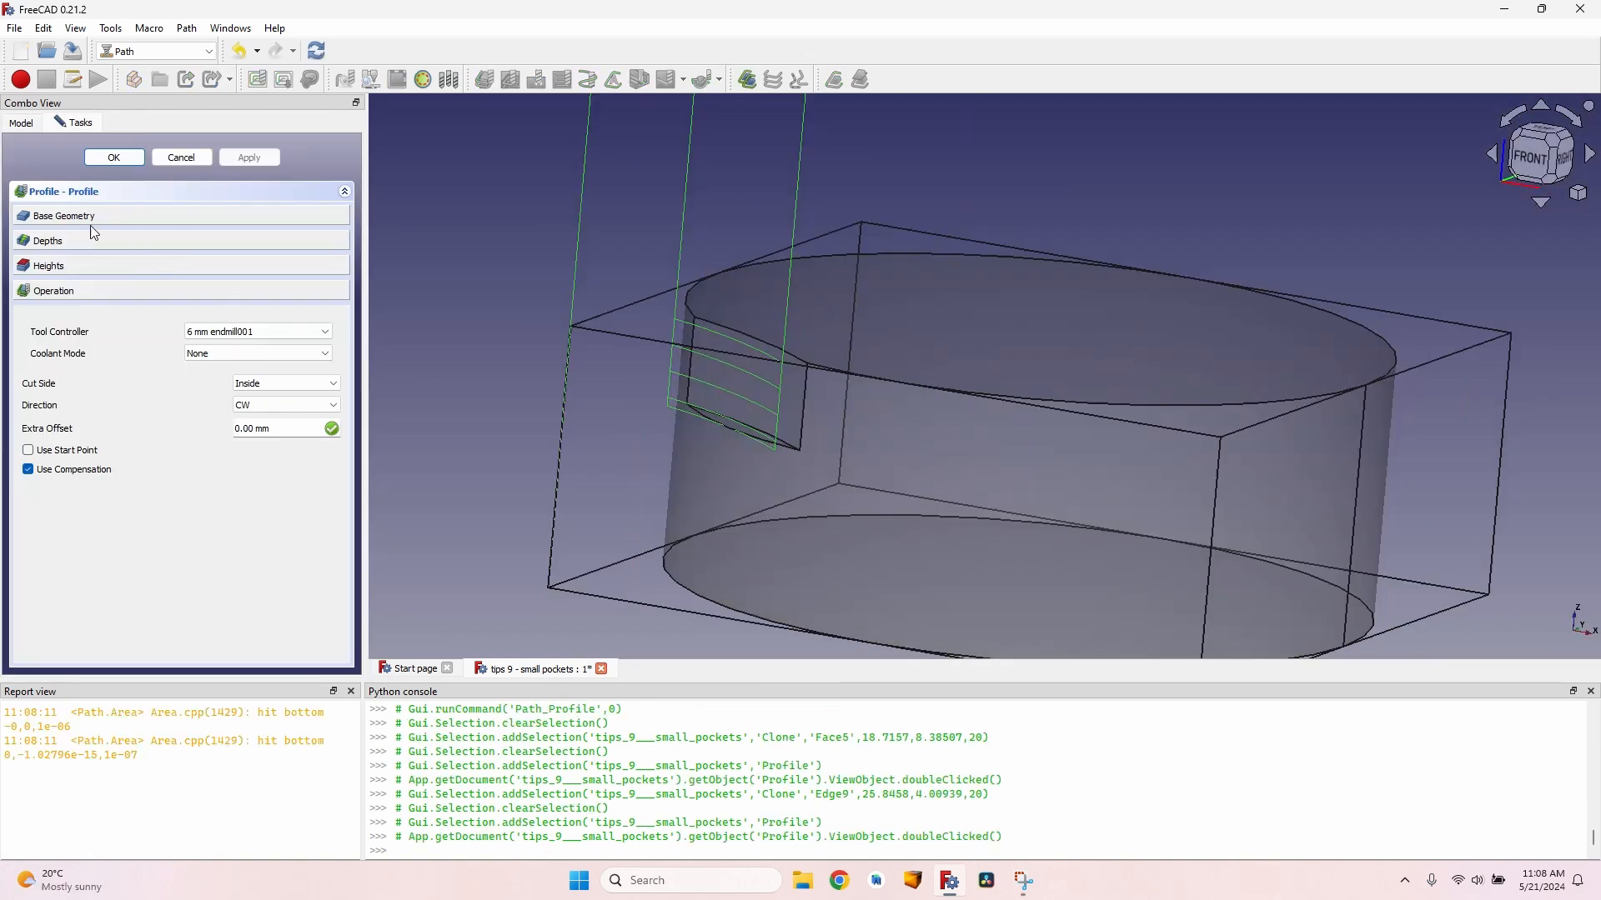
click(61, 215)
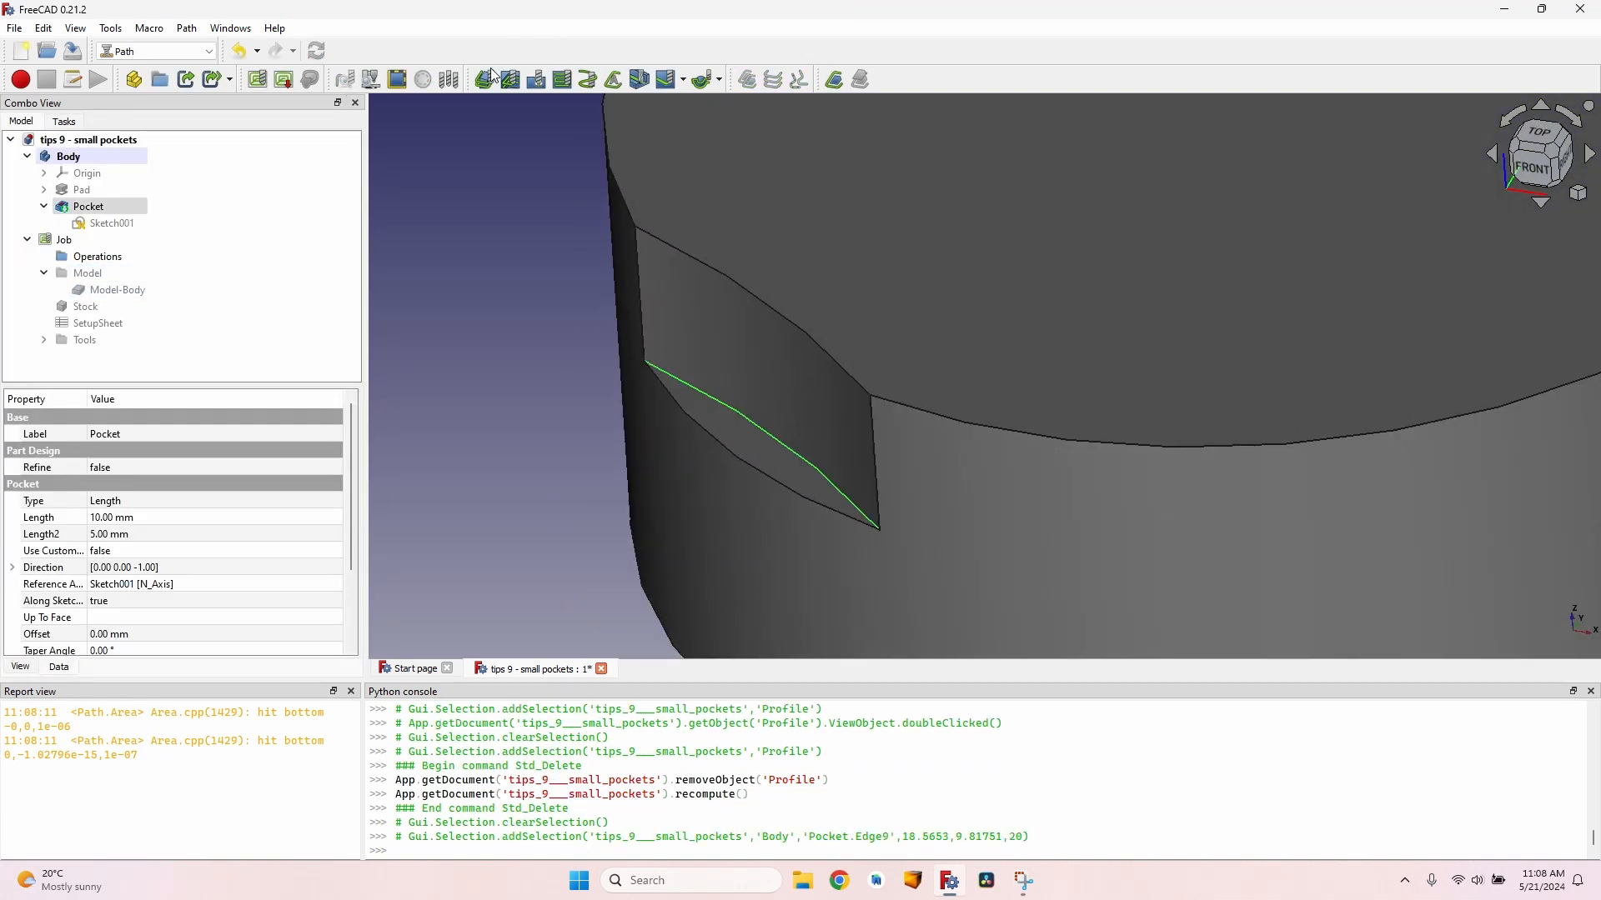
- Create a profile operation on Edge9 with its final depth taken from the selected face
click(483, 79)
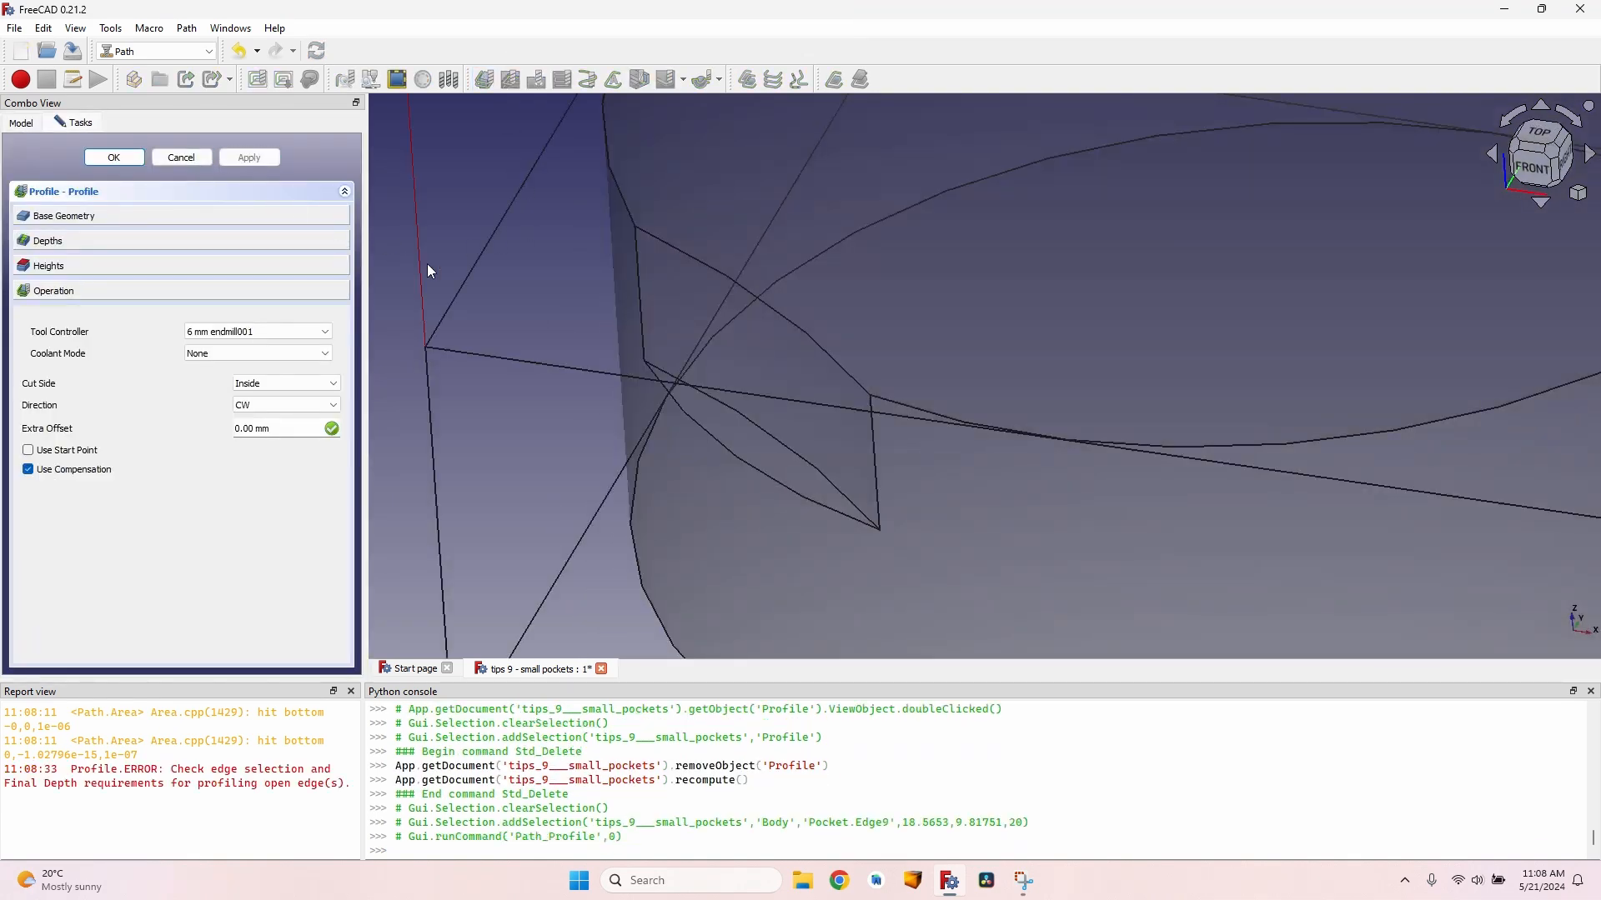
click(47, 240)
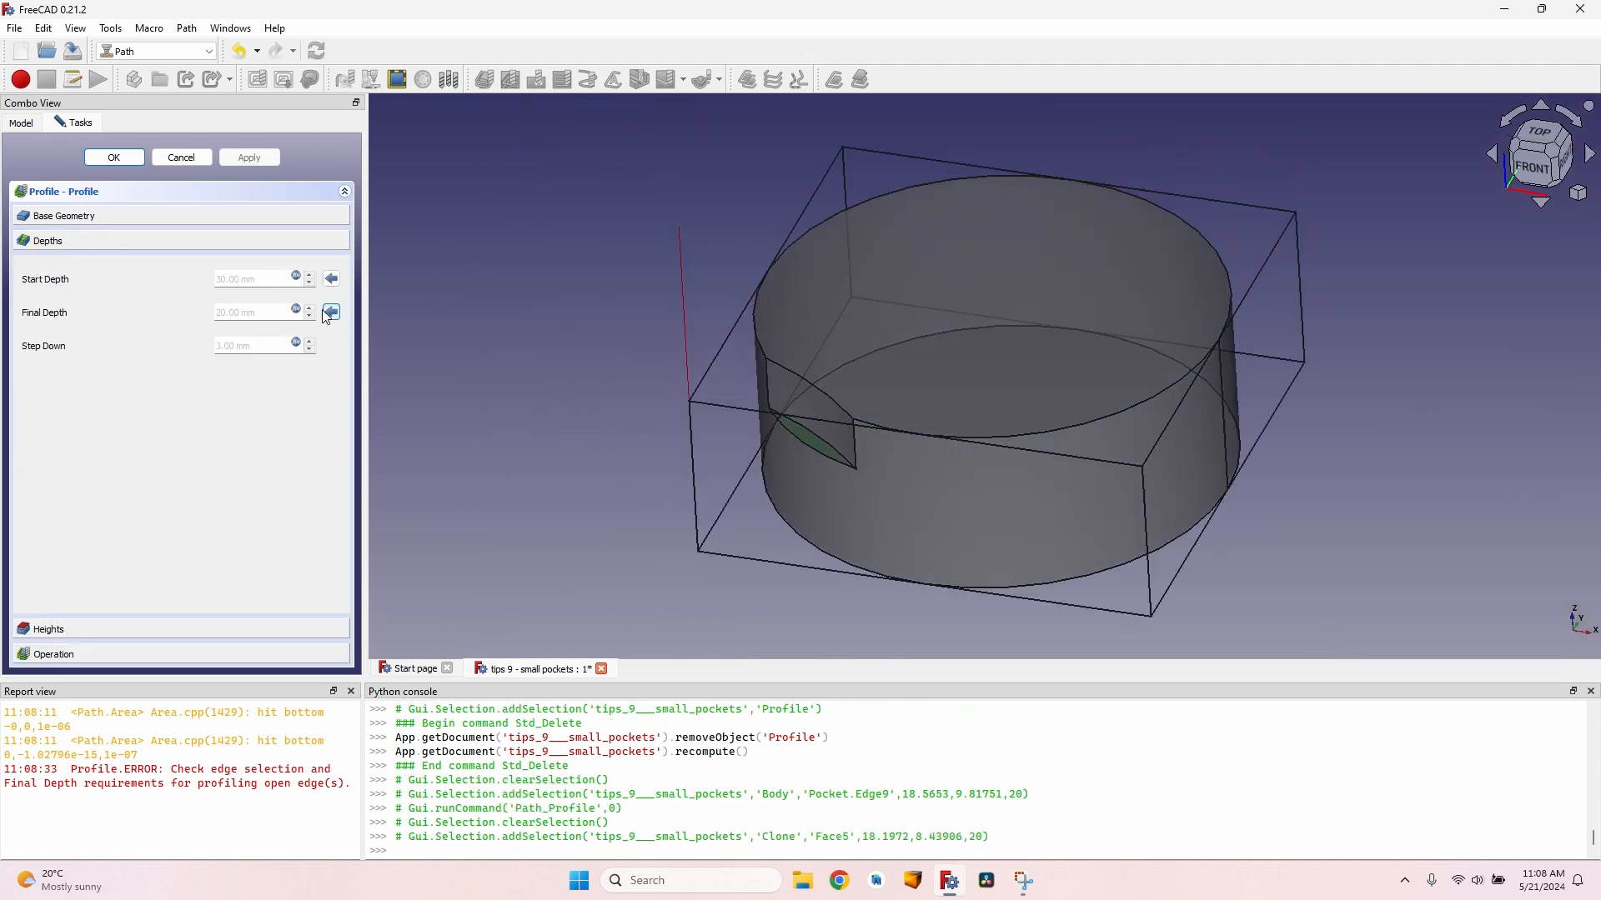
click(330, 312)
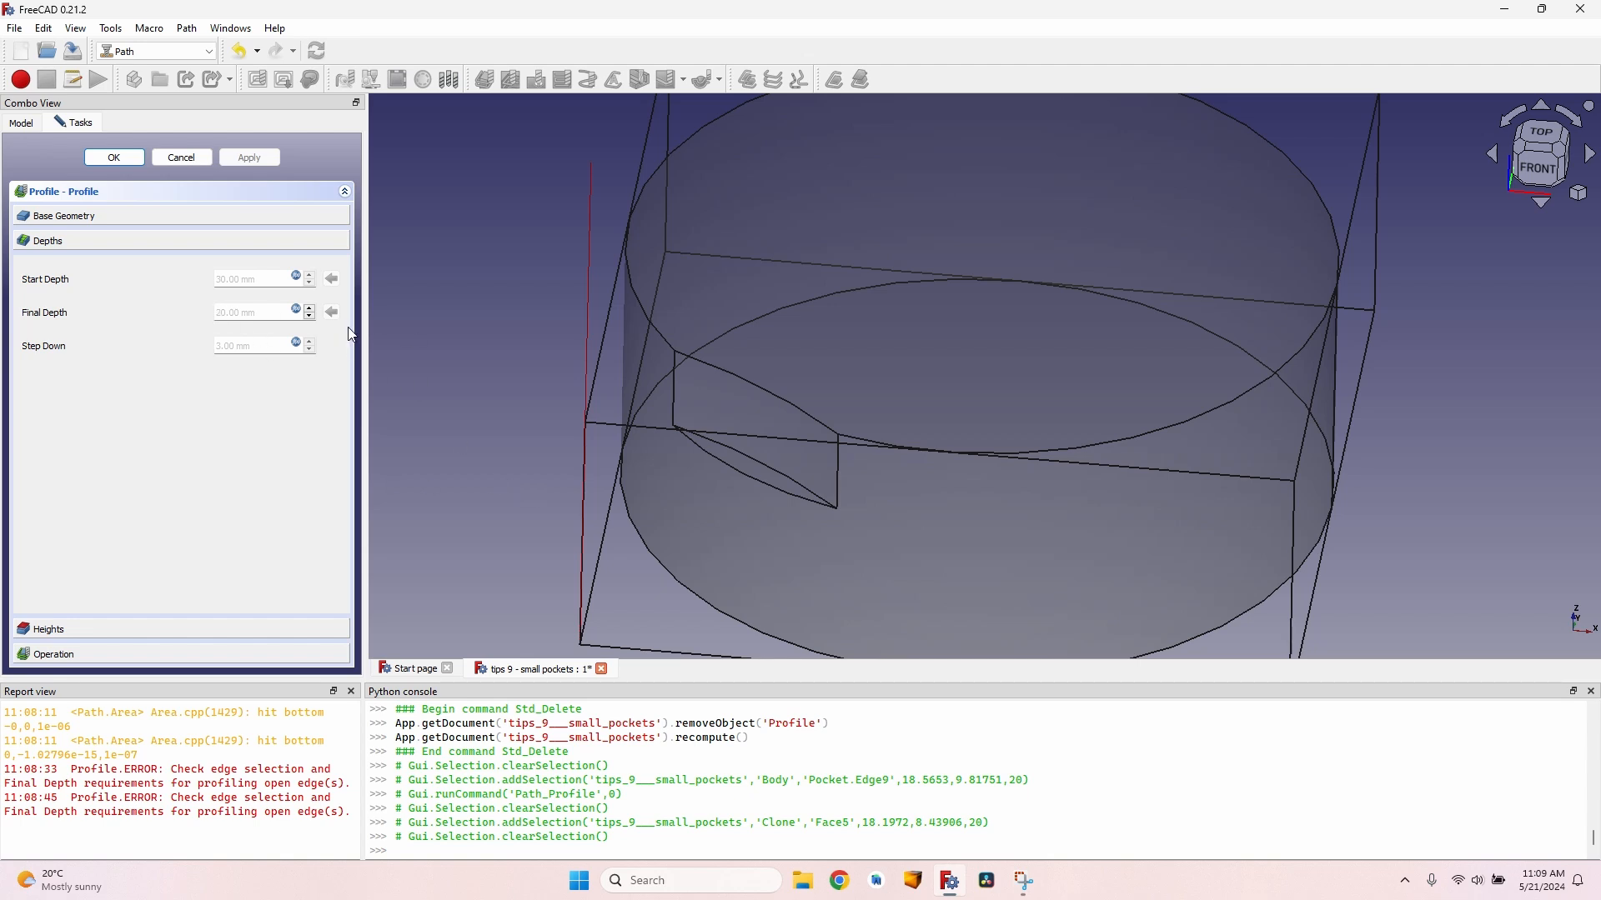
mouse_move(27, 317)
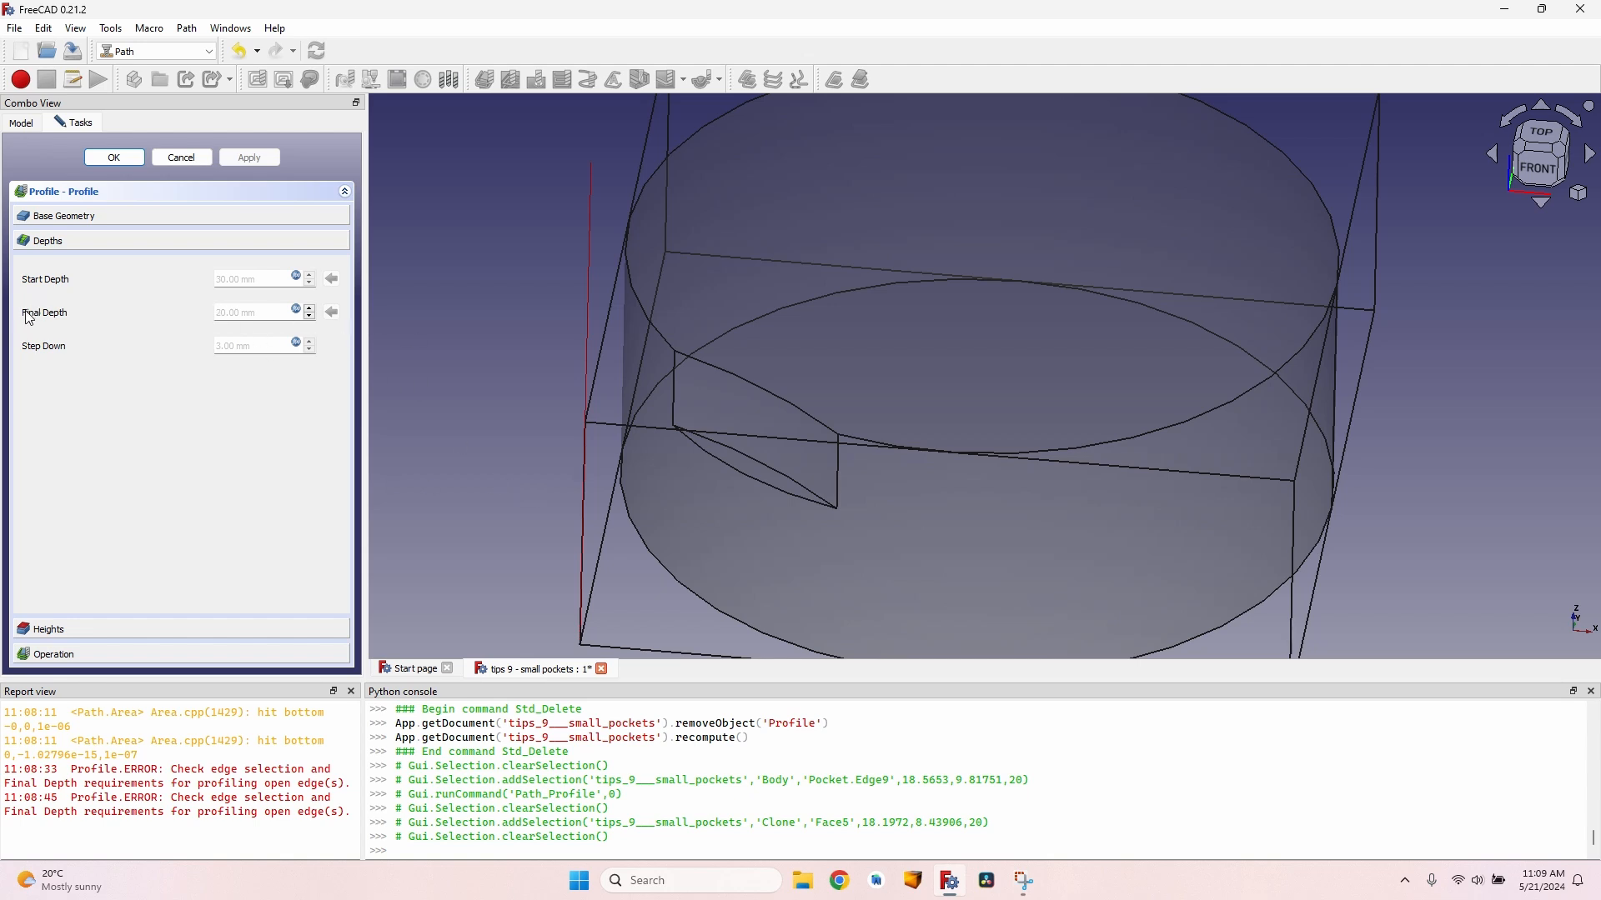
mouse_move(297, 312)
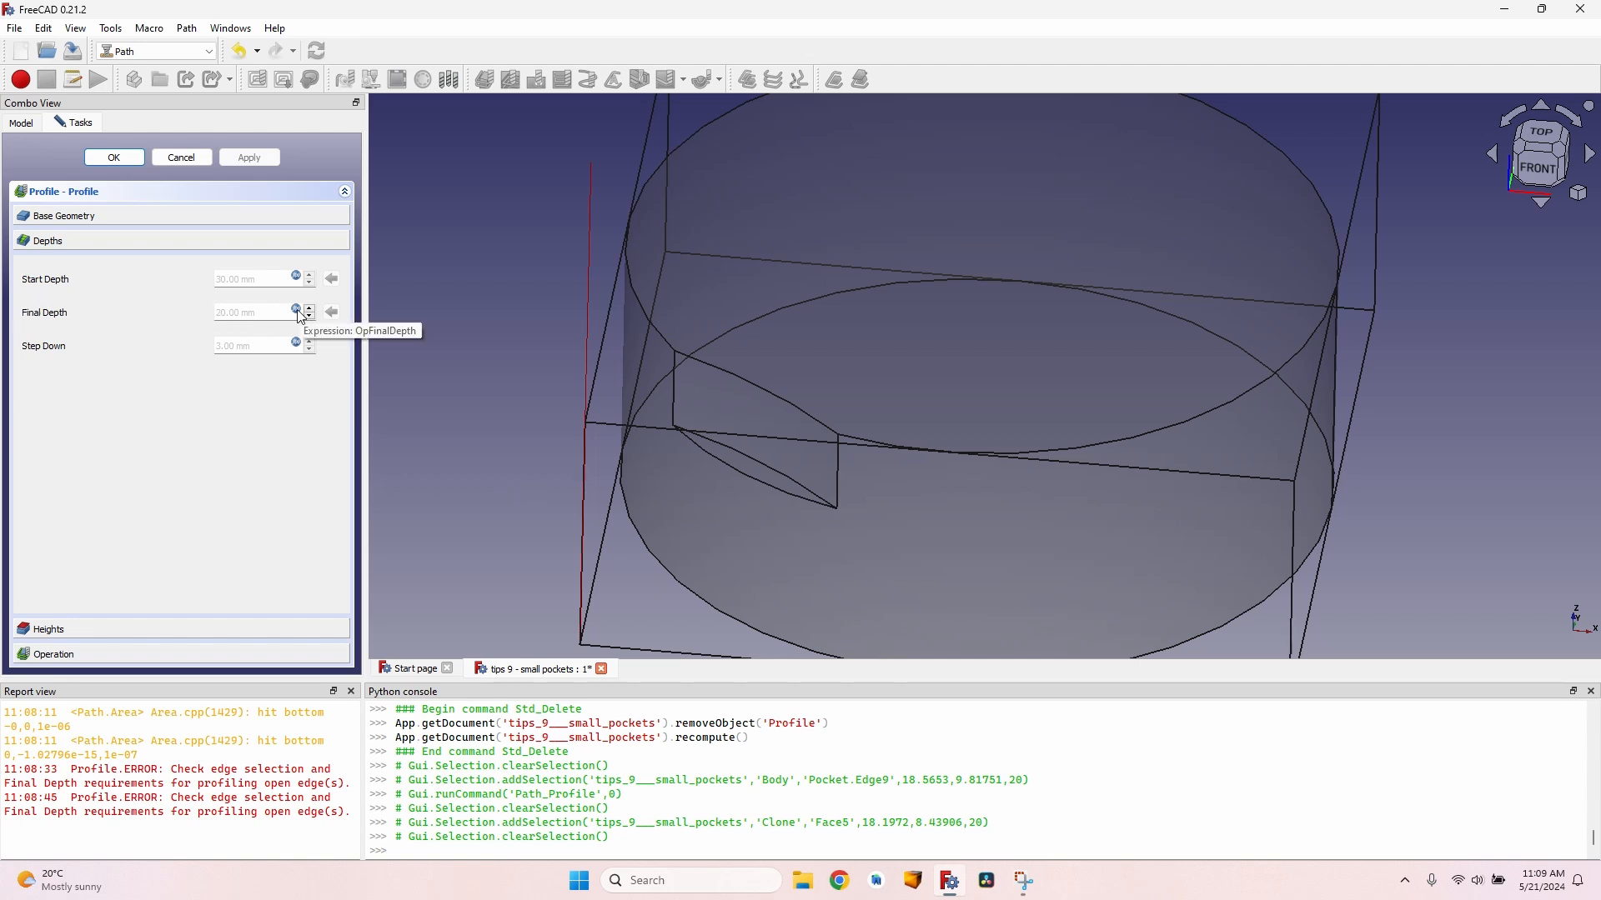
- Edit the final depth expression to 20.00 mm + 0.01 mm, giving 20.01 mm
click(297, 312)
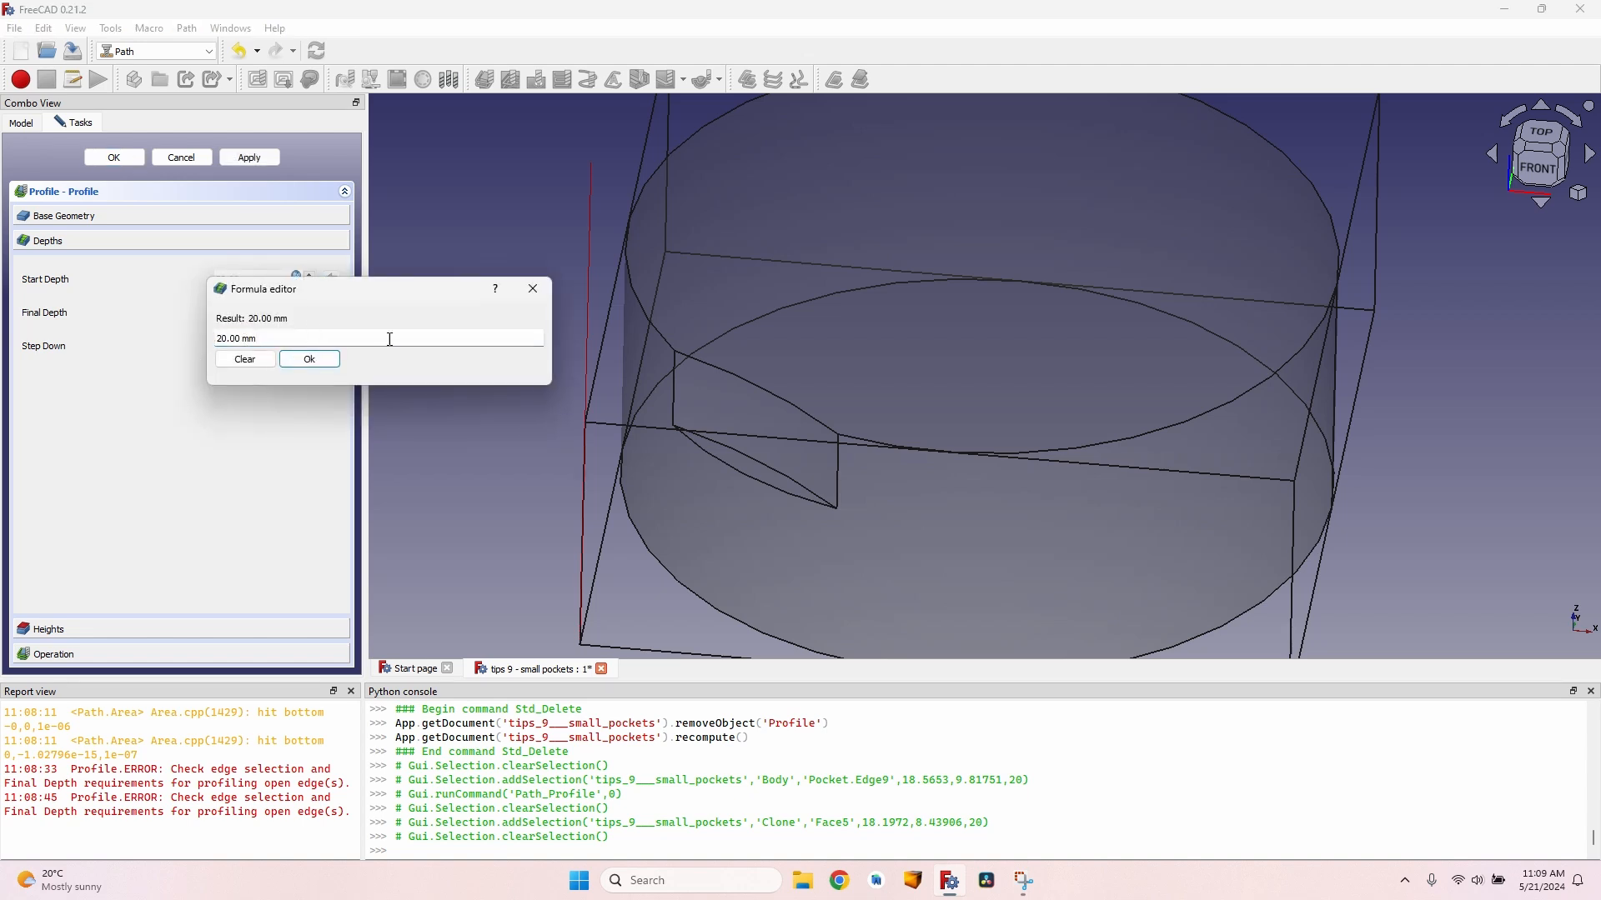
text(+ 0)
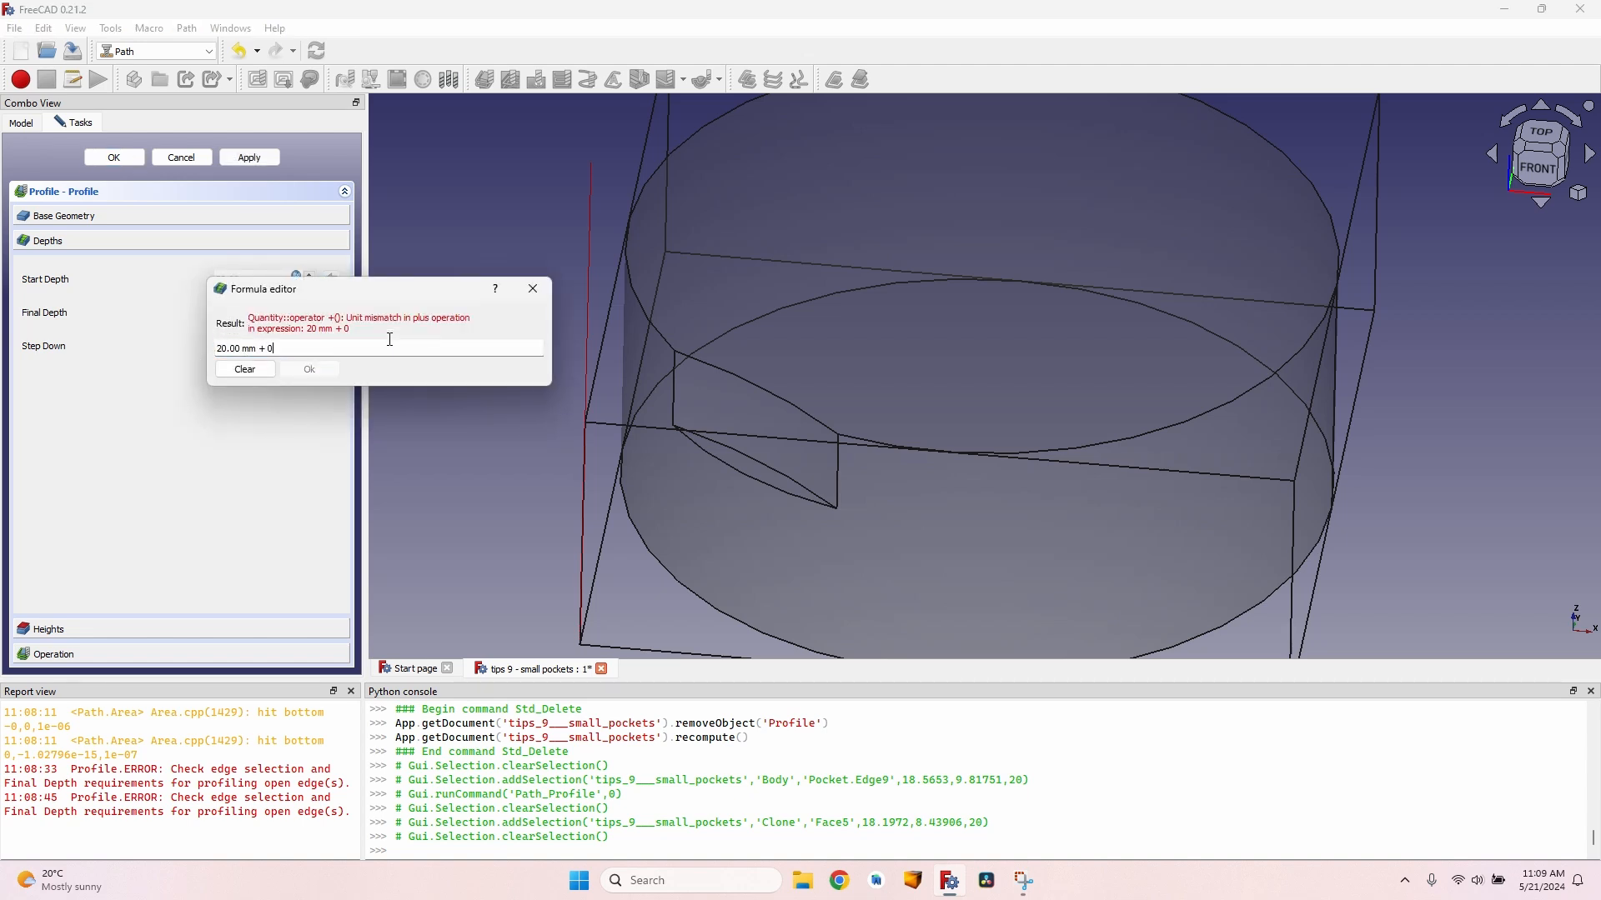
text(.01mm)
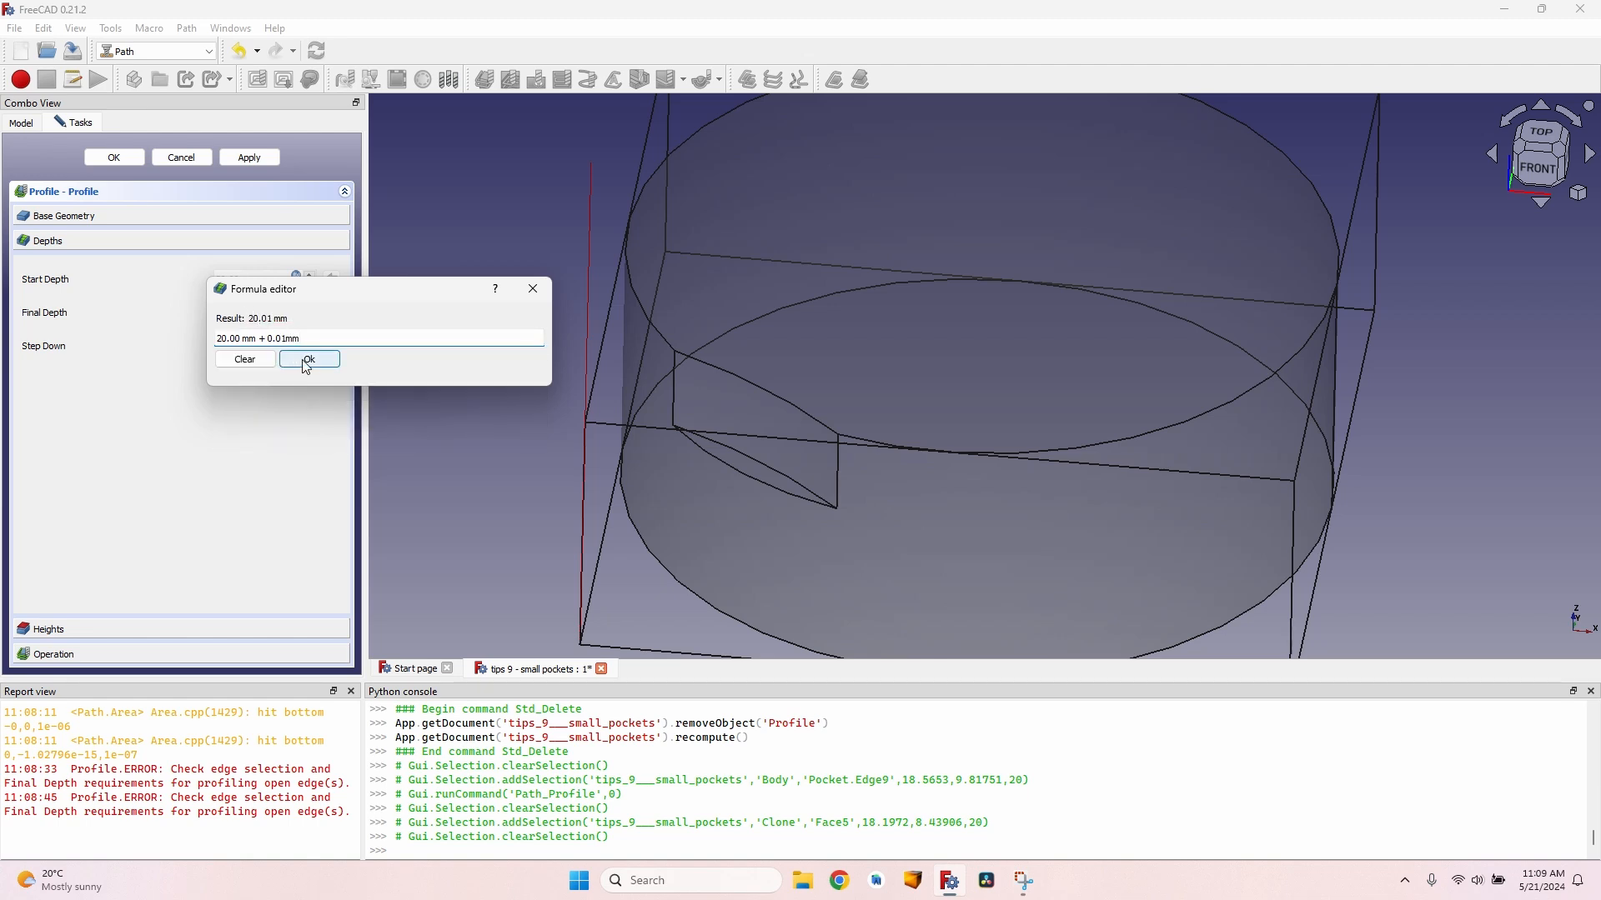
click(308, 360)
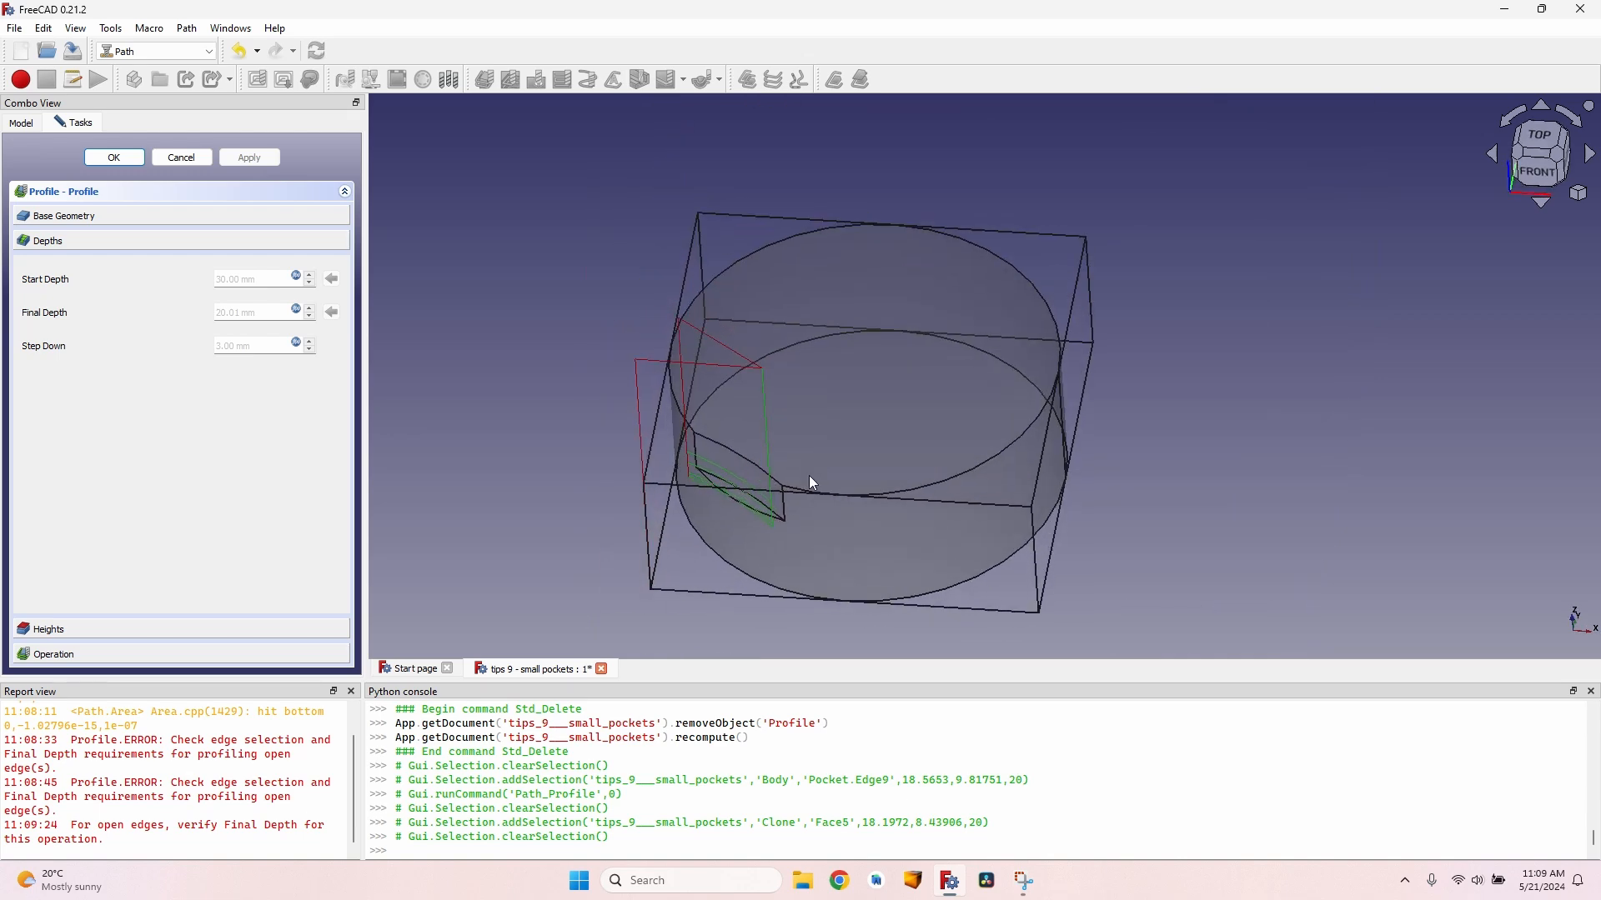
- Confirm the profile, revisit the cutout sketch, then give the pocket an Offset pattern and regenerate its path
click(113, 157)
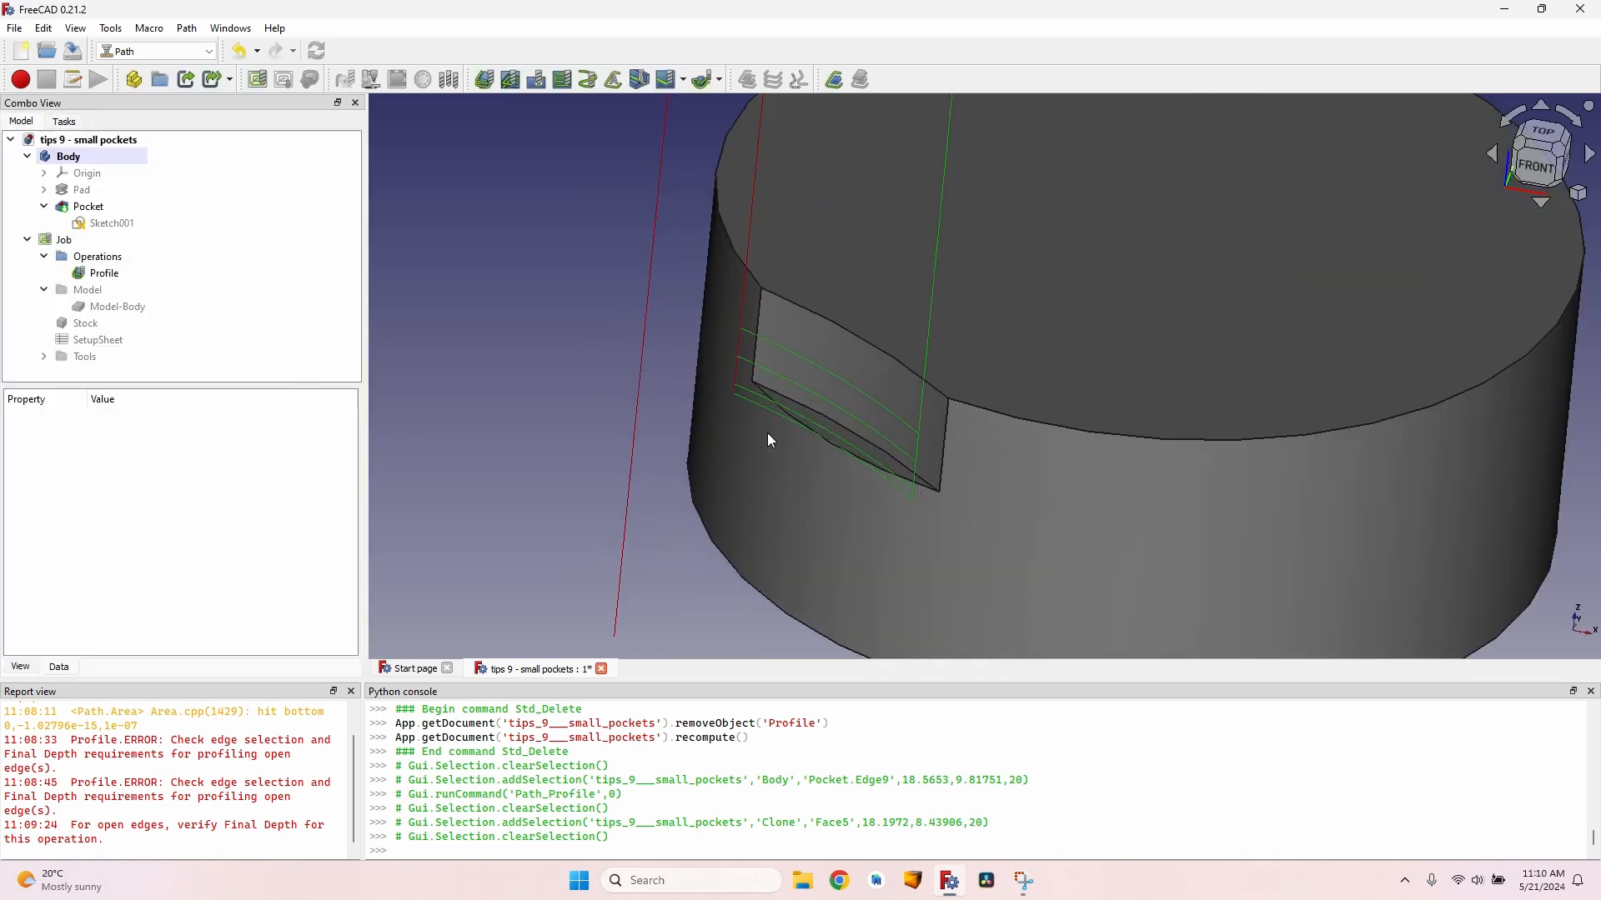
click(101, 272)
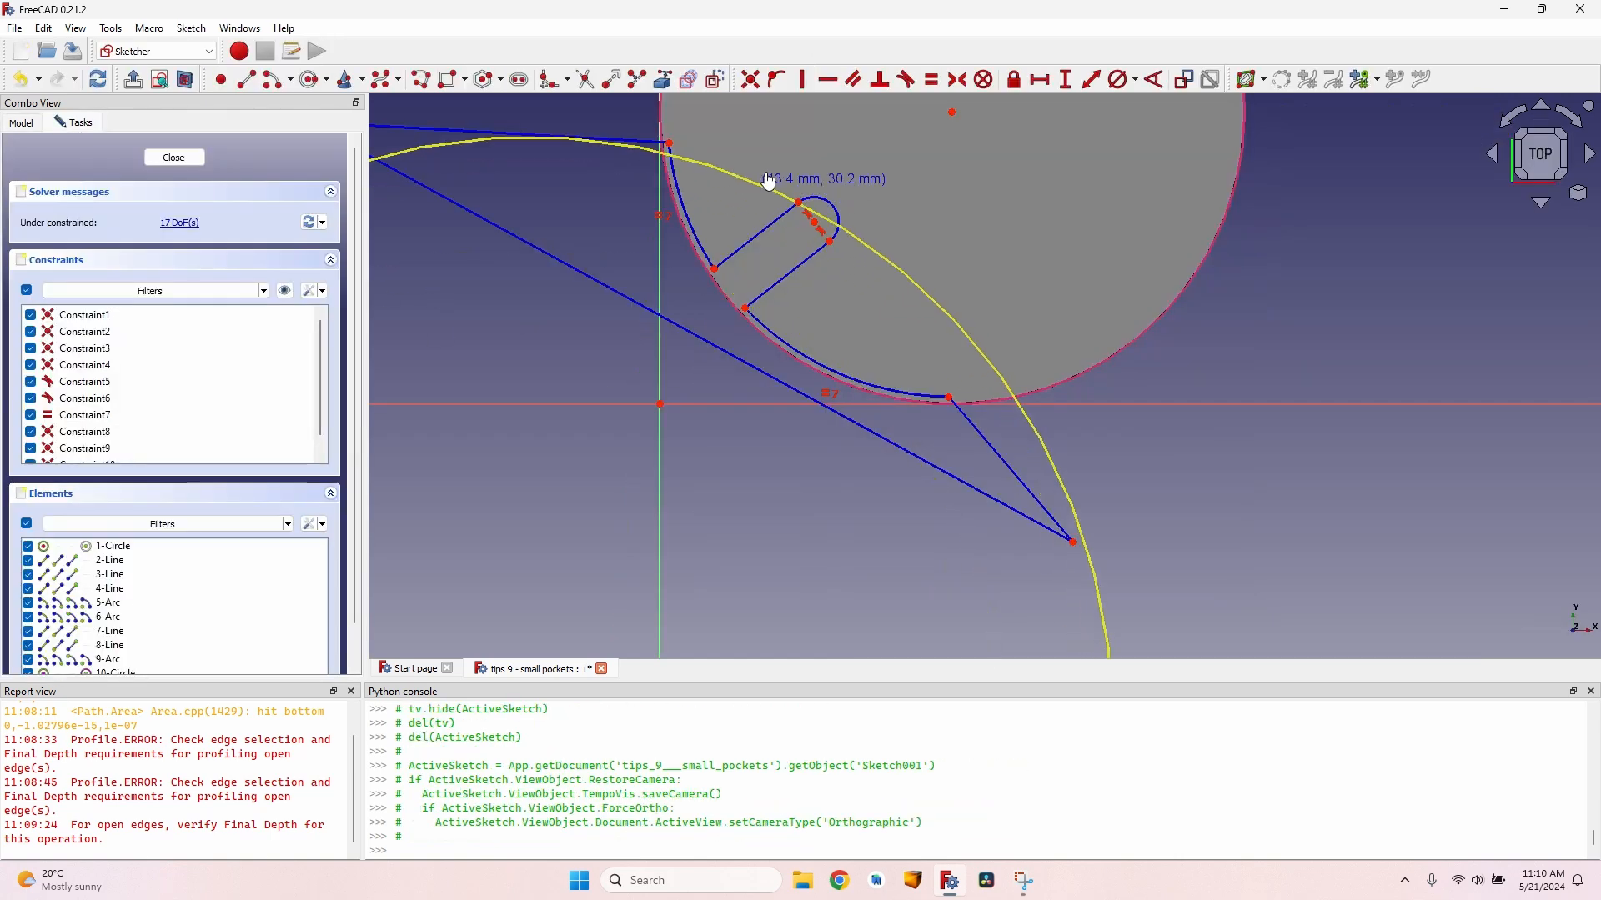
click(174, 157)
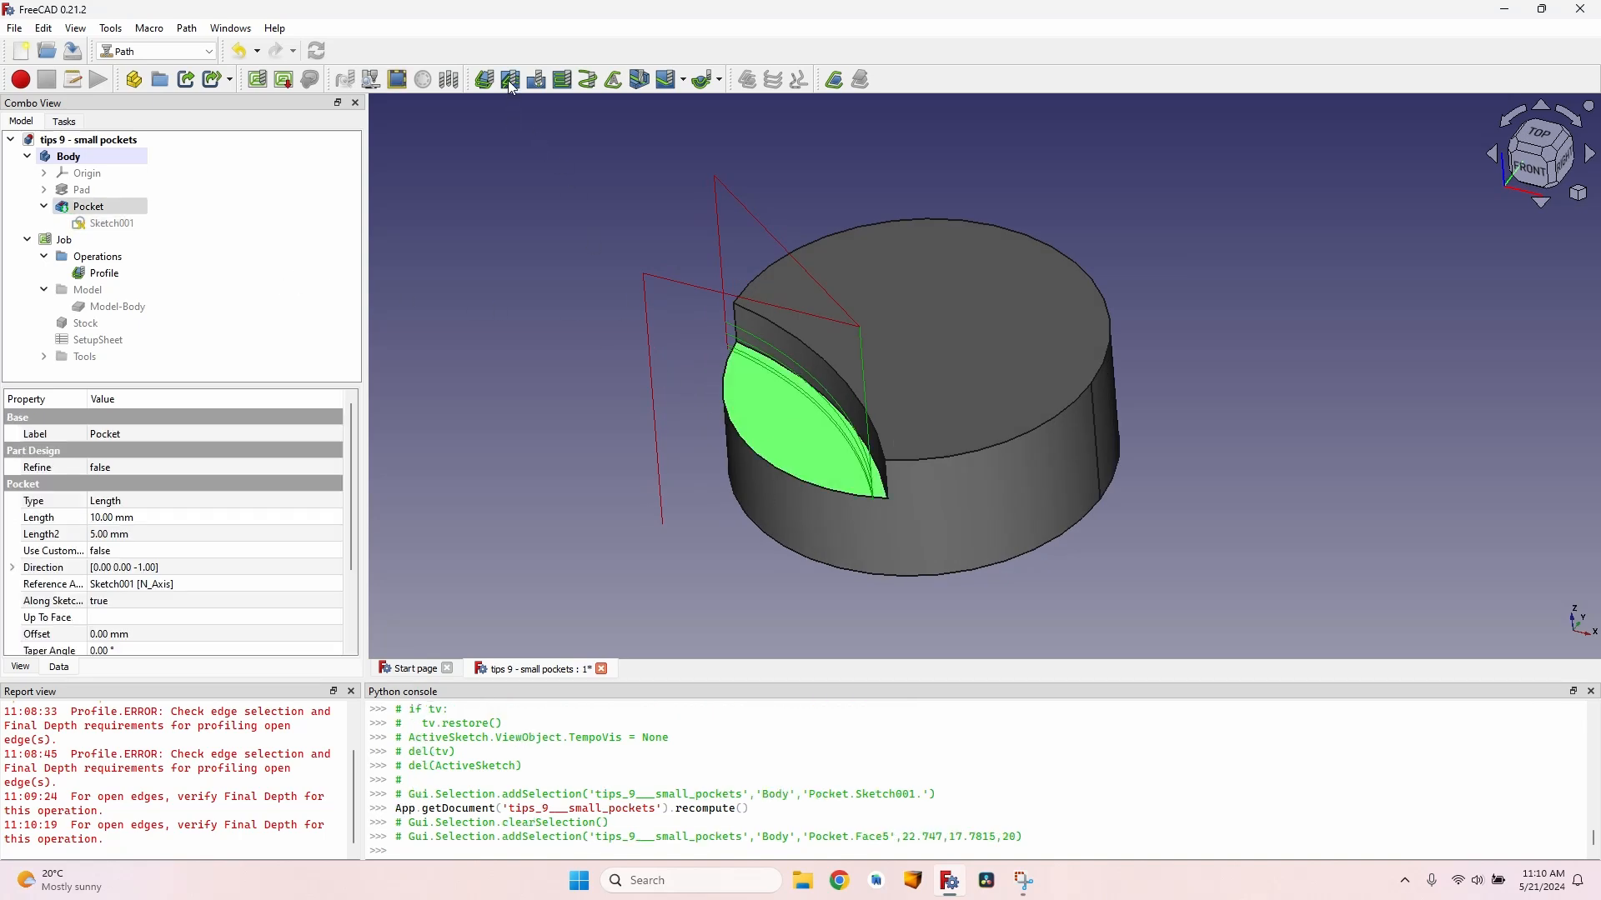
click(508, 79)
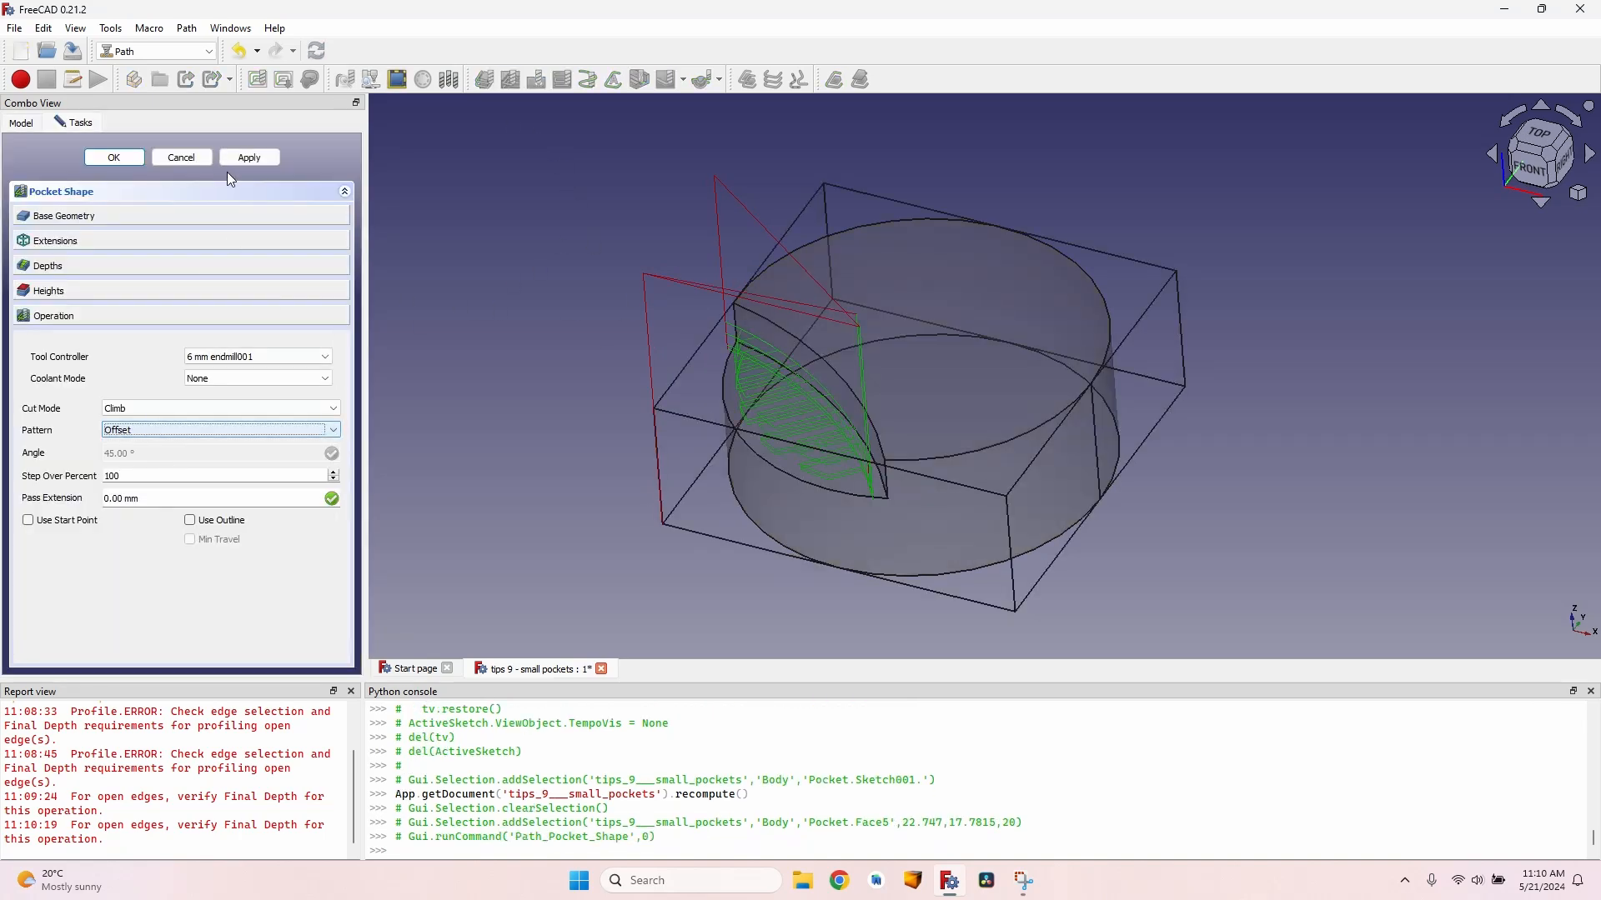
click(114, 157)
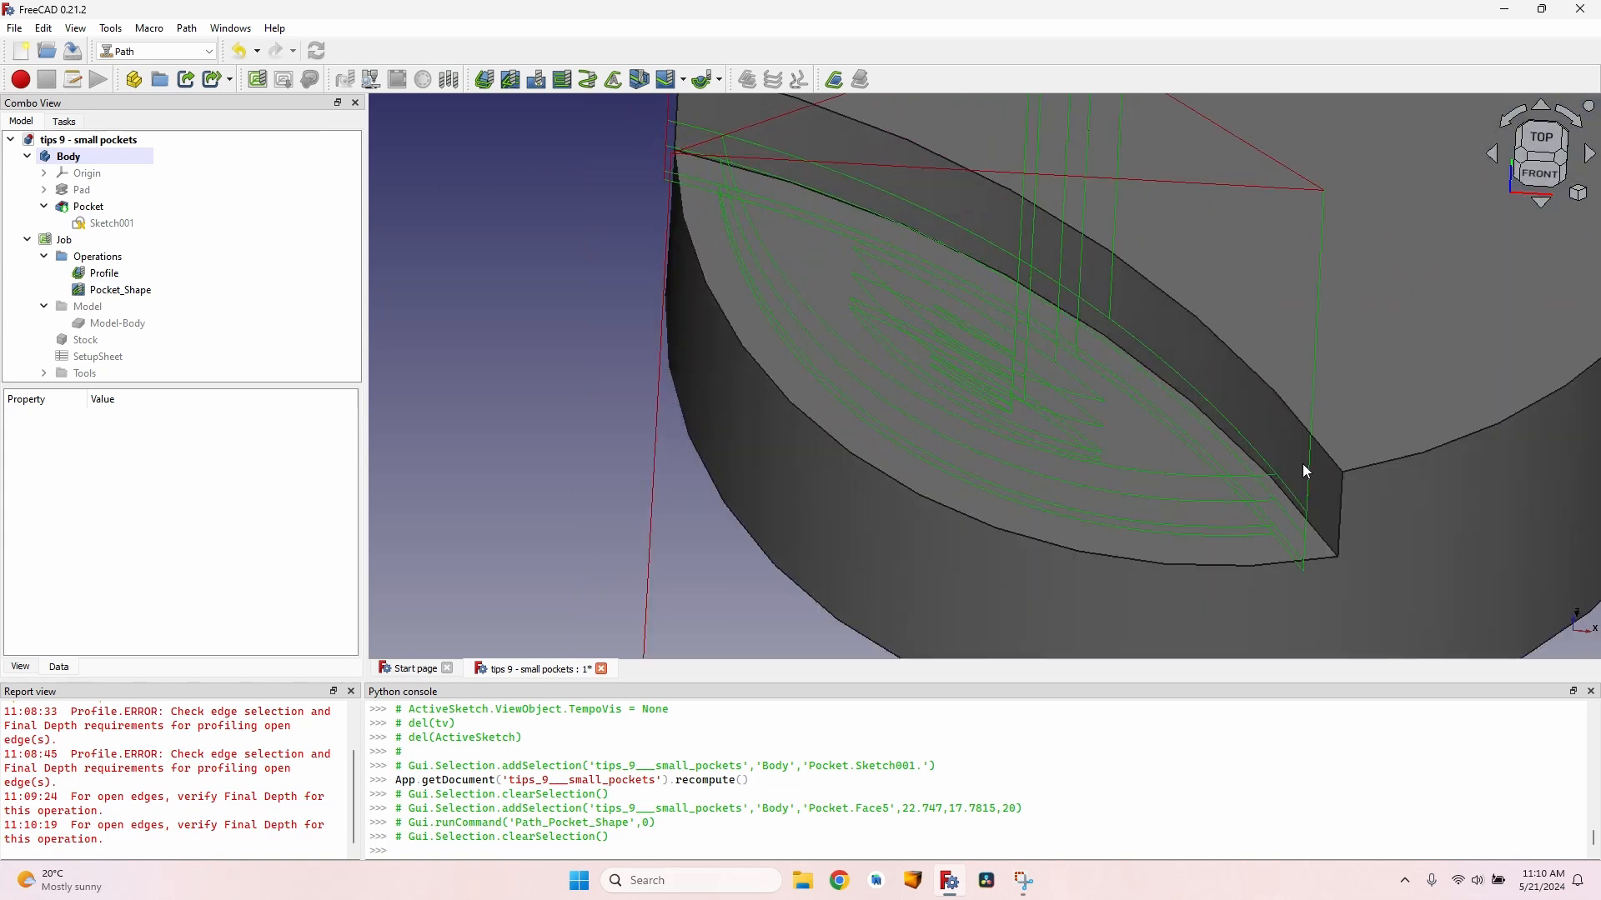
mouse_move(1348, 540)
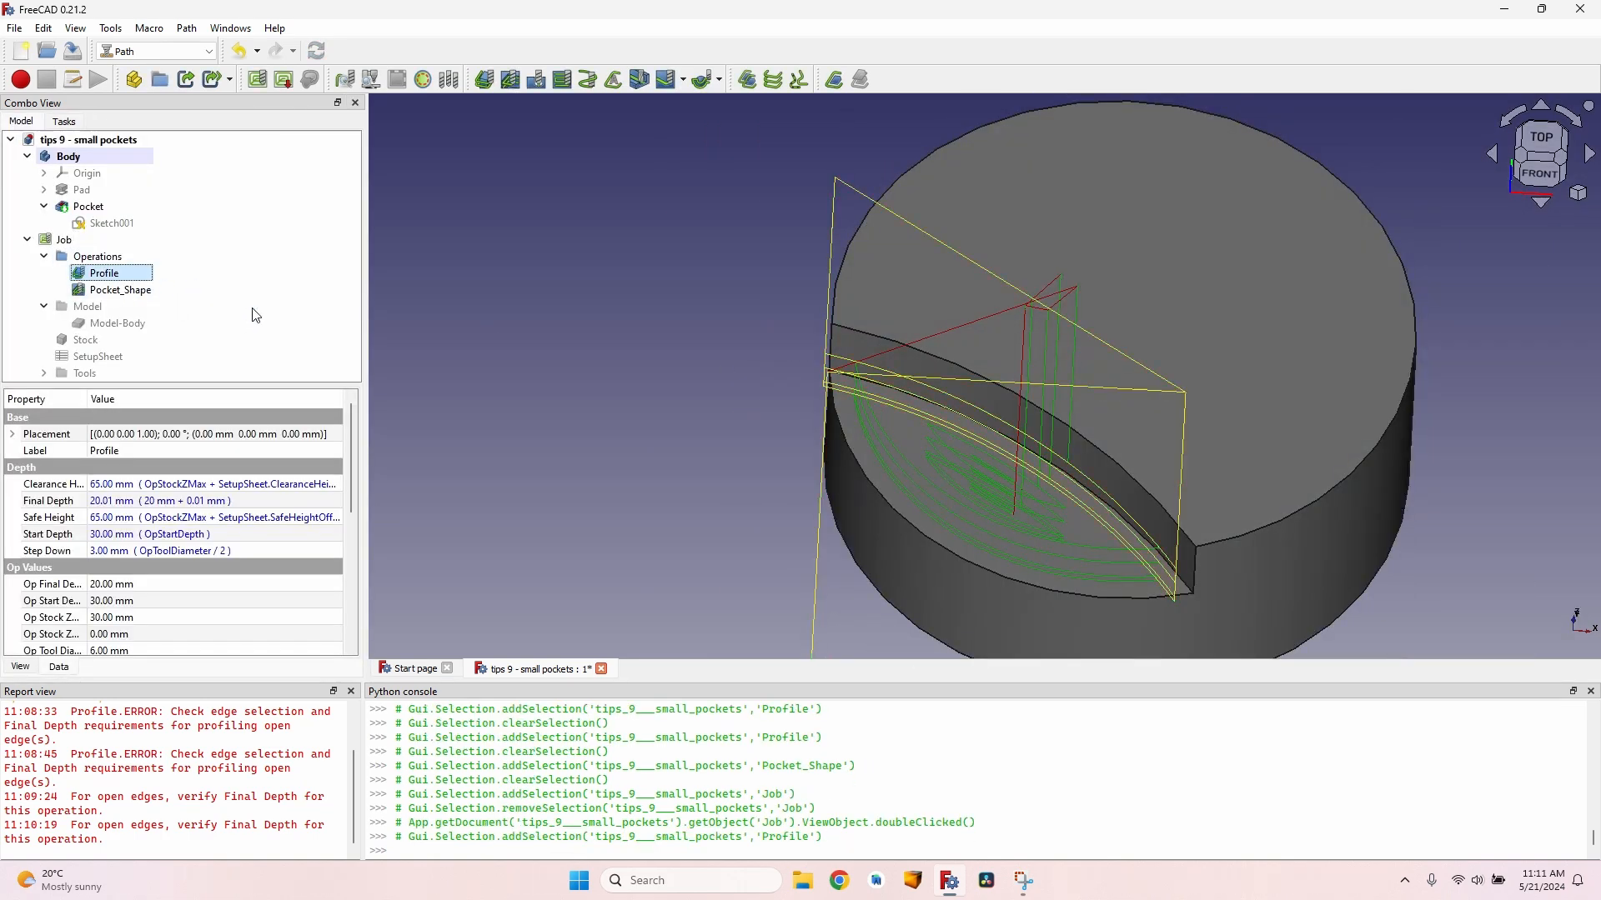
- Move Pocket_Shape above Profile in the job's workplan and compare the two paths
click(120, 289)
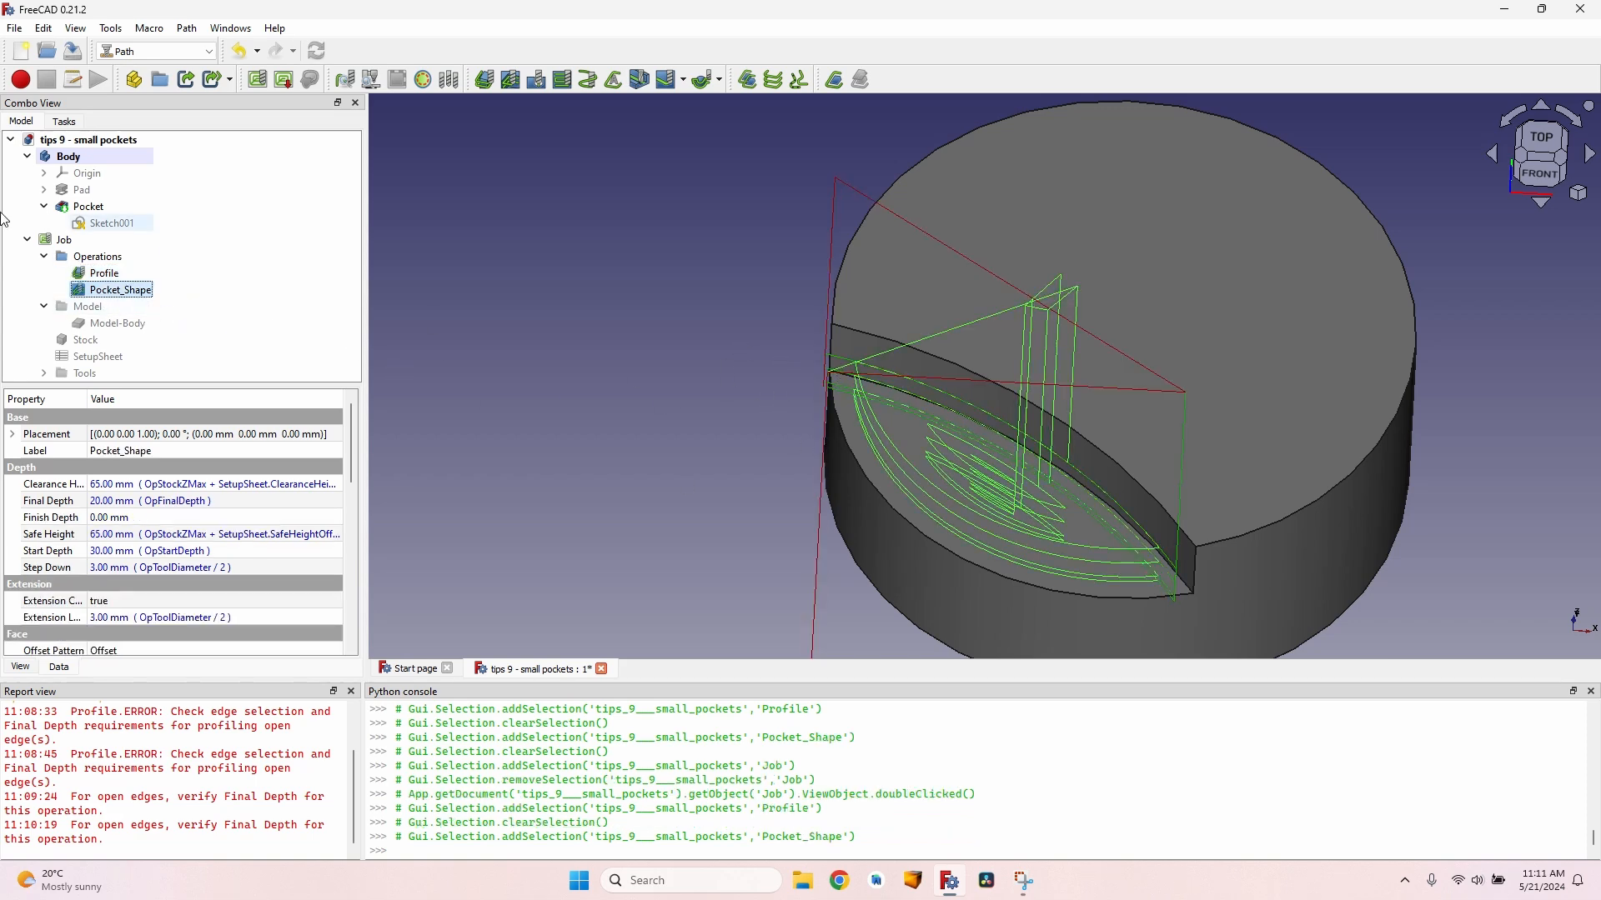
double_click(65, 240)
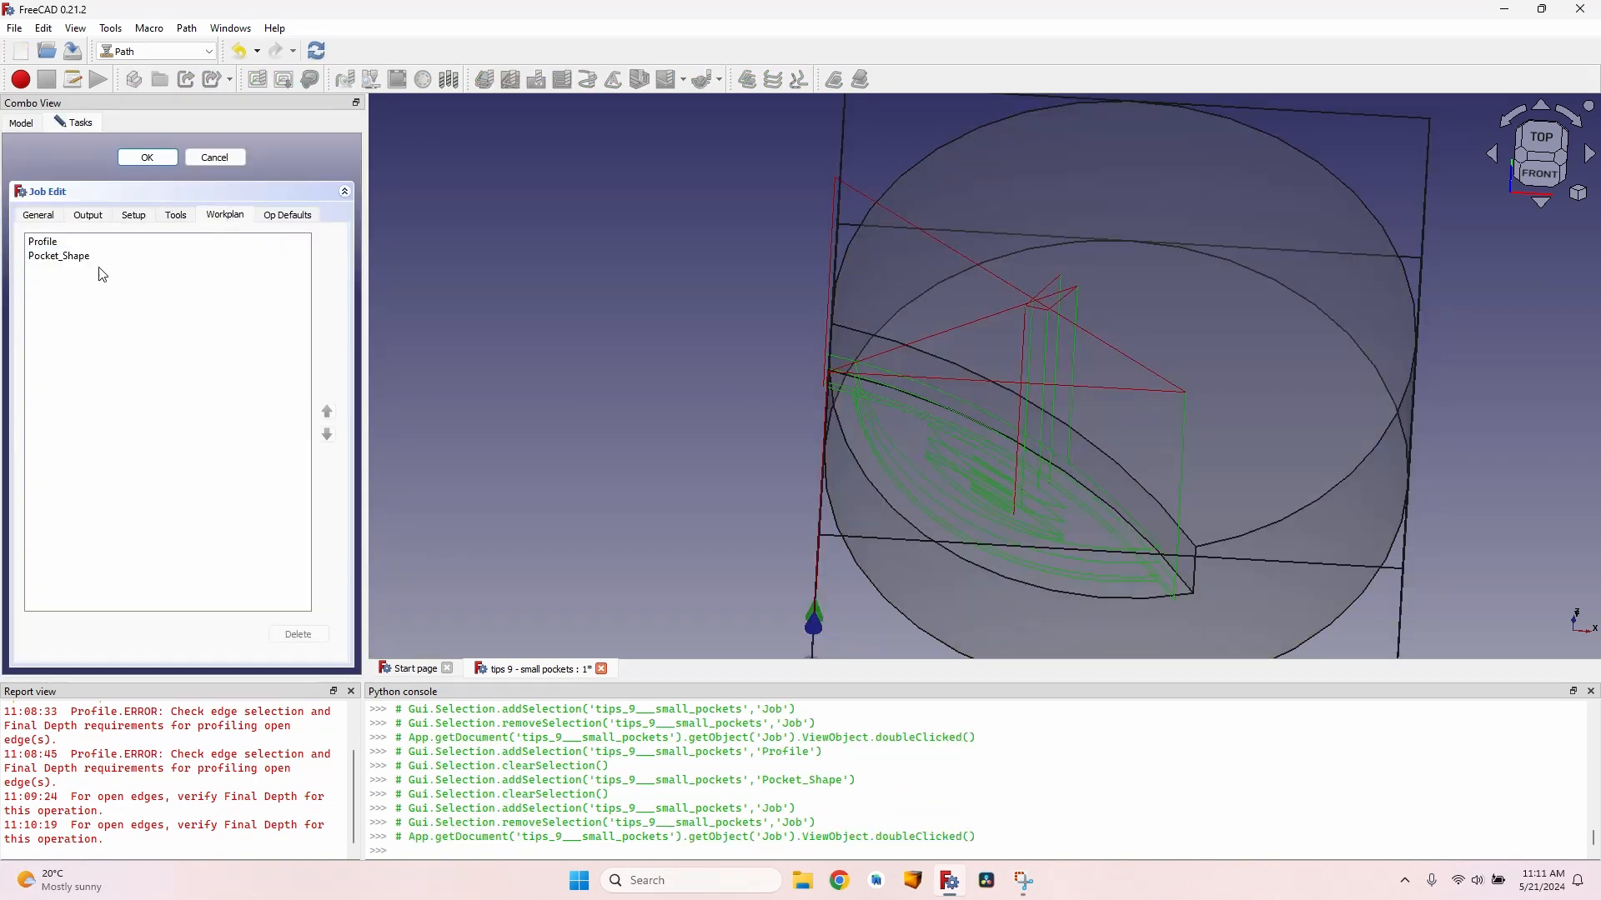
click(325, 434)
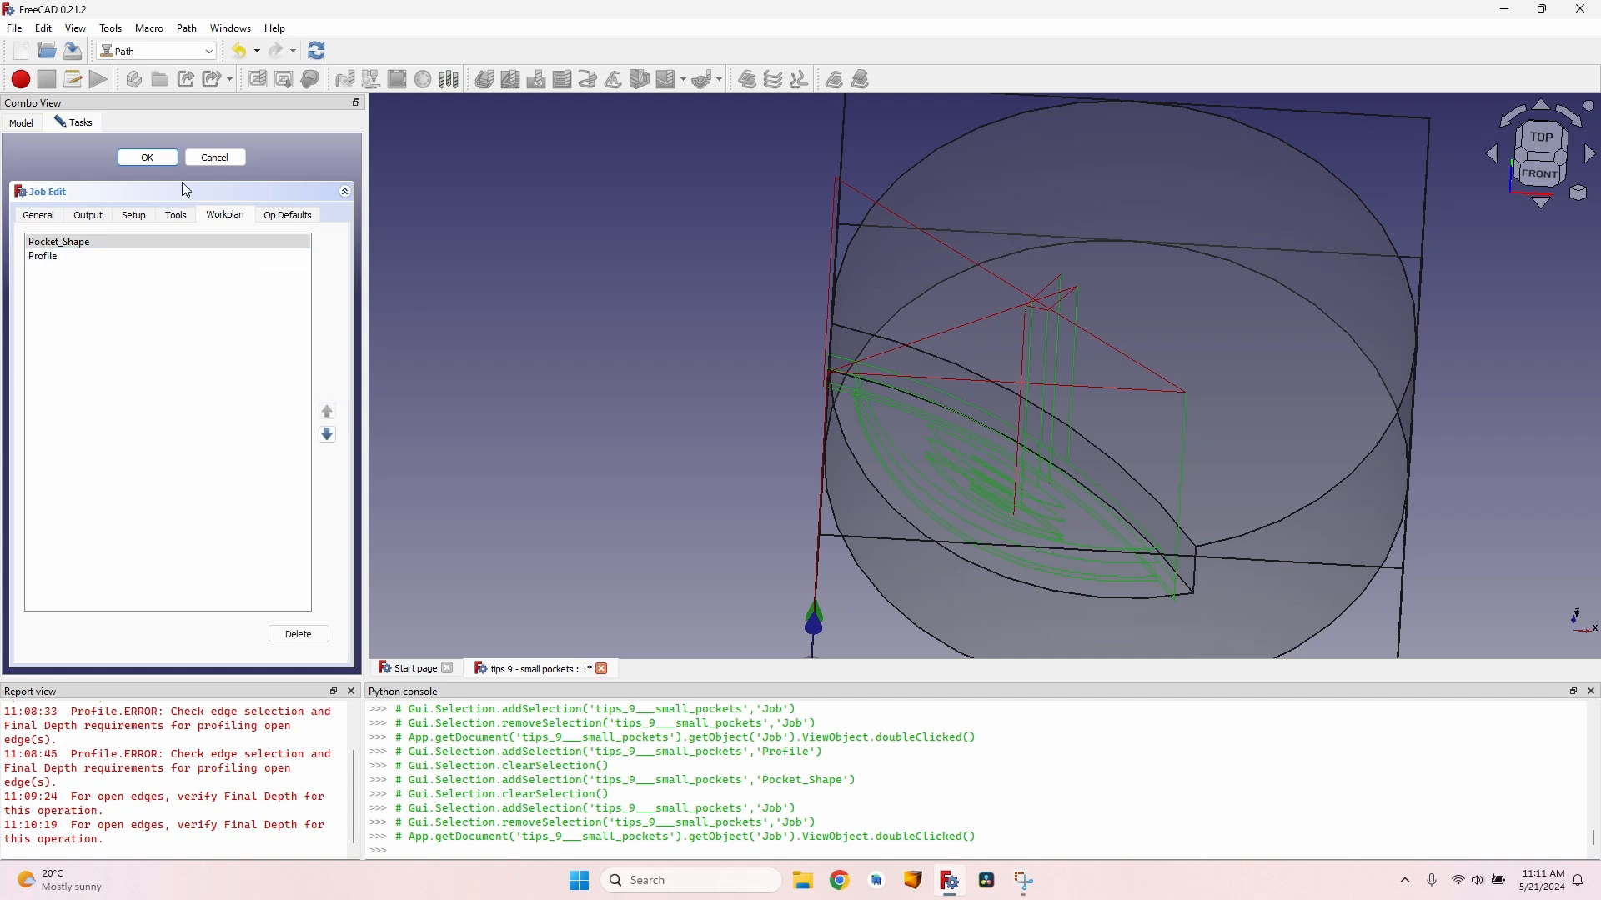
click(146, 157)
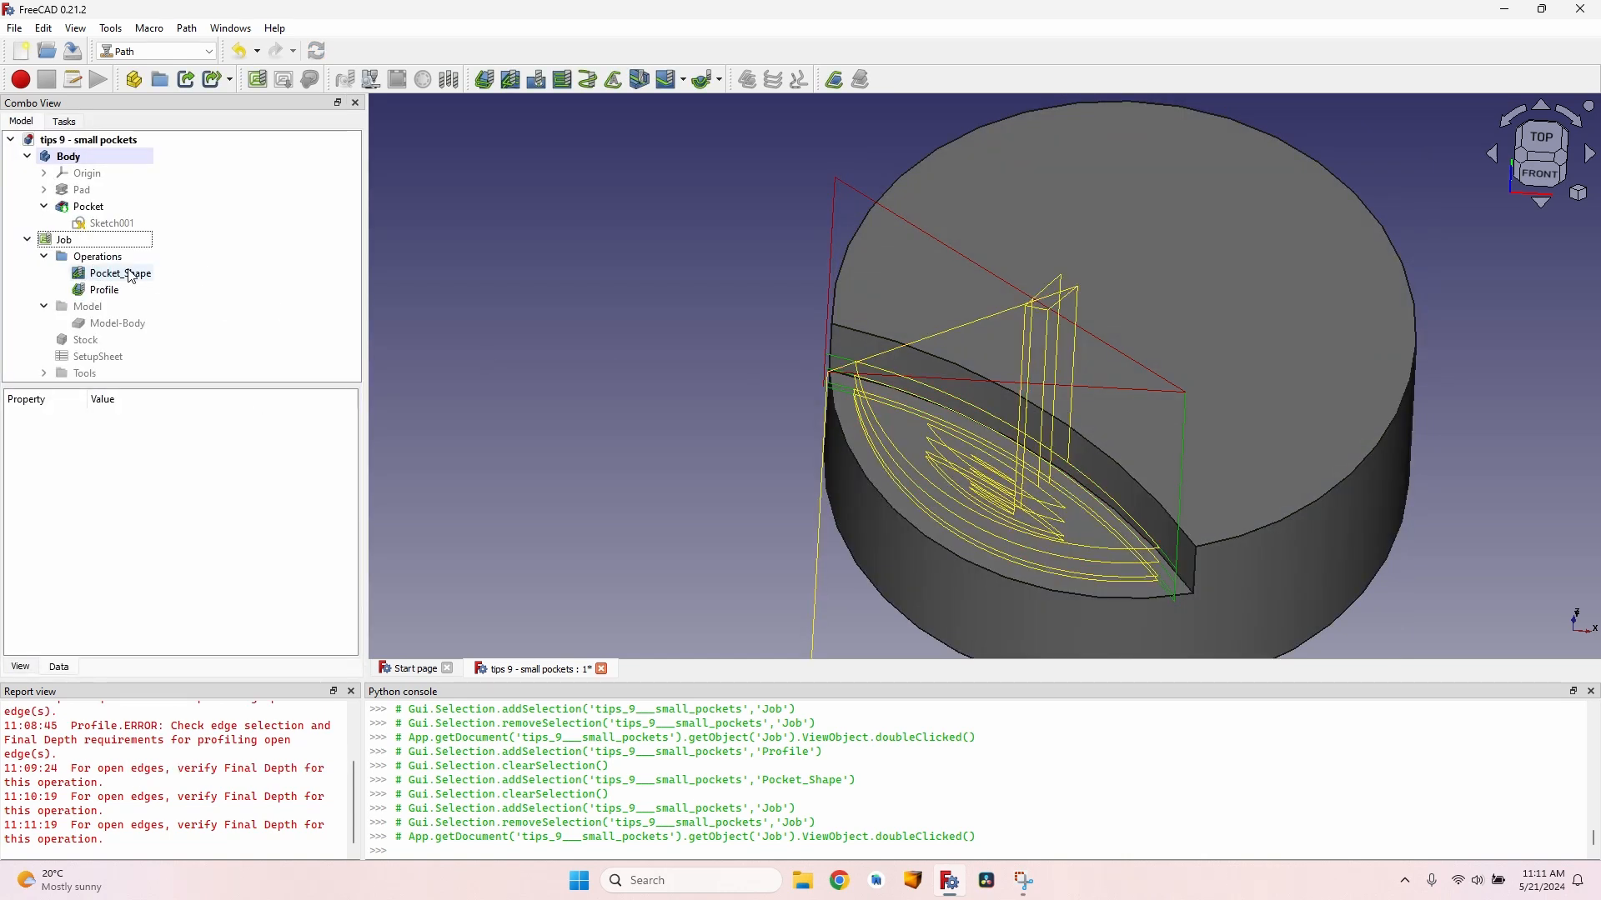
click(118, 272)
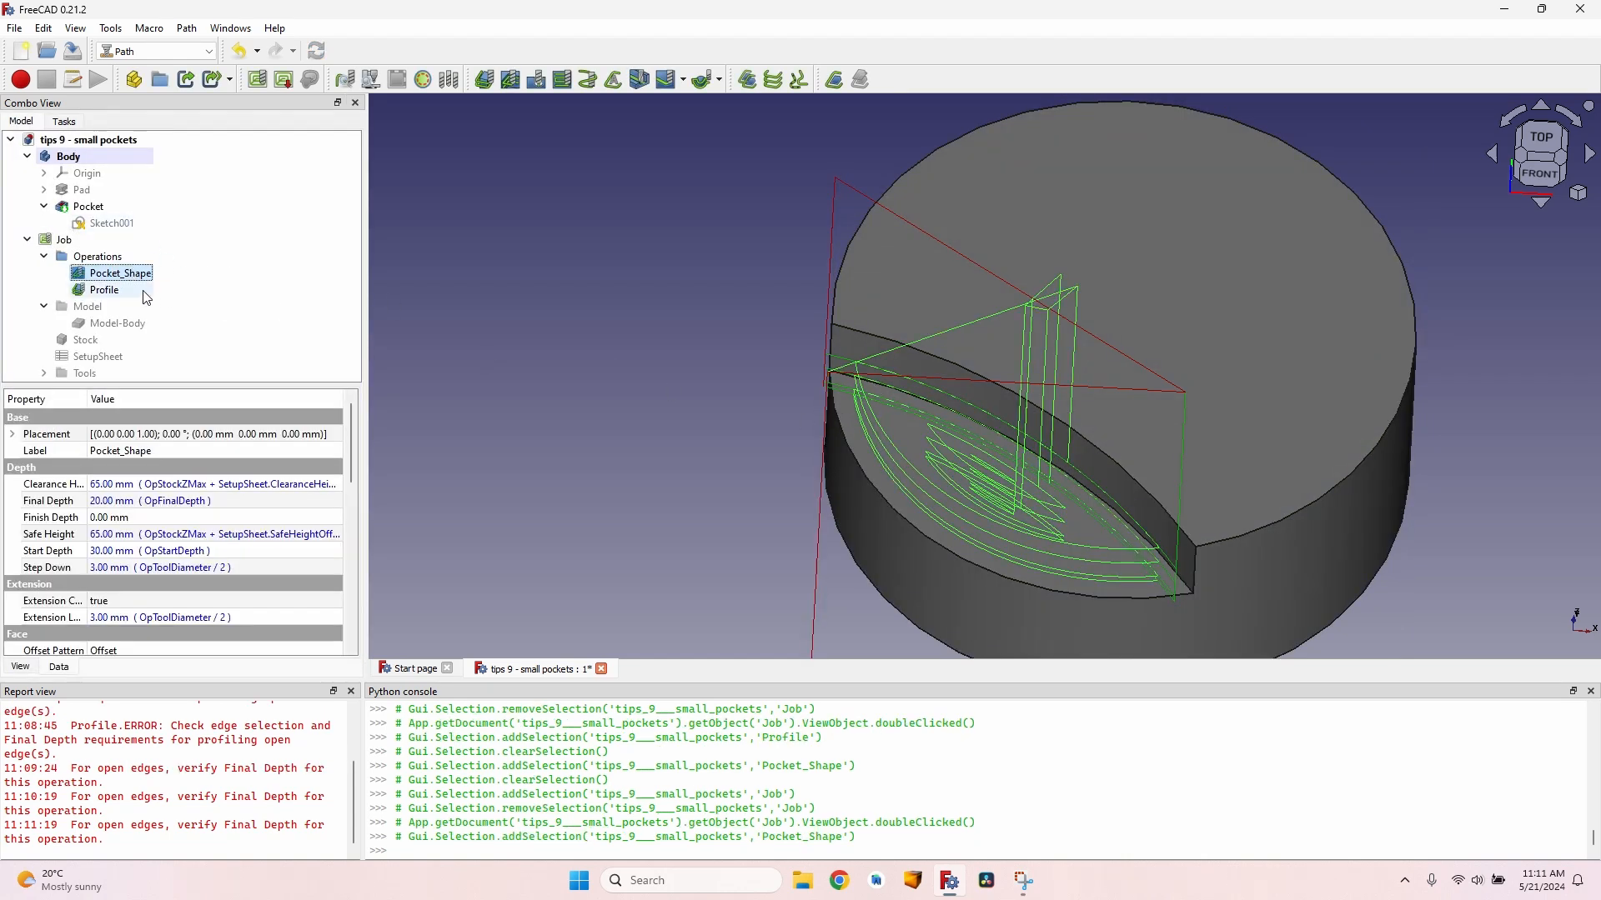
click(104, 288)
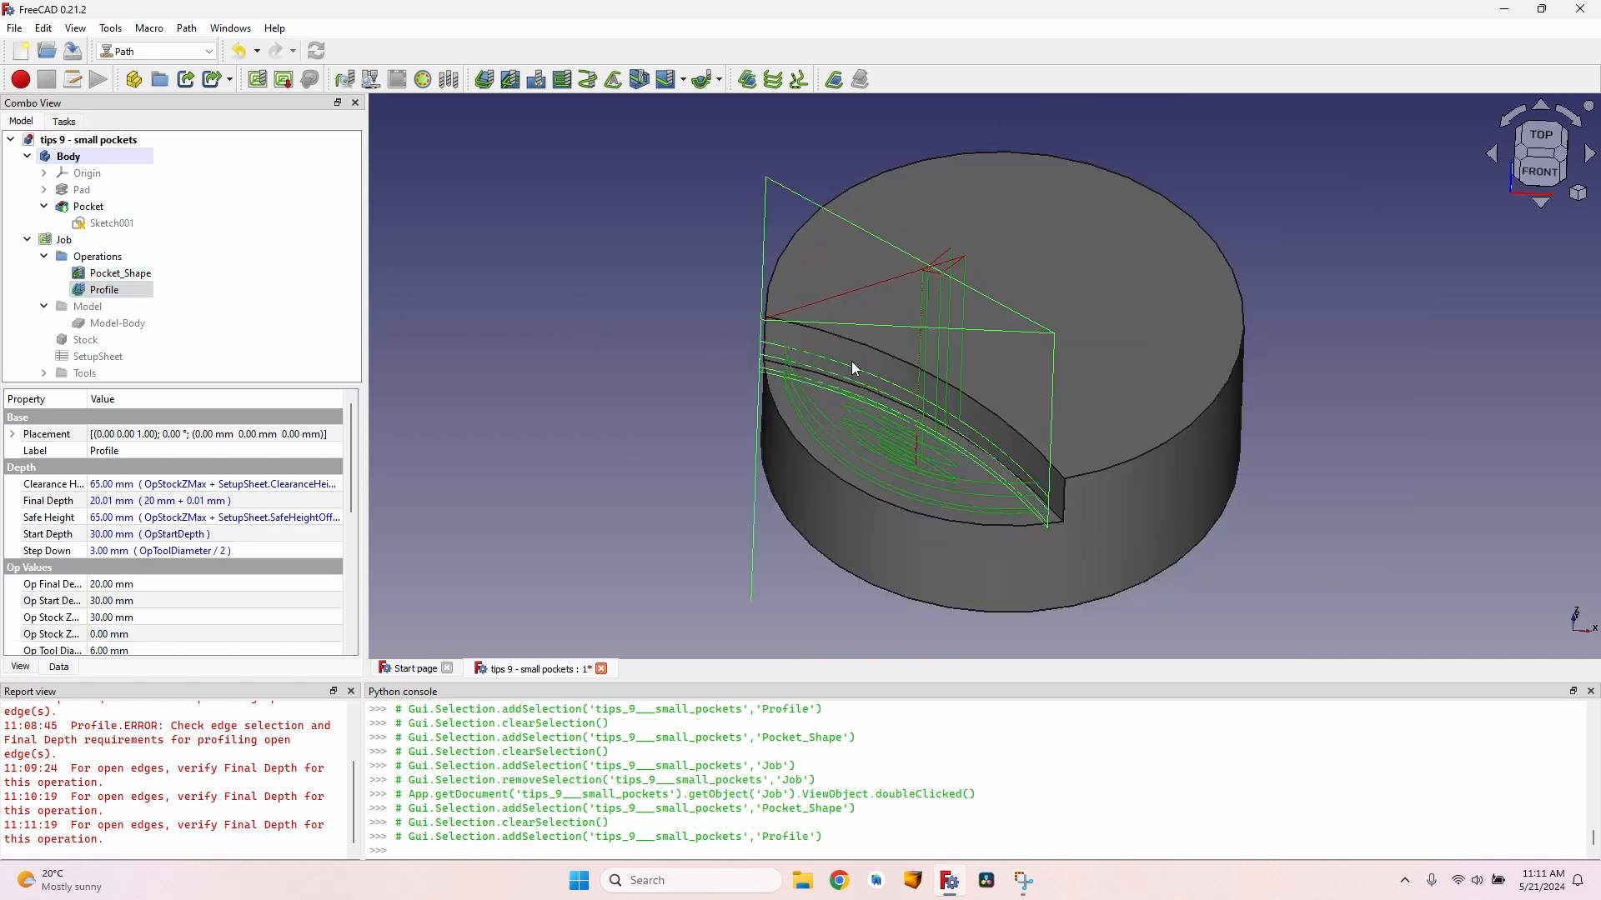
- Raise the profile's step down to 10 mm in its depth settings and confirm
double_click(103, 291)
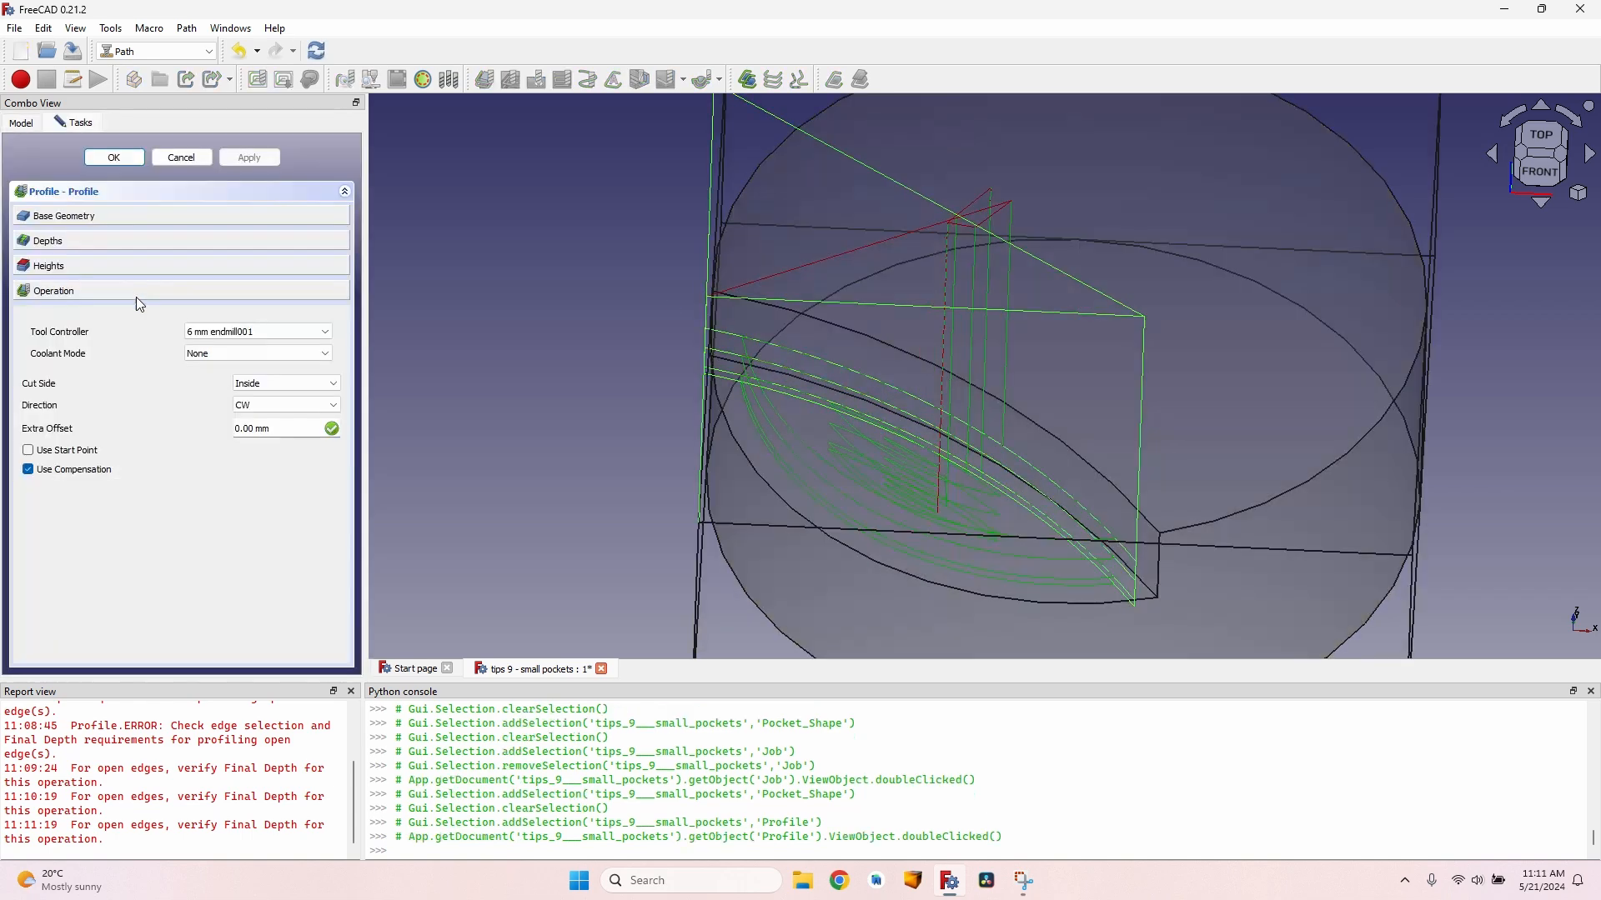
click(48, 241)
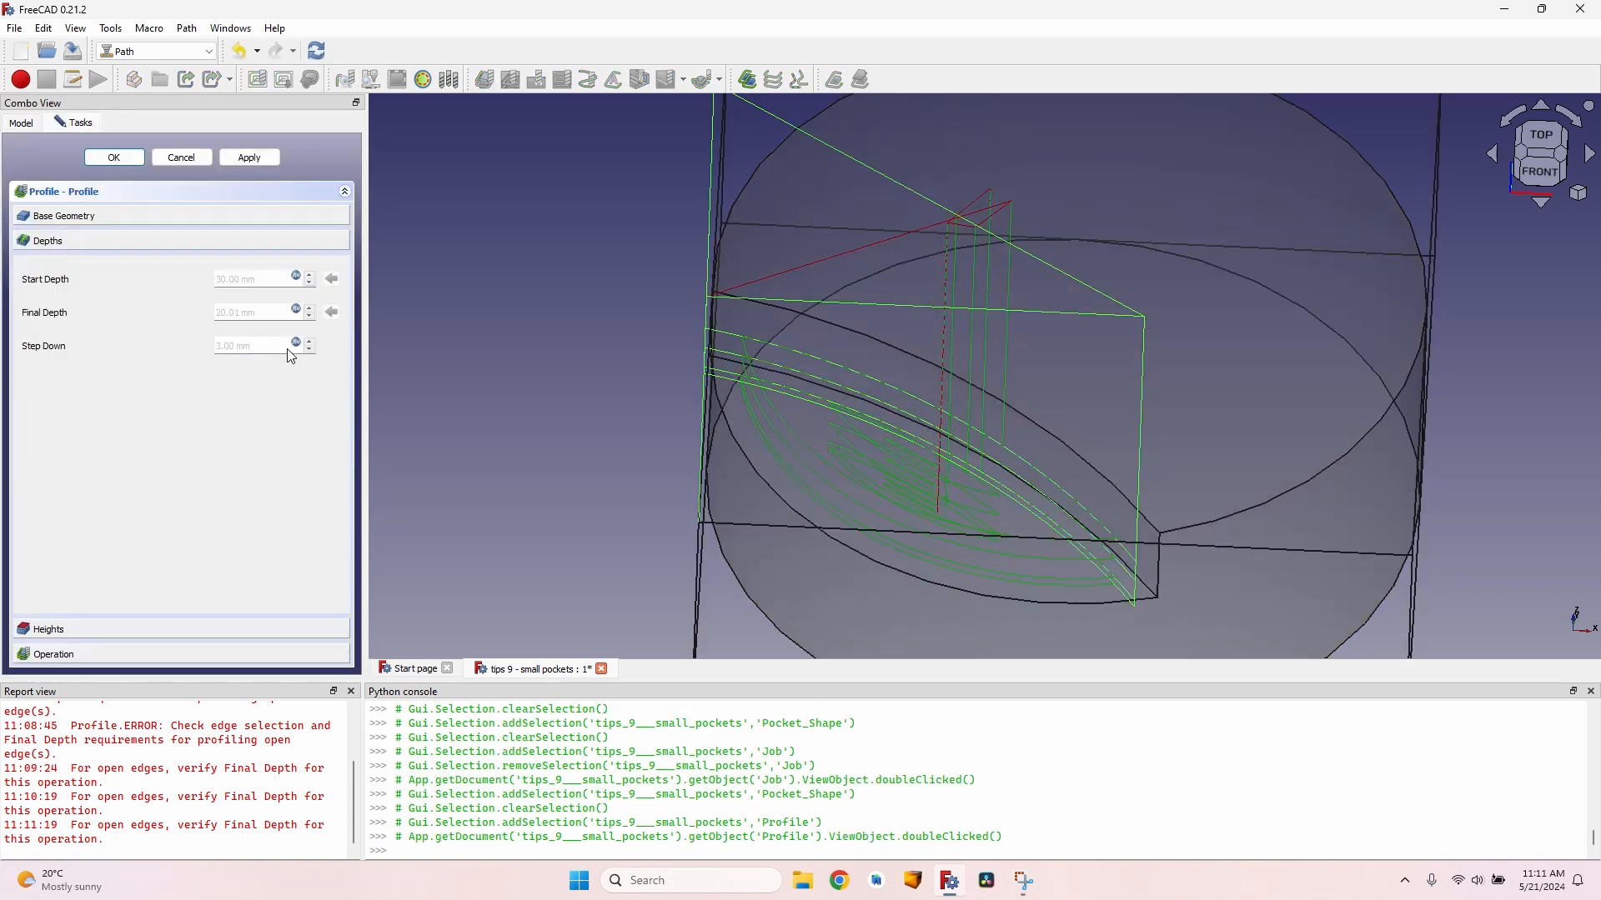
mouse_move(235, 328)
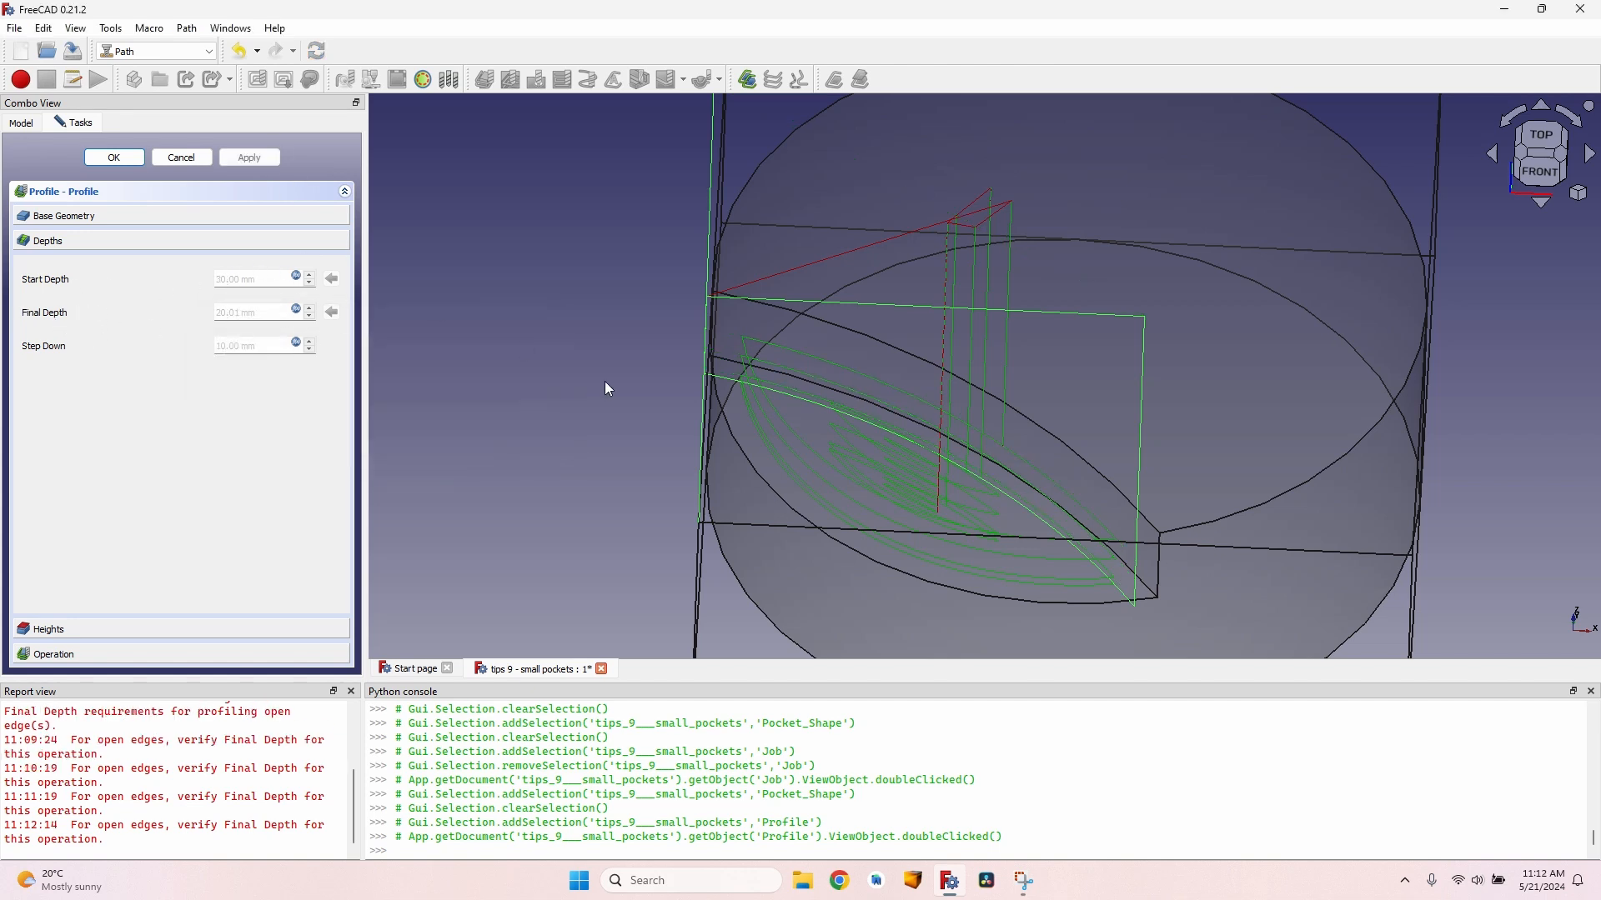
scroll(up, 3)
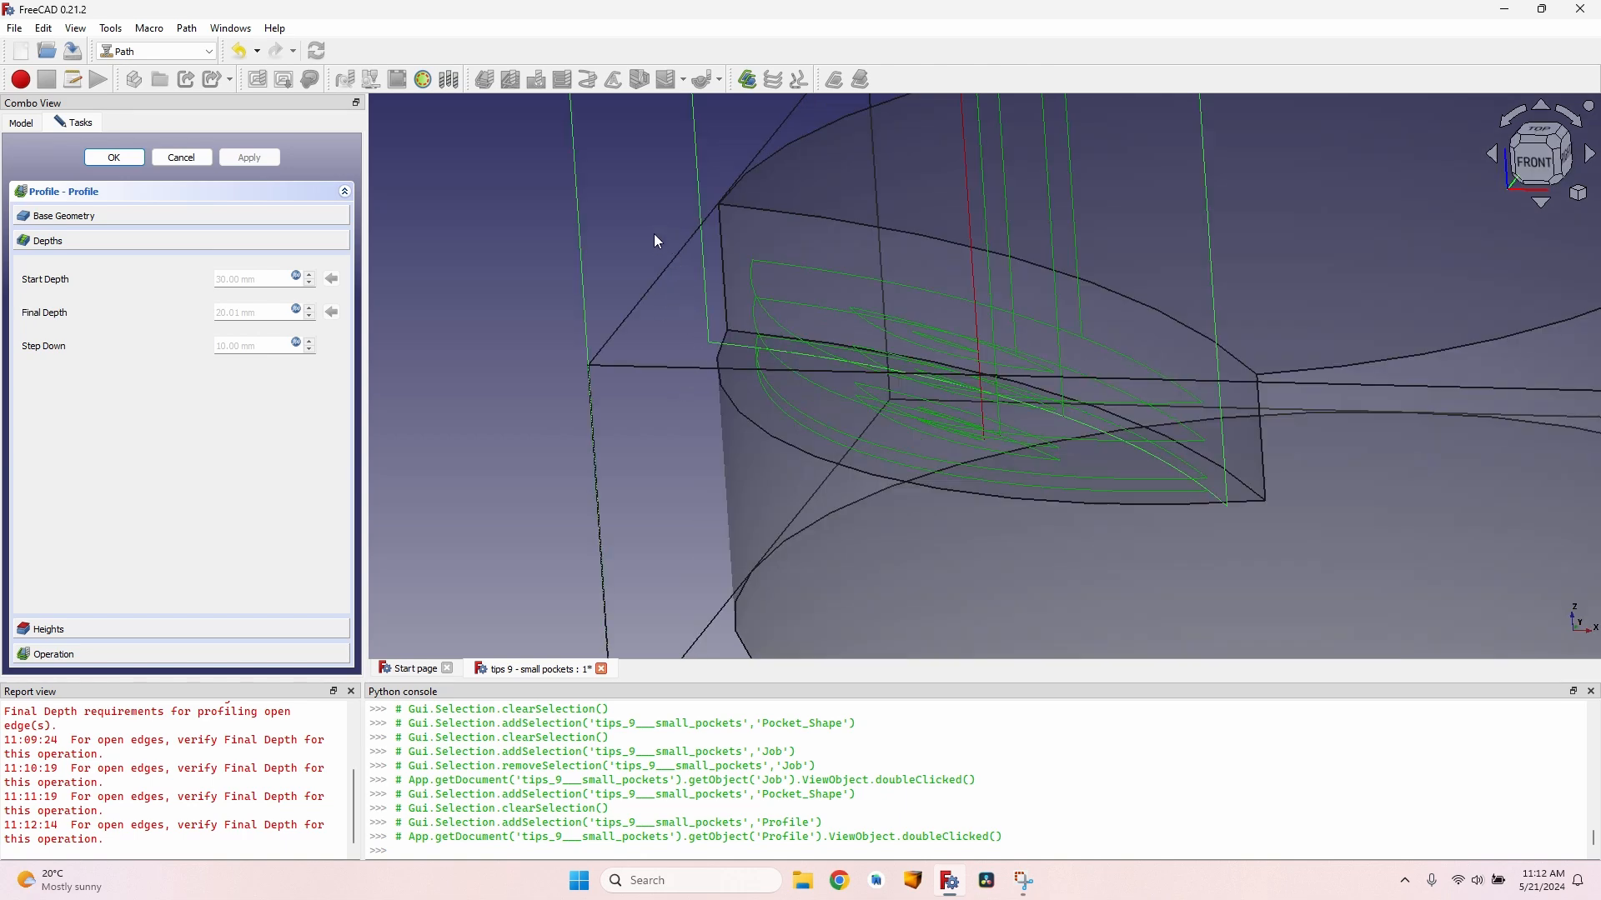
mouse_move(615, 263)
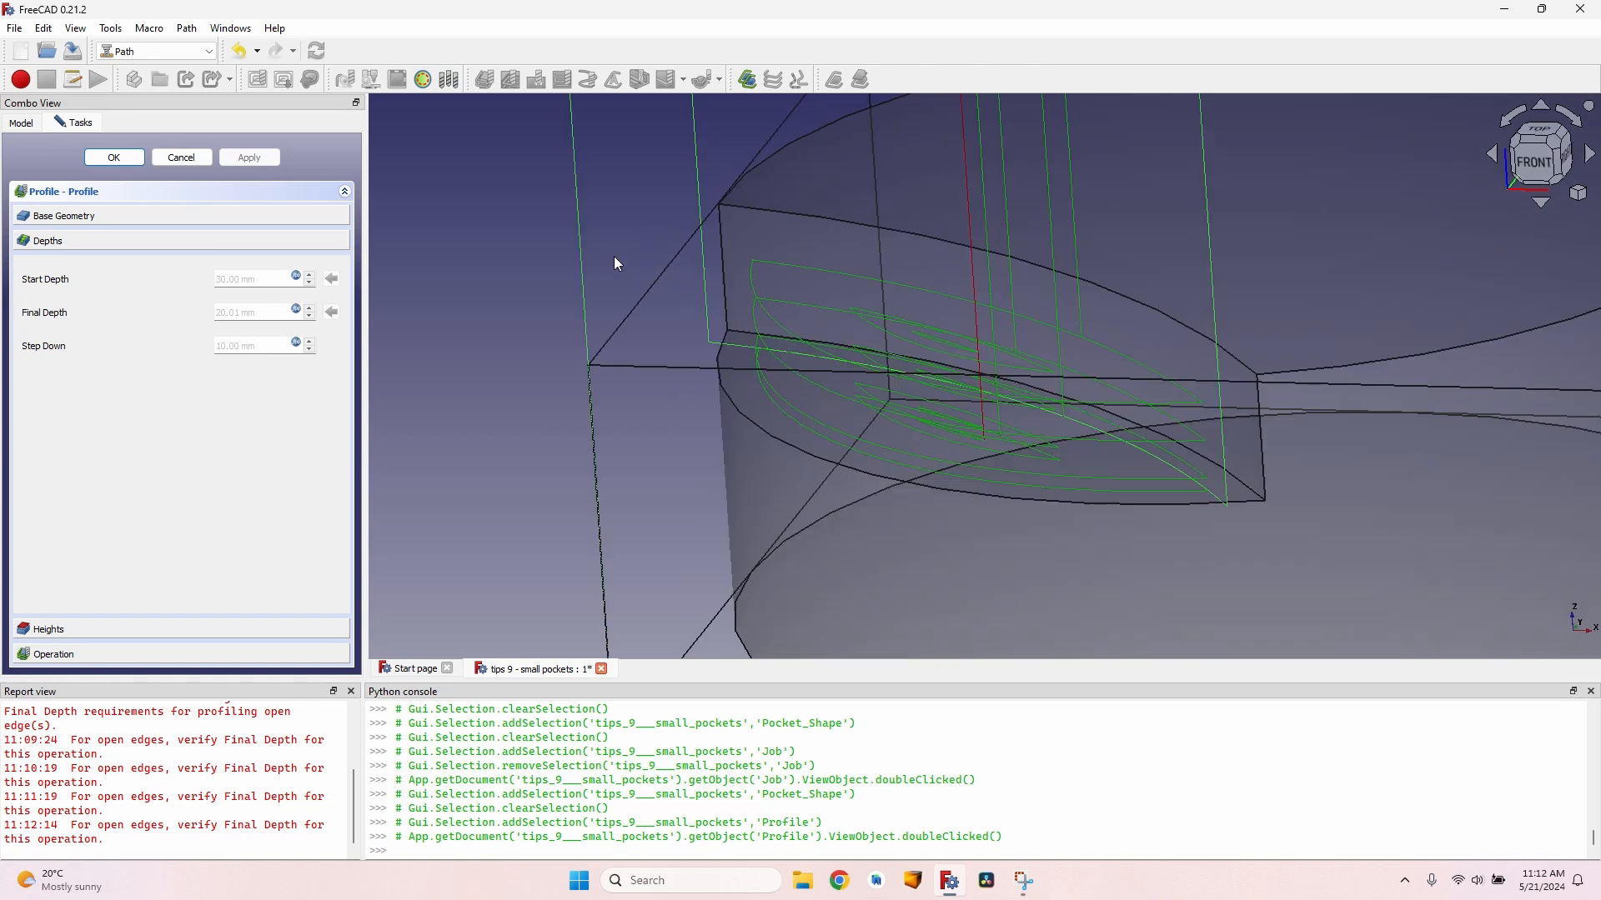
click(113, 157)
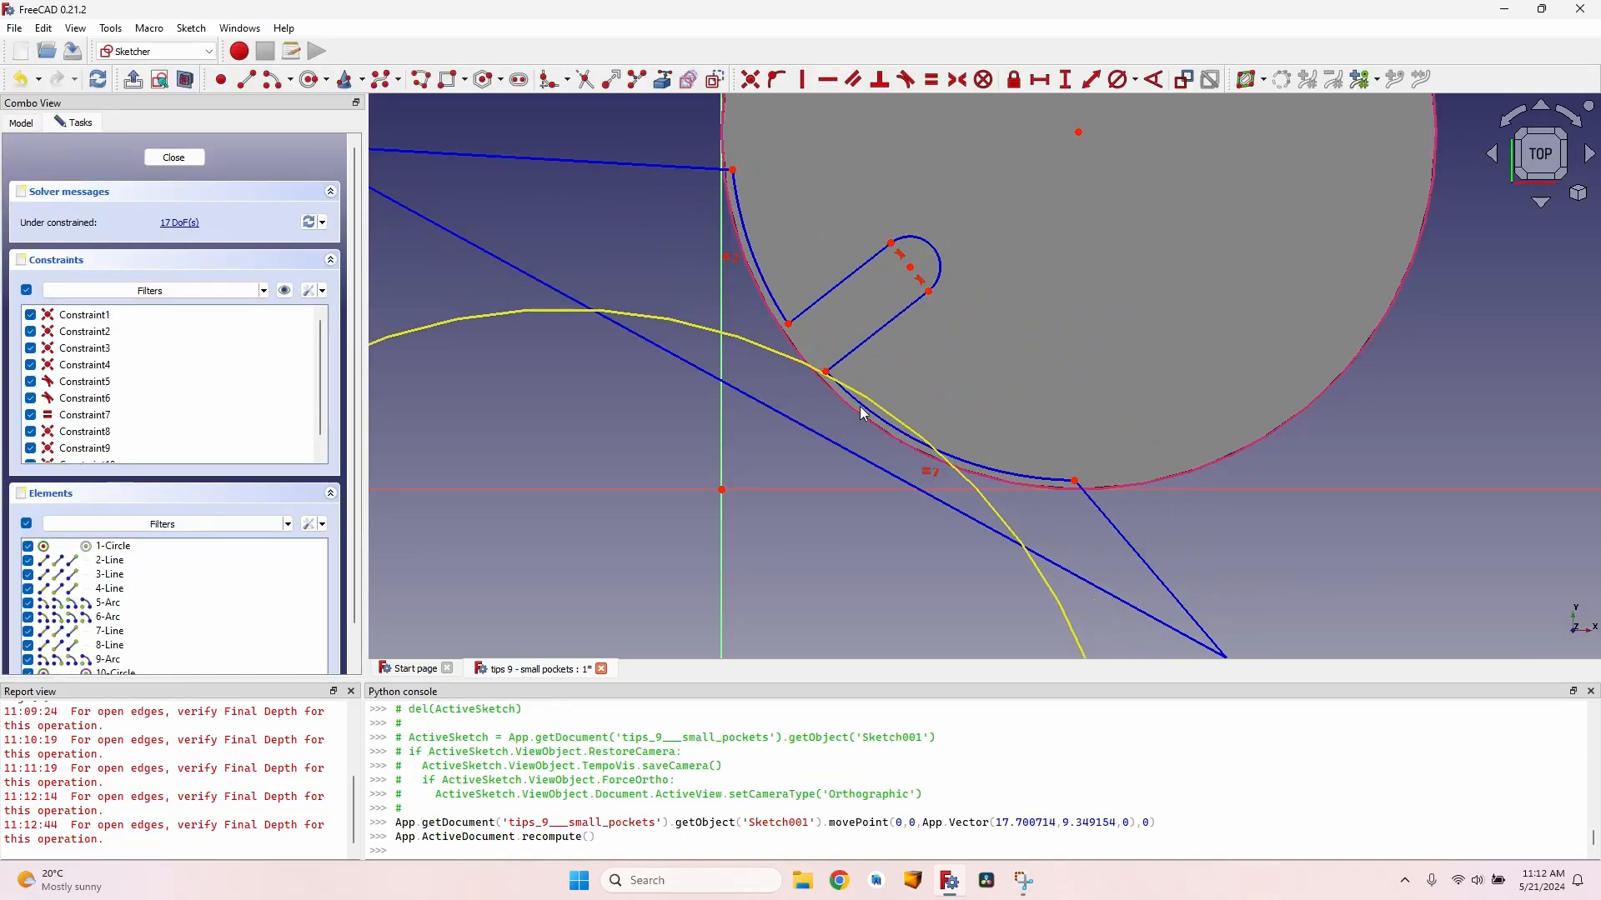
- Finish the cutout sketch edit and select the Profile operation in the tree
click(174, 156)
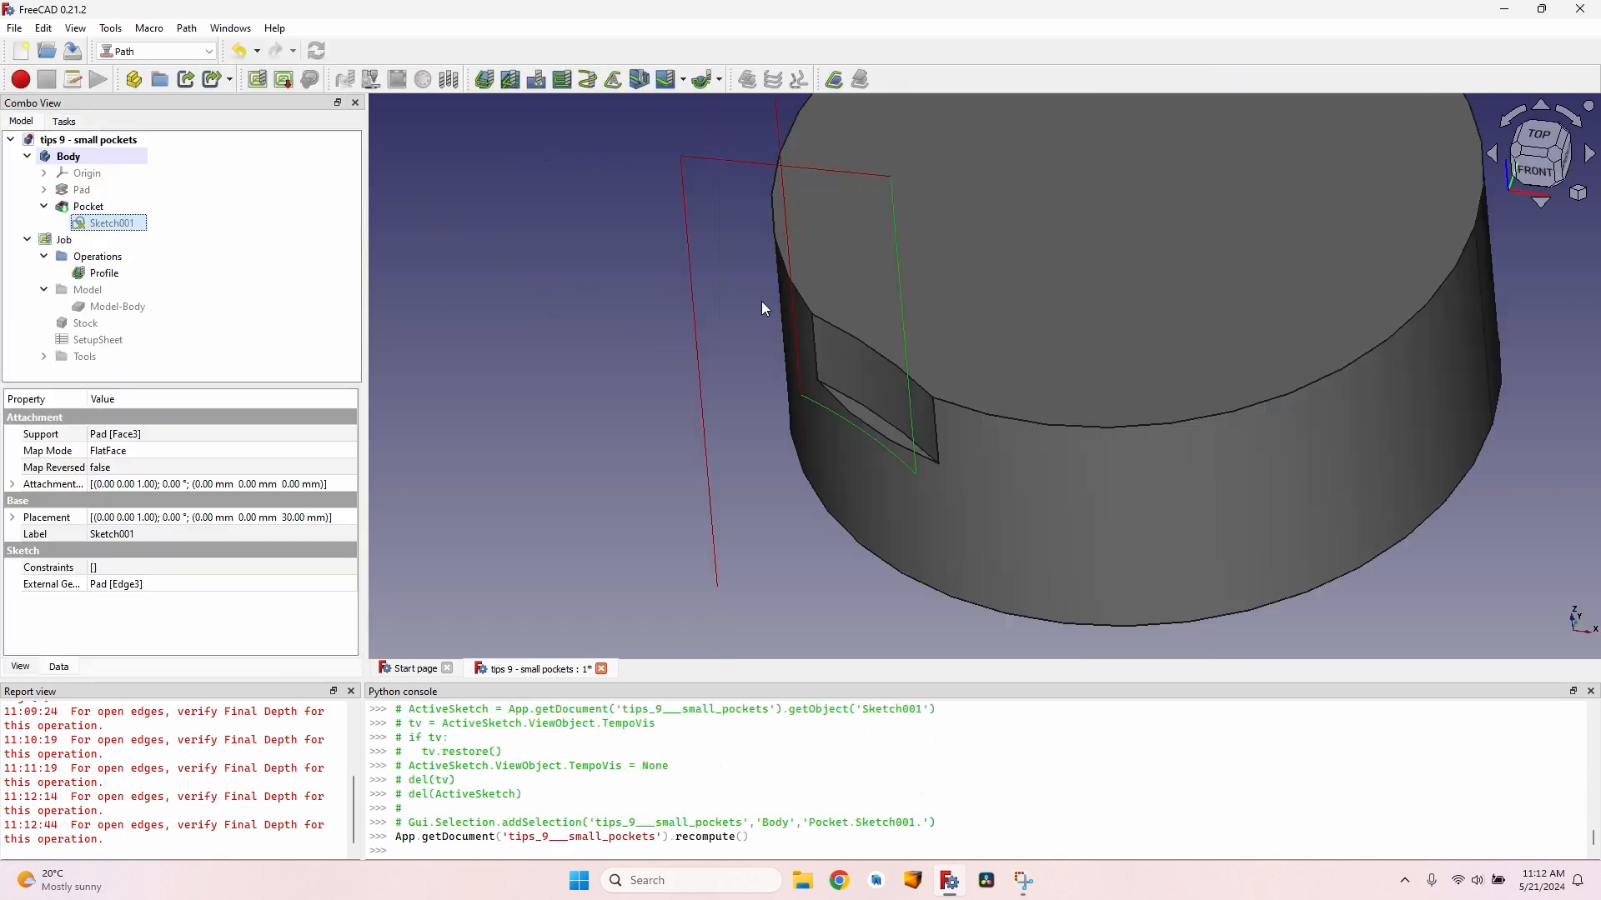
click(103, 272)
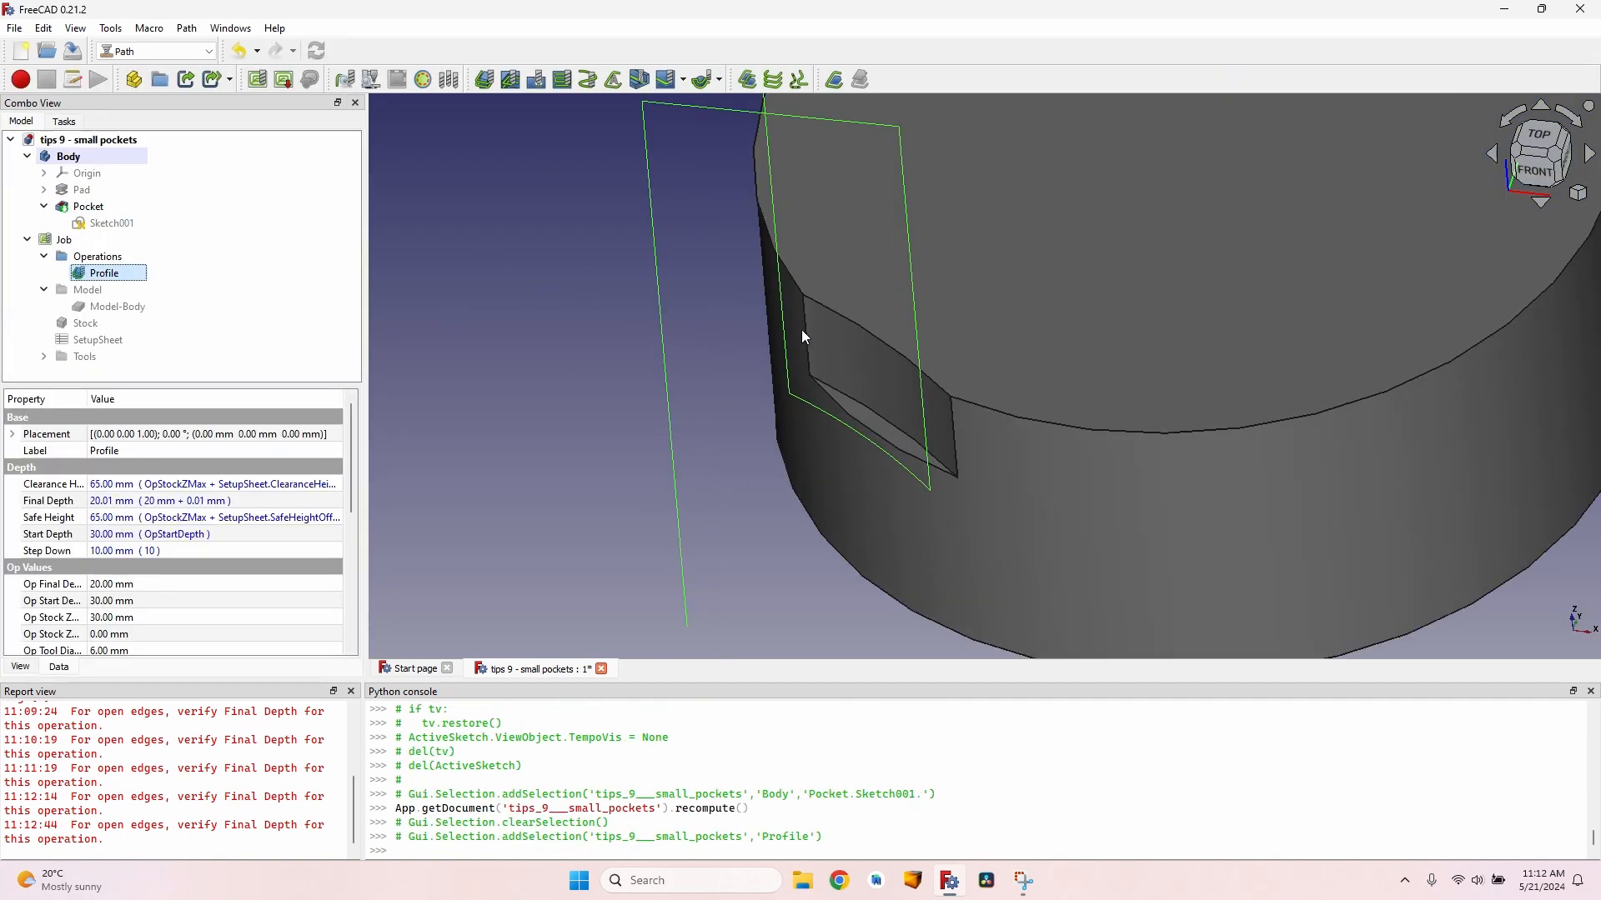
mouse_move(110, 245)
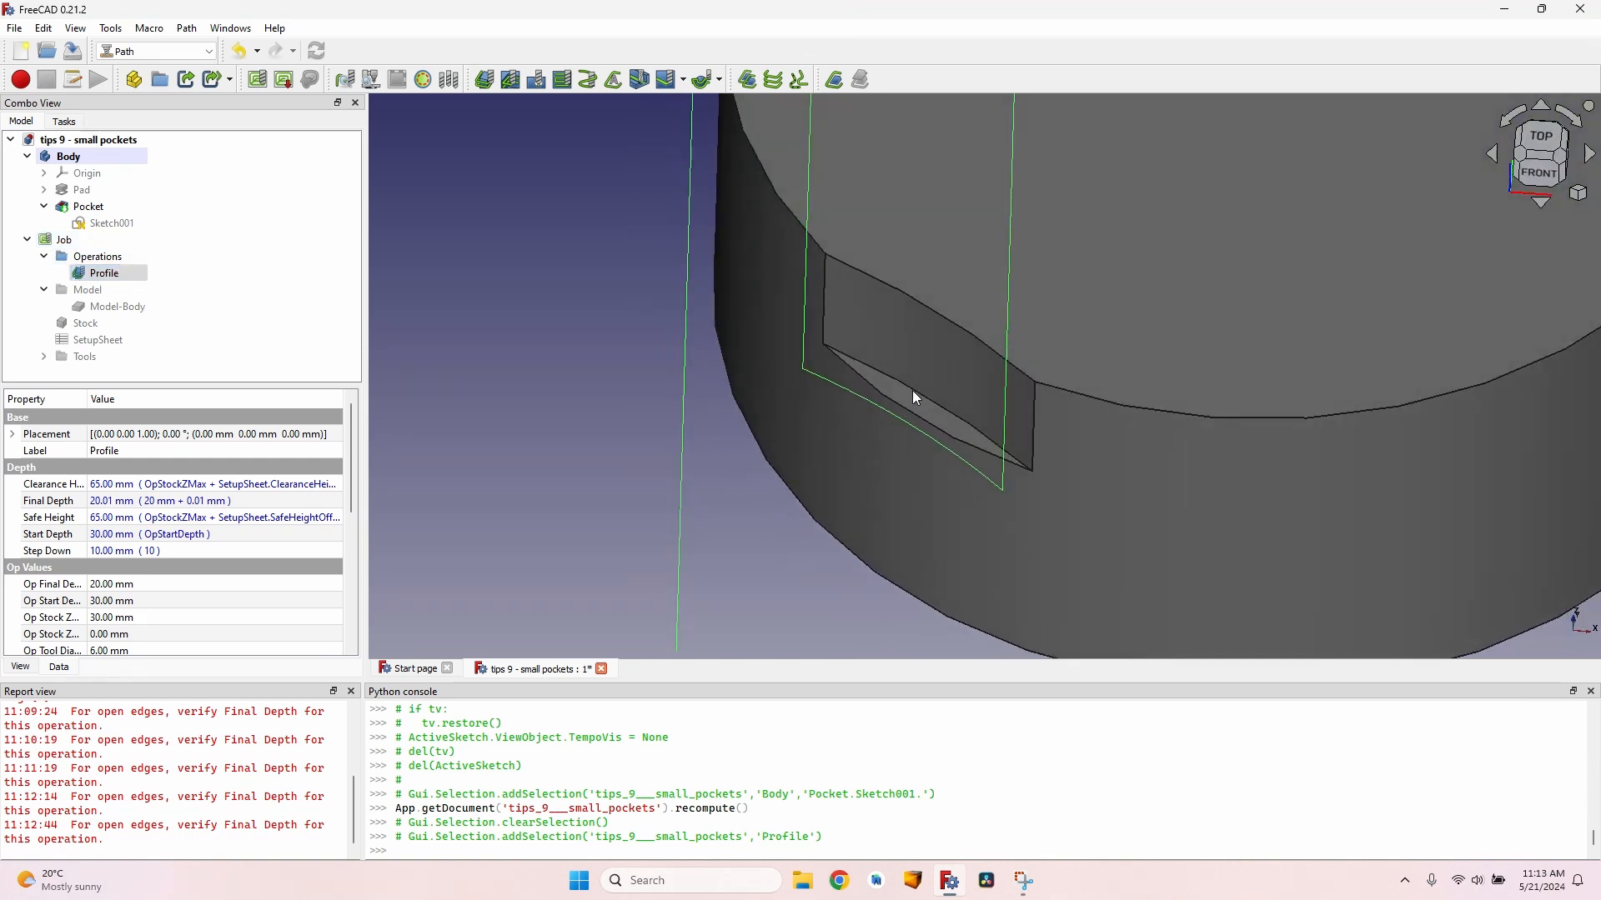
mouse_move(781, 325)
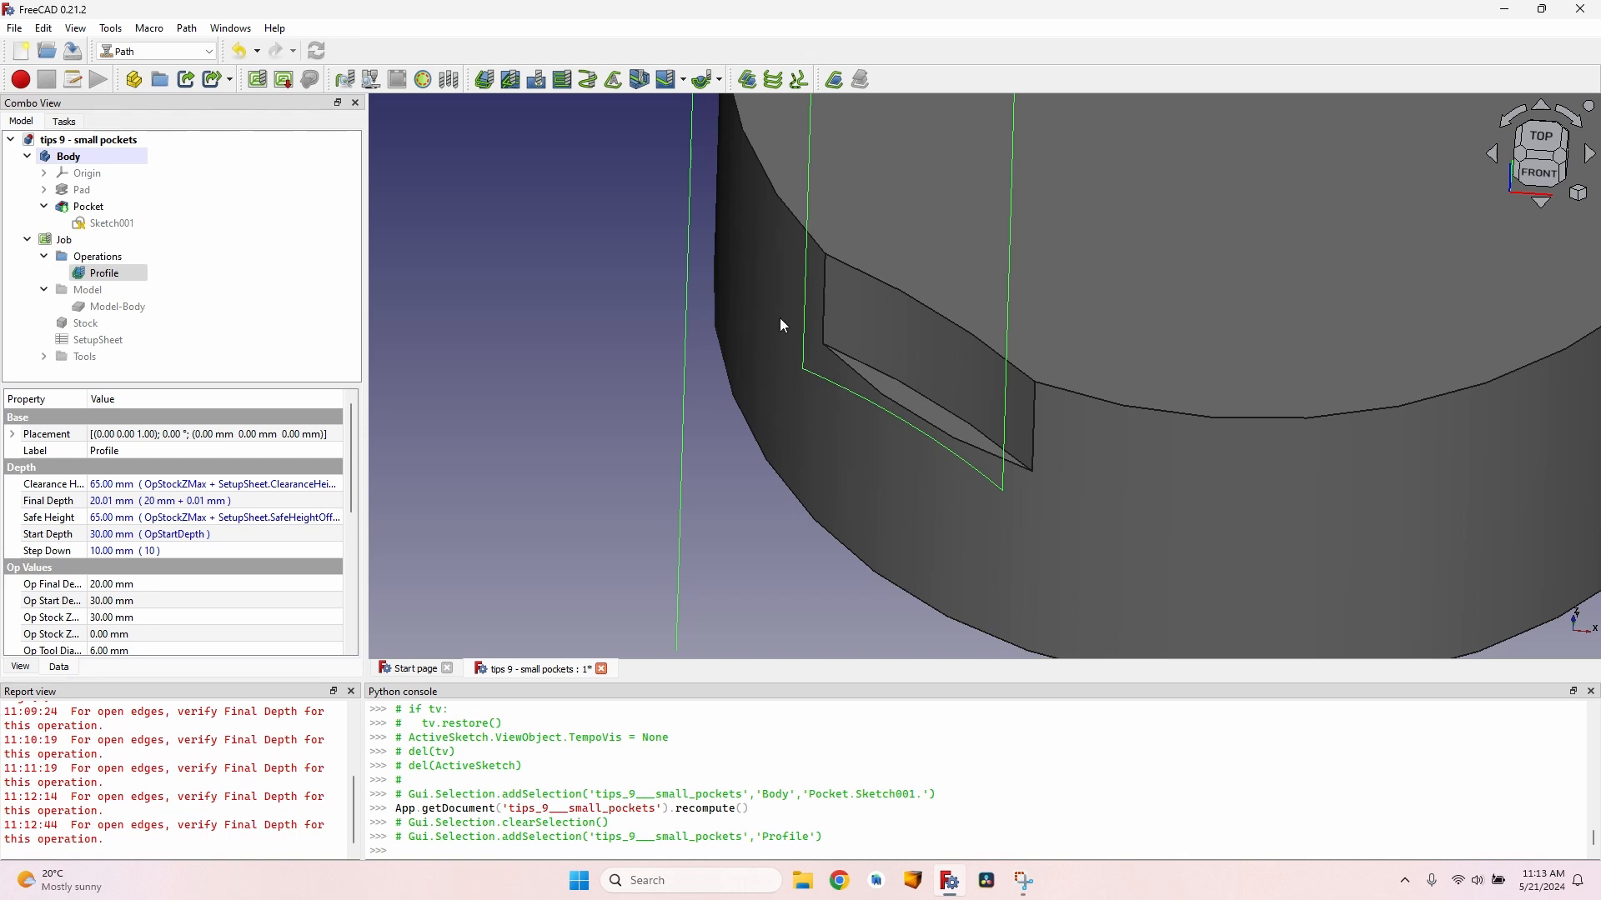
mouse_move(866, 388)
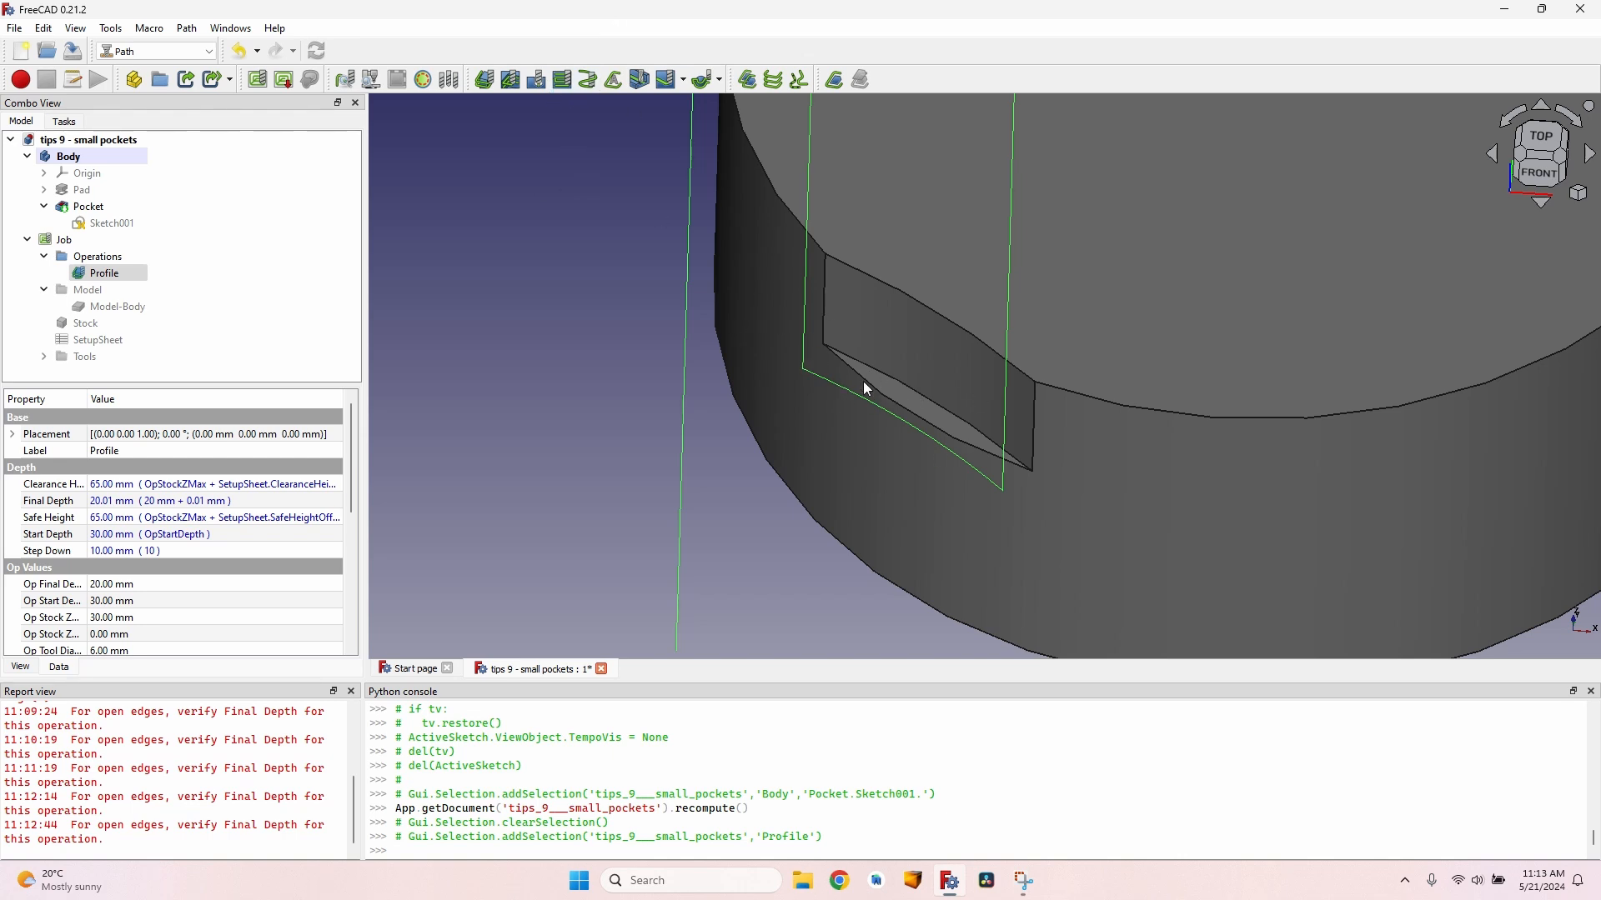
mouse_move(785, 278)
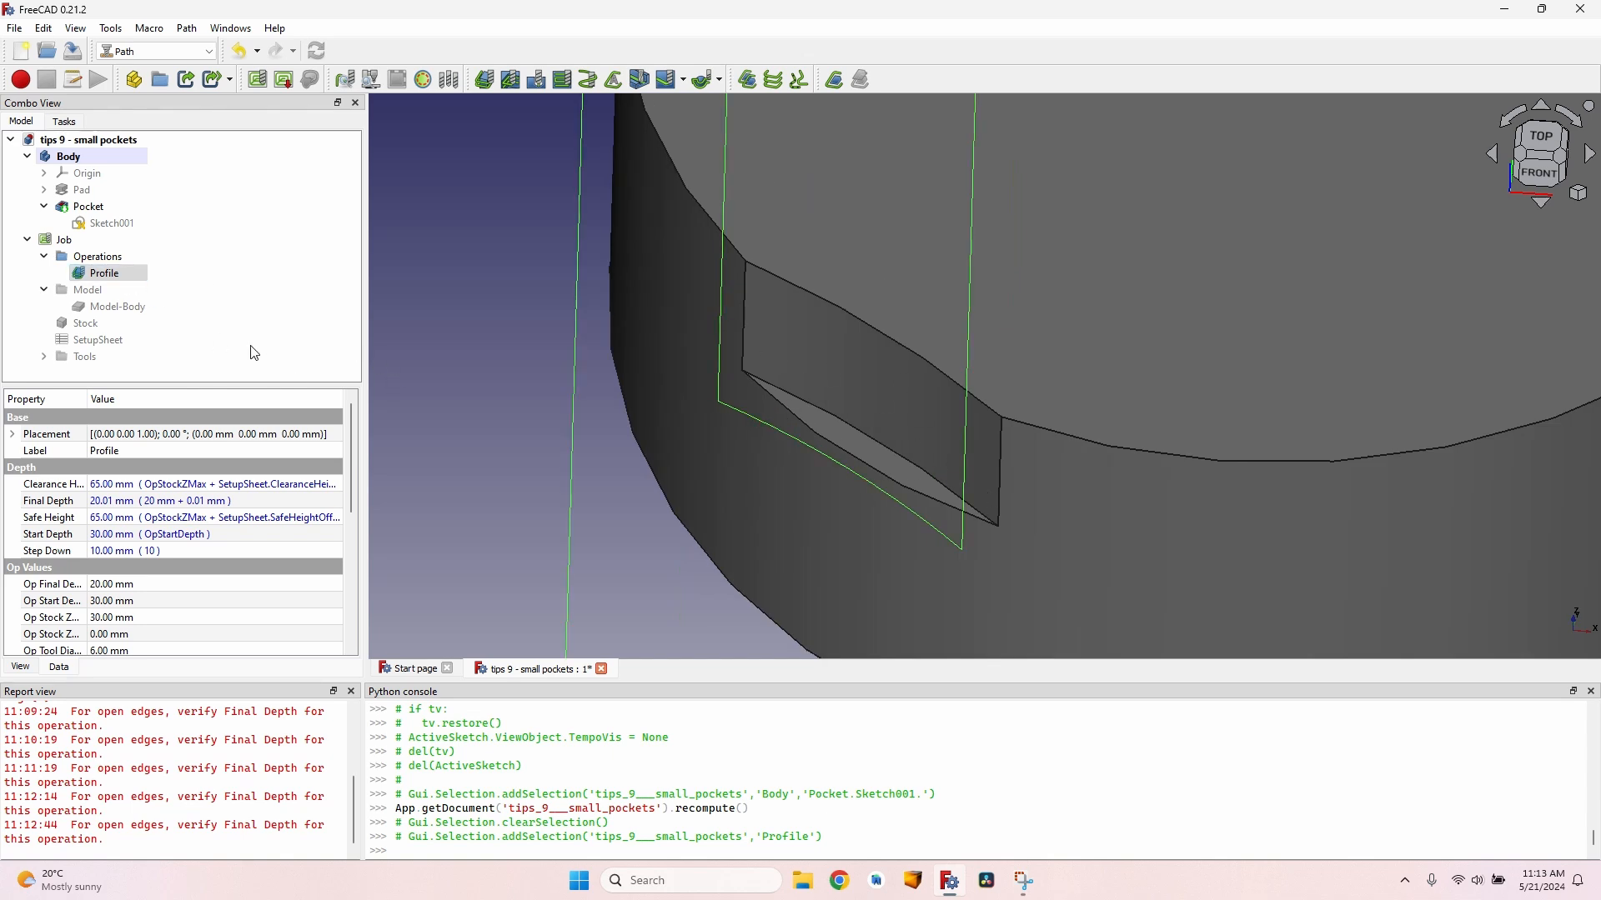
- Confirm the profile's Final Depth expression of 20 mm + 0.01 mm and close its settings
double_click(104, 272)
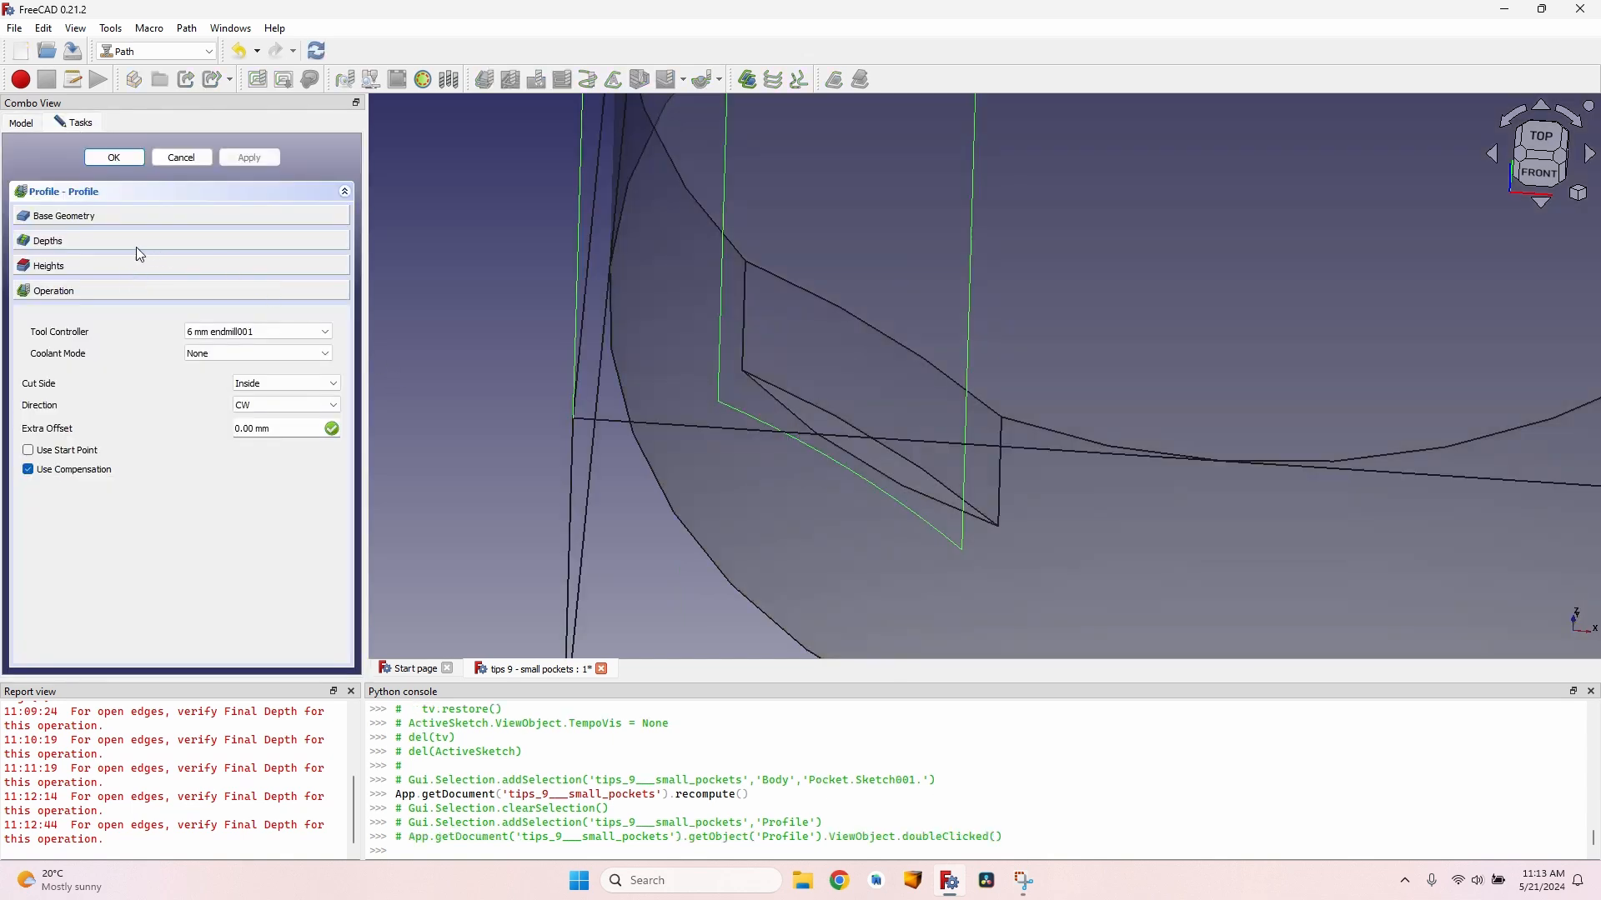
click(47, 240)
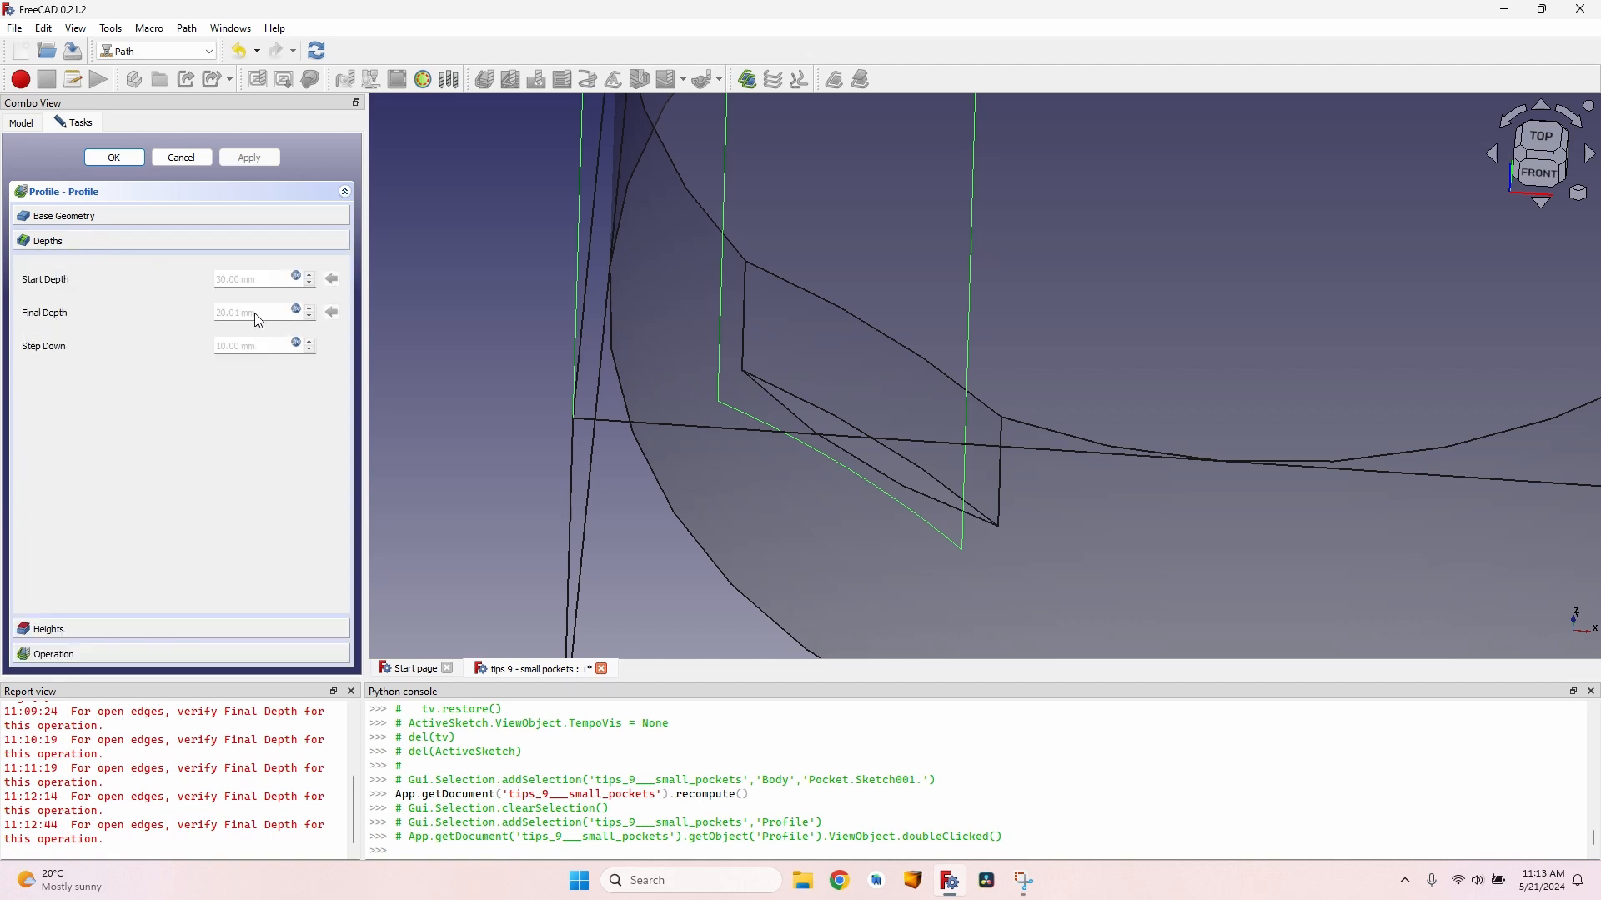
click(297, 312)
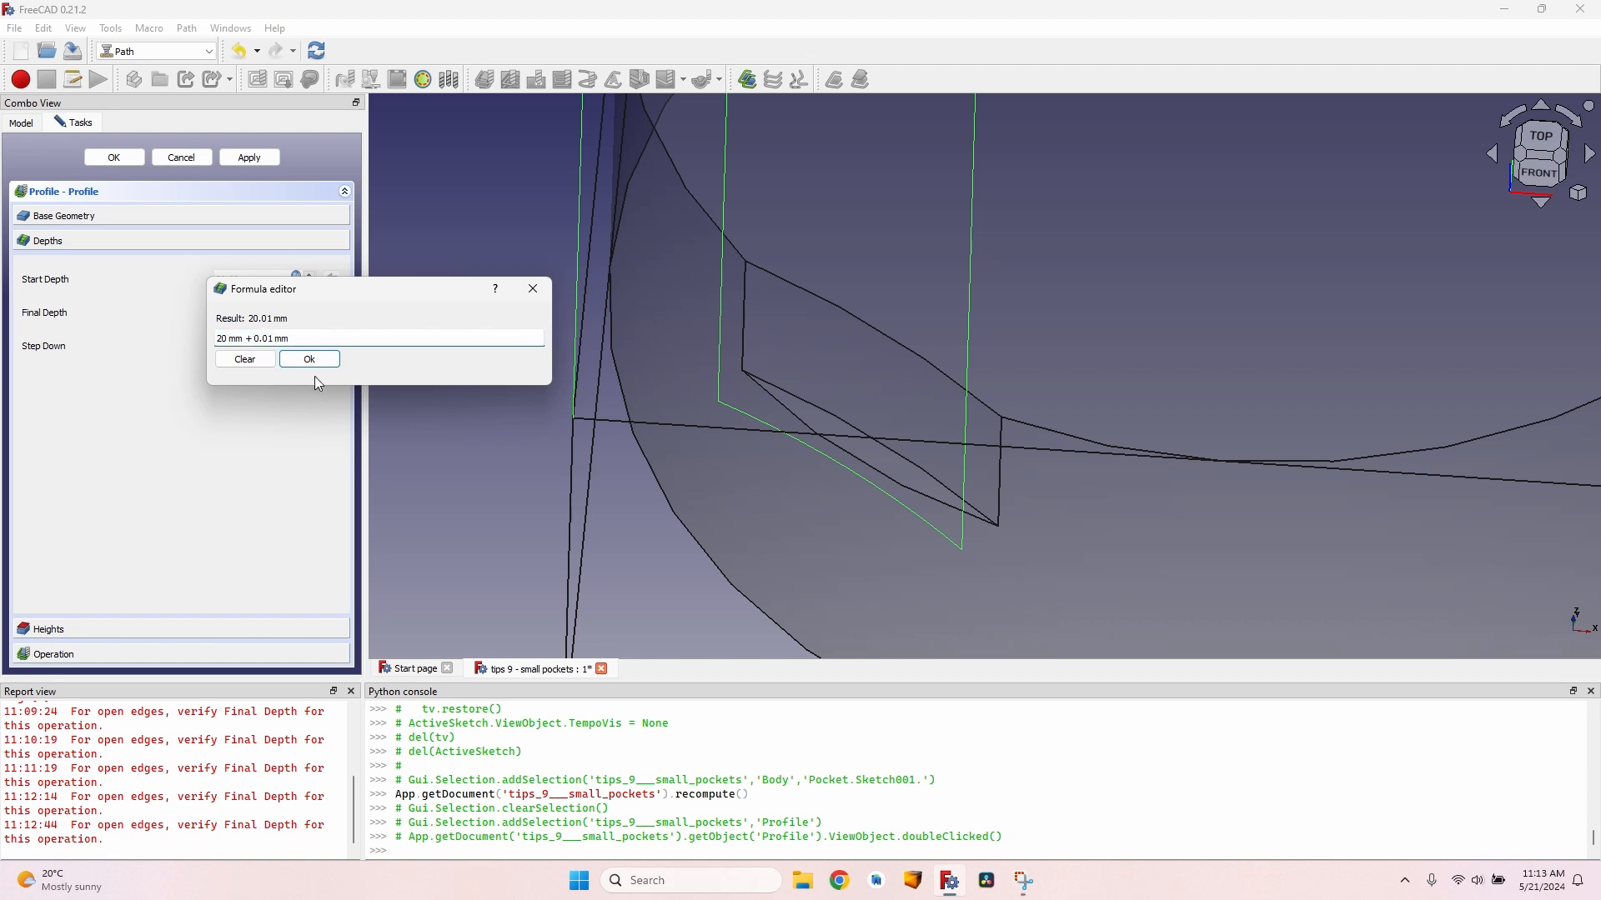
click(308, 358)
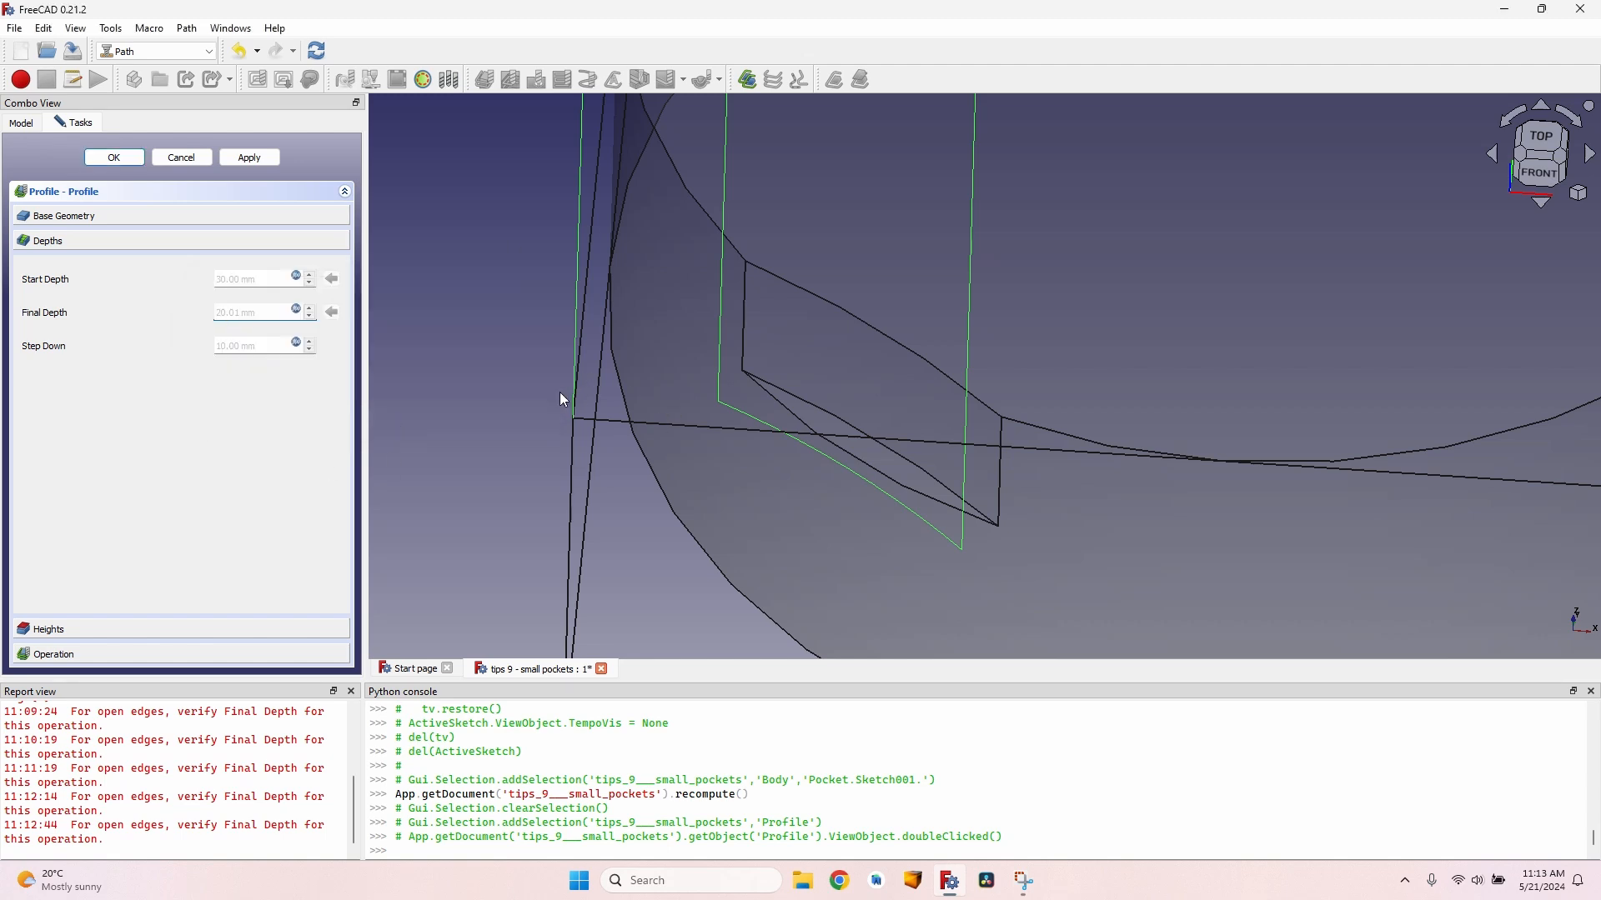
mouse_move(846, 435)
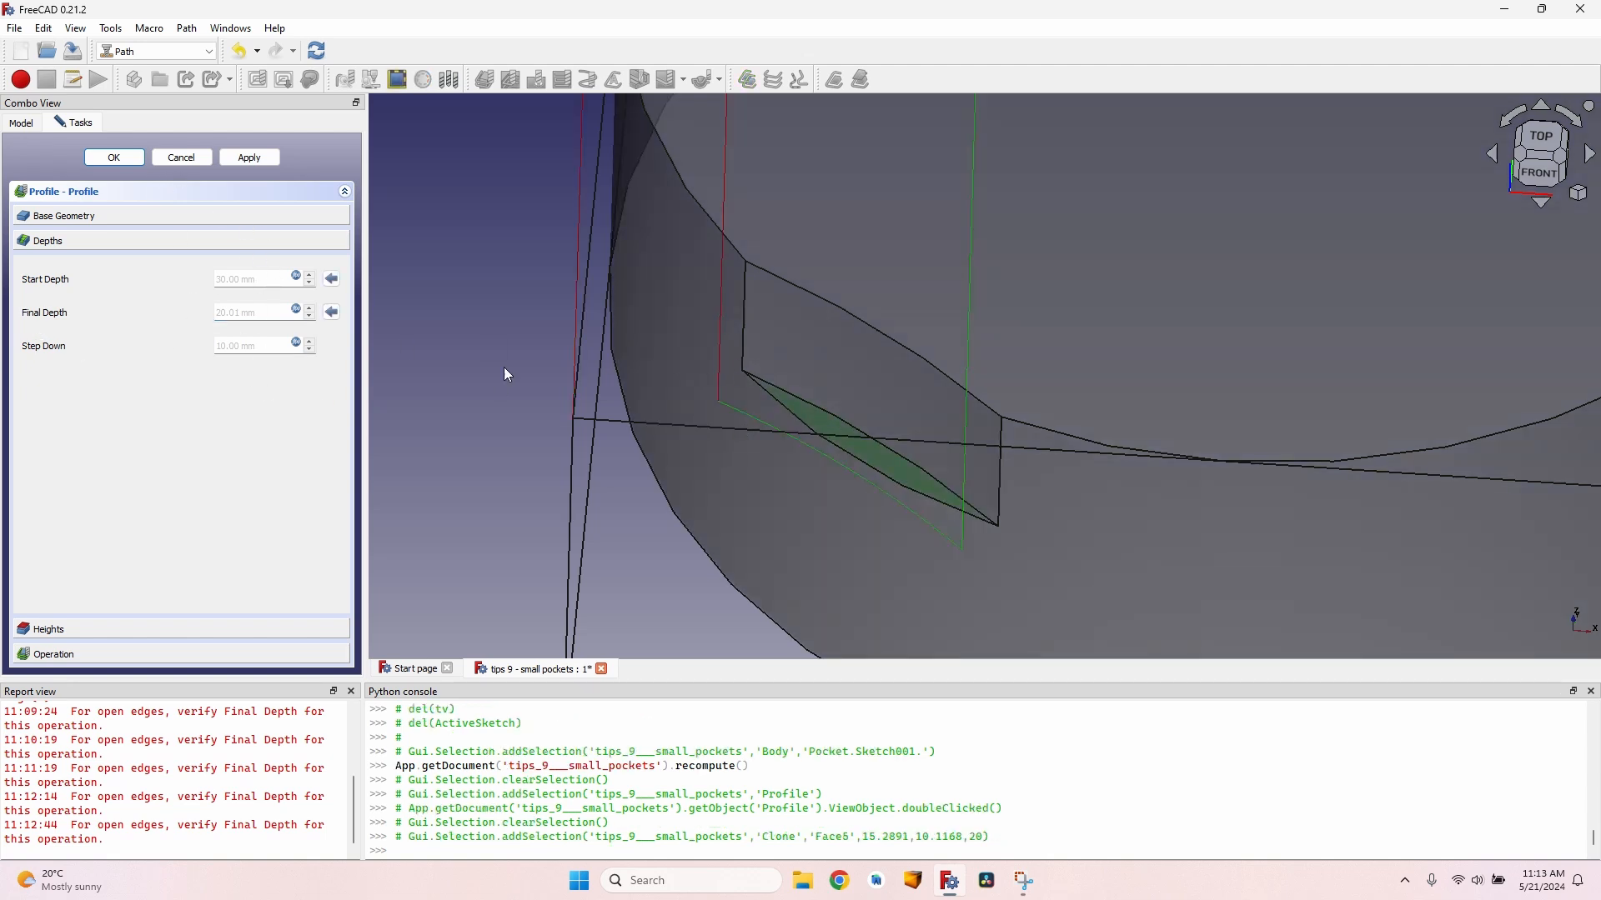
click(114, 157)
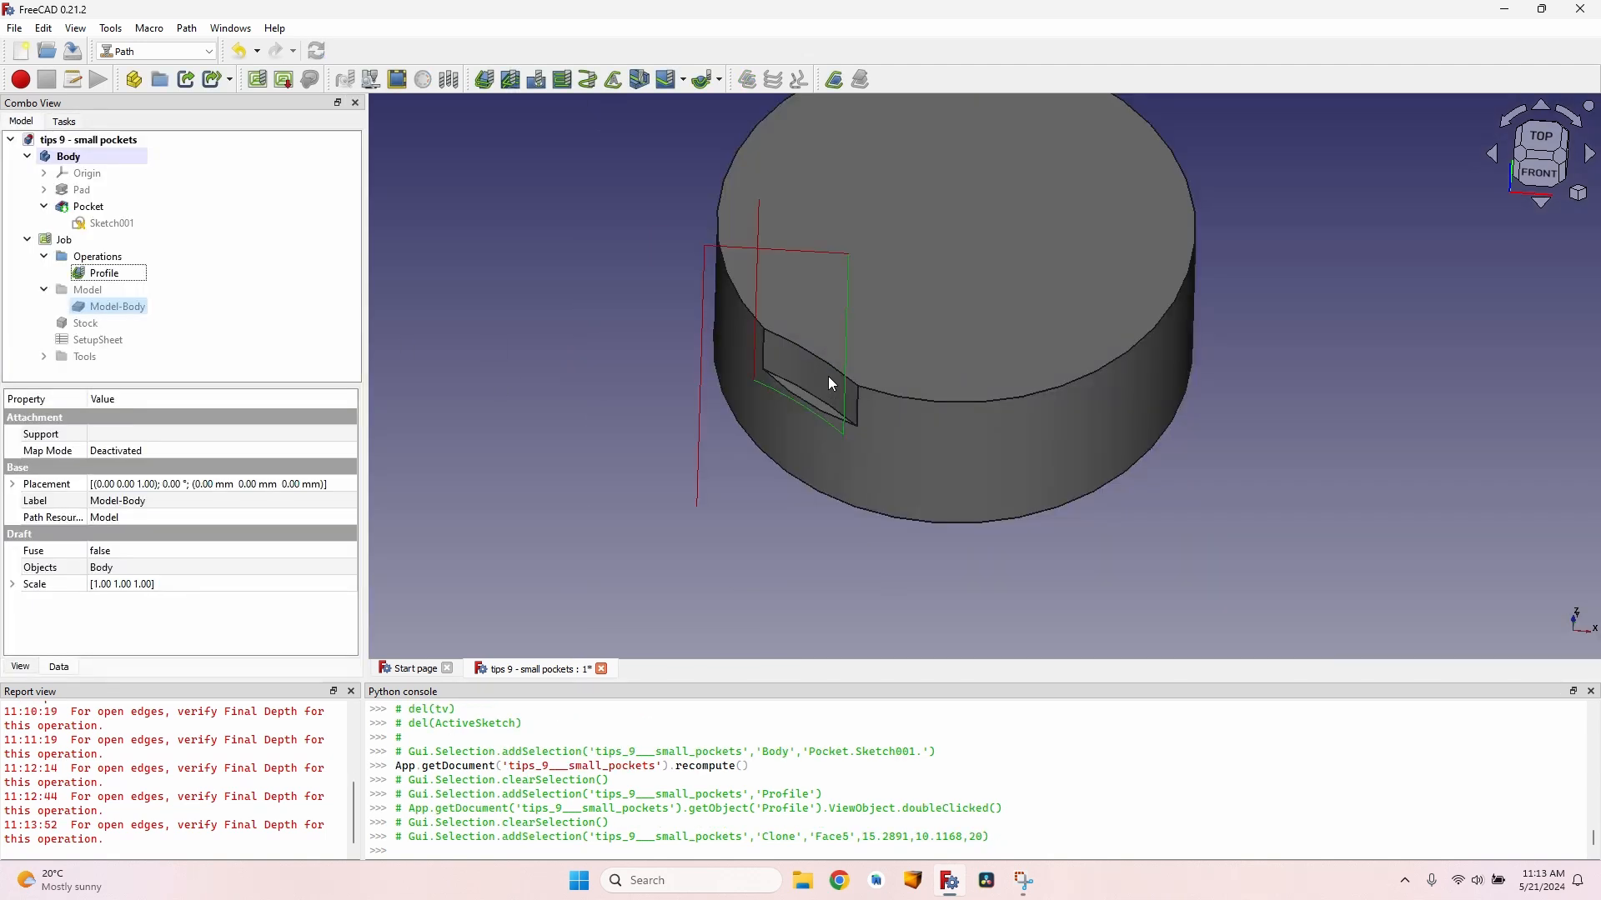